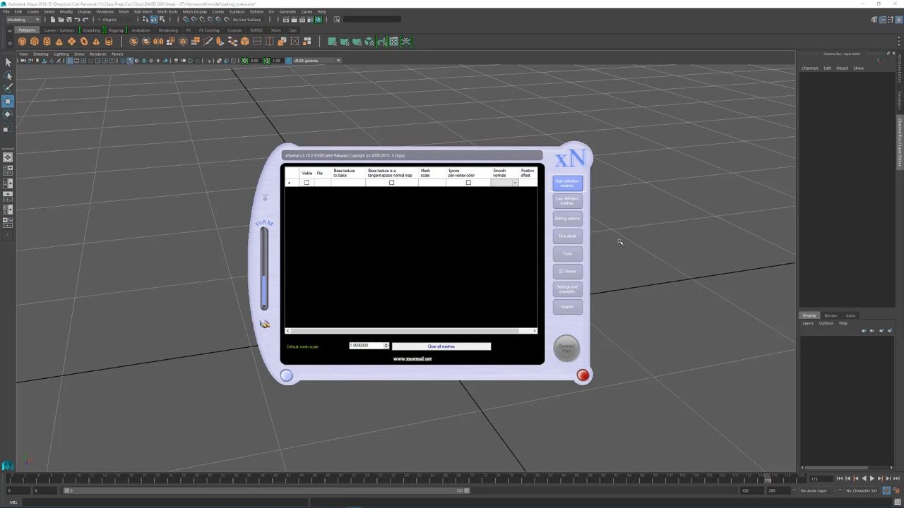
Minimize xNormal so the tufted sofa scene in Maya is visible
left_click(582, 375)
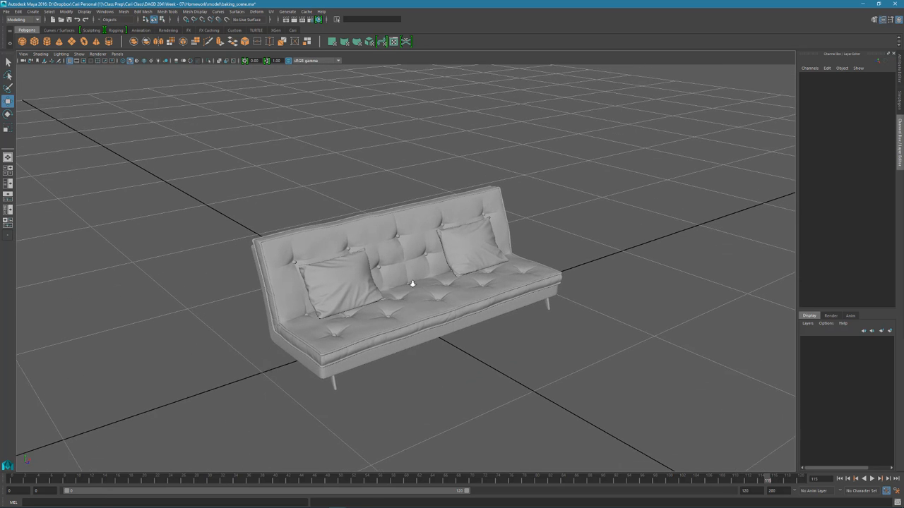
Orbit around the sofa to view it from several sides
left_click_drag(412, 282, 490, 251)
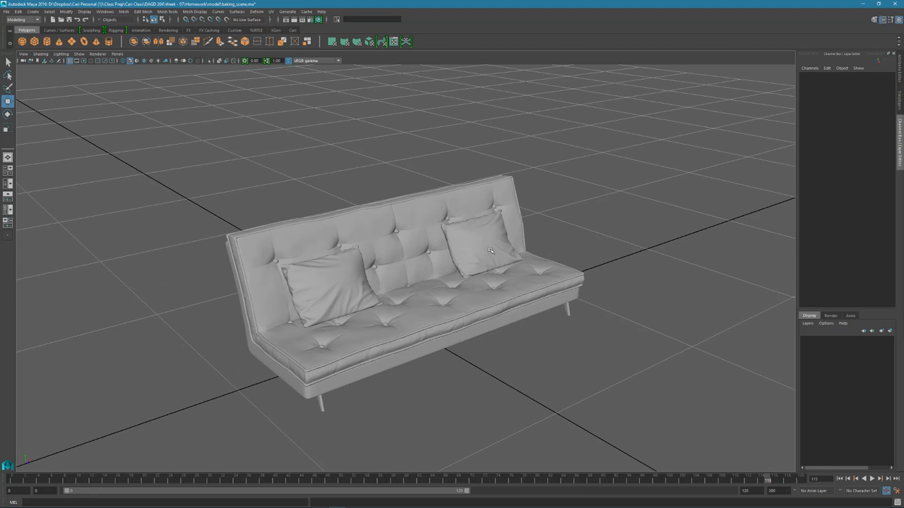
left_click_drag(490, 250, 525, 326)
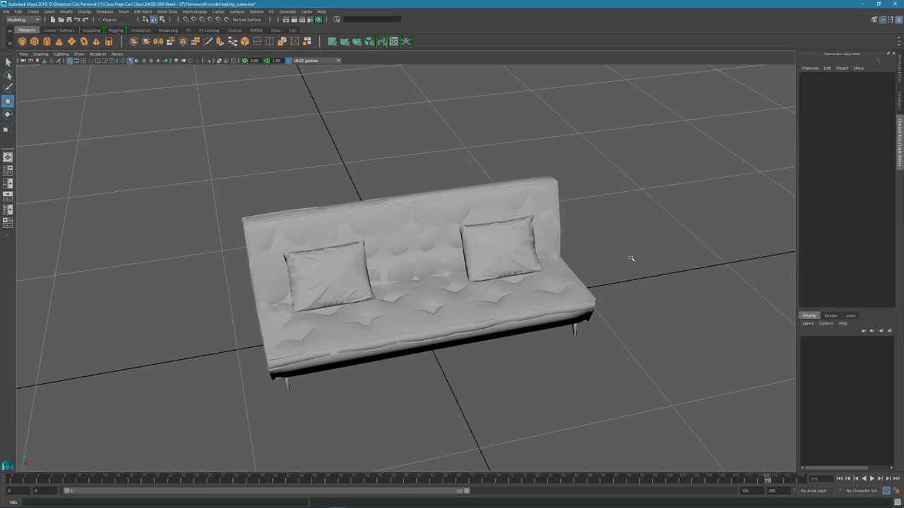
left_click_drag(494, 282, 424, 317)
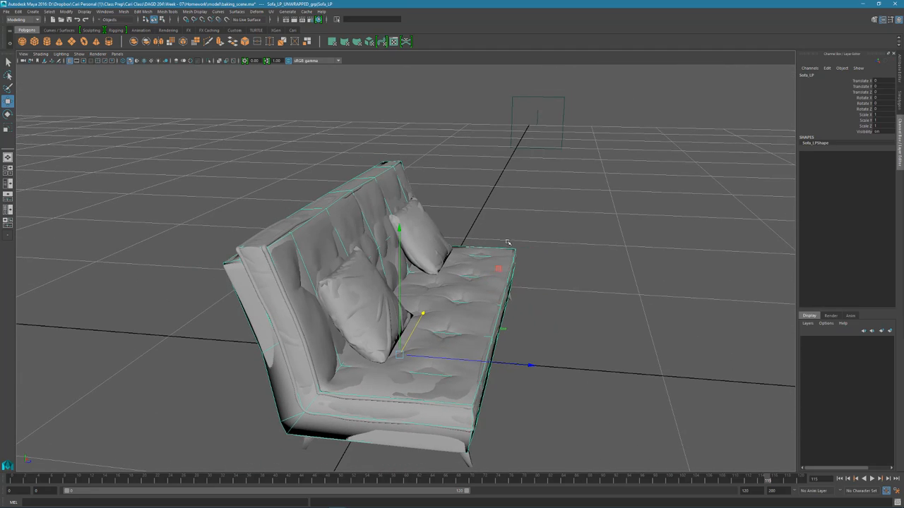
mouse_move(272, 245)
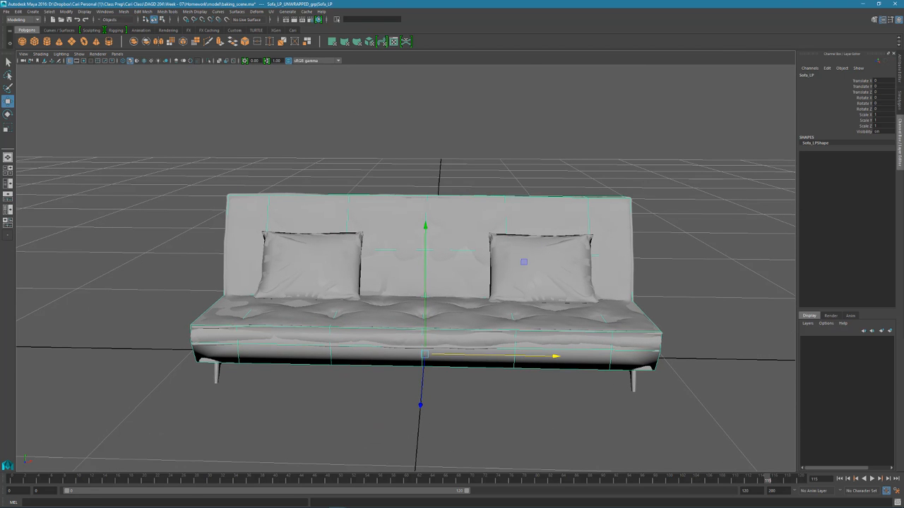
mouse_move(459, 173)
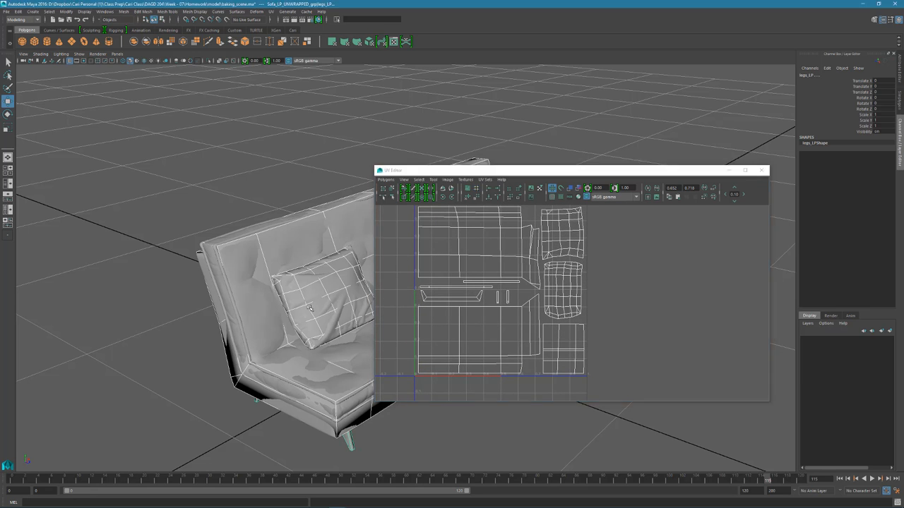
Select the low-poly sofa body and close the UV layout window
left_click(311, 297)
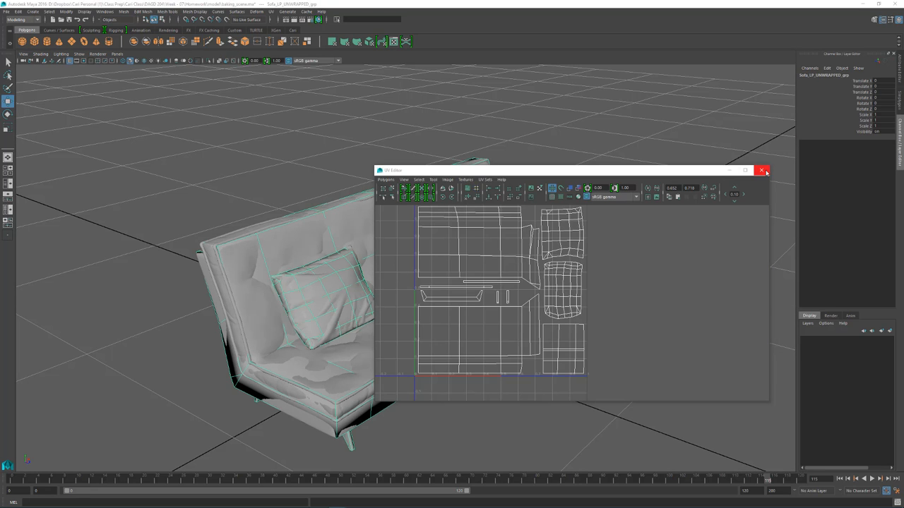
mouse_move(770, 171)
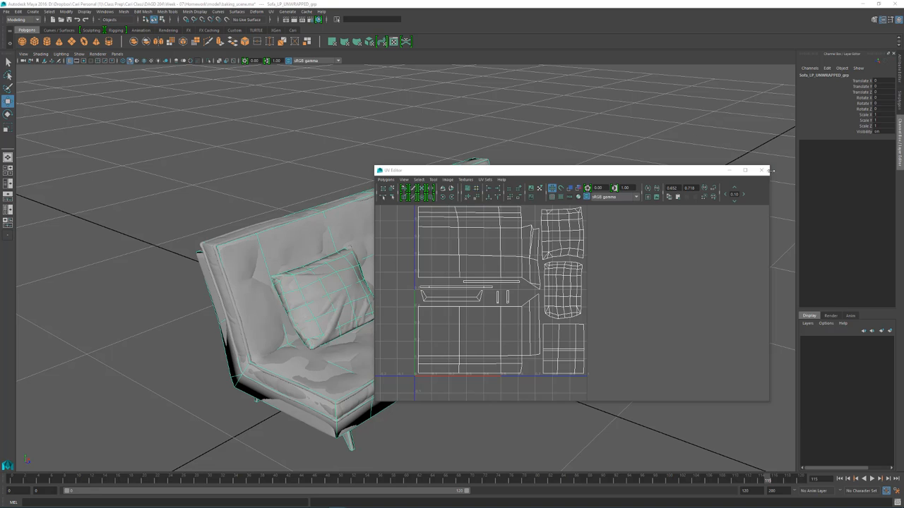
mouse_move(762, 172)
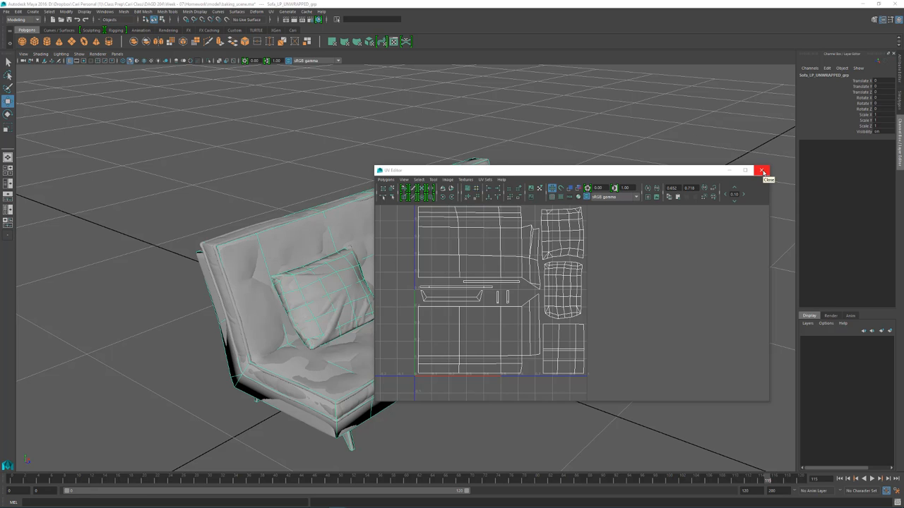
mouse_move(762, 172)
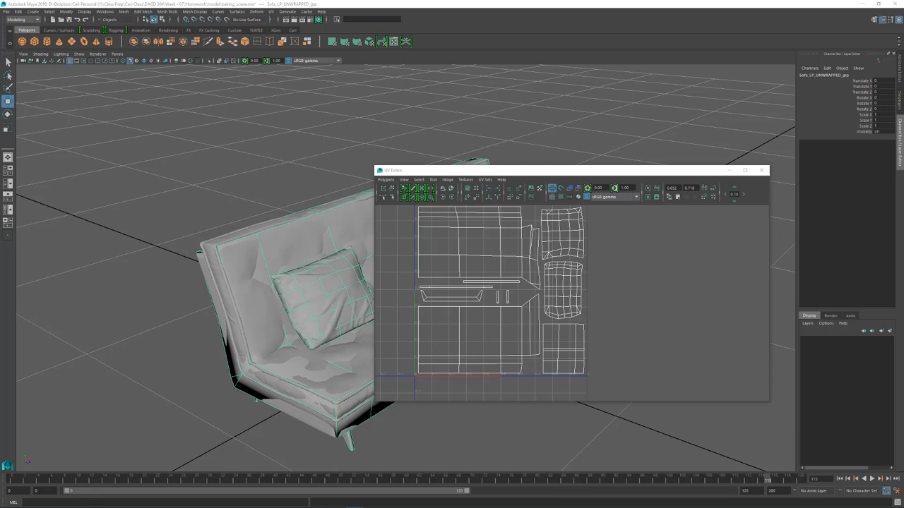
mouse_move(762, 171)
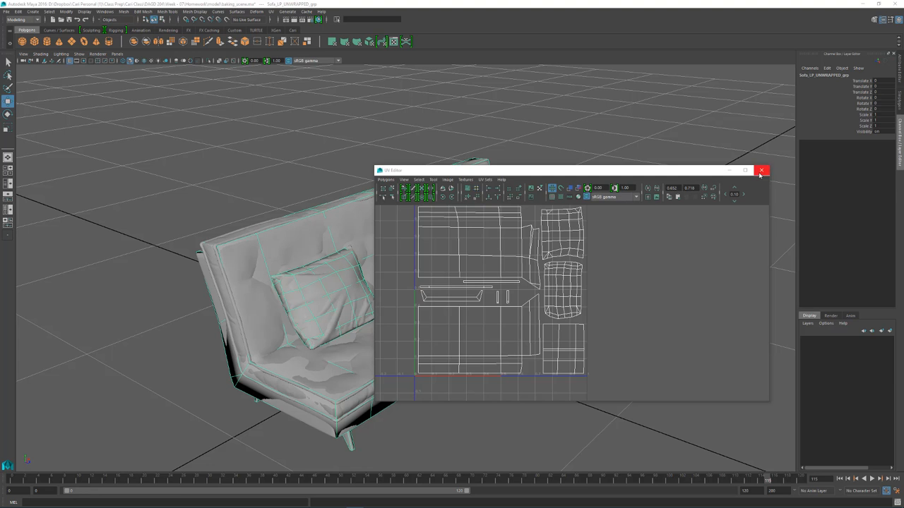
left_click(762, 170)
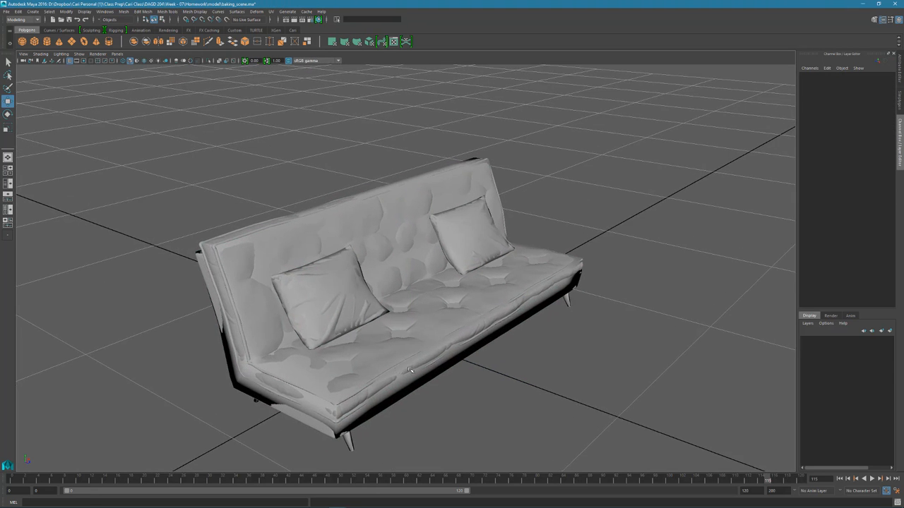
mouse_move(613, 233)
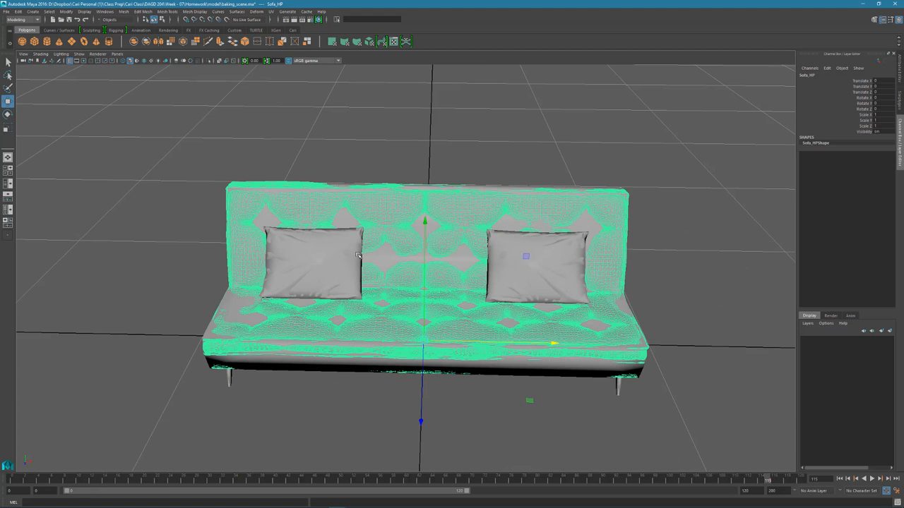
Orbit around the high-poly sofa, then bring xNormal back from the taskbar
left_click_drag(423, 283, 332, 290)
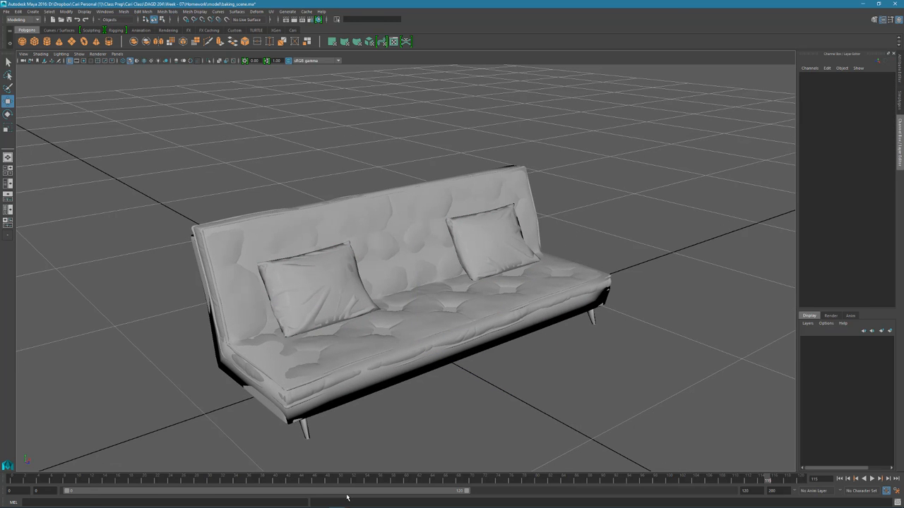
left_click(269, 501)
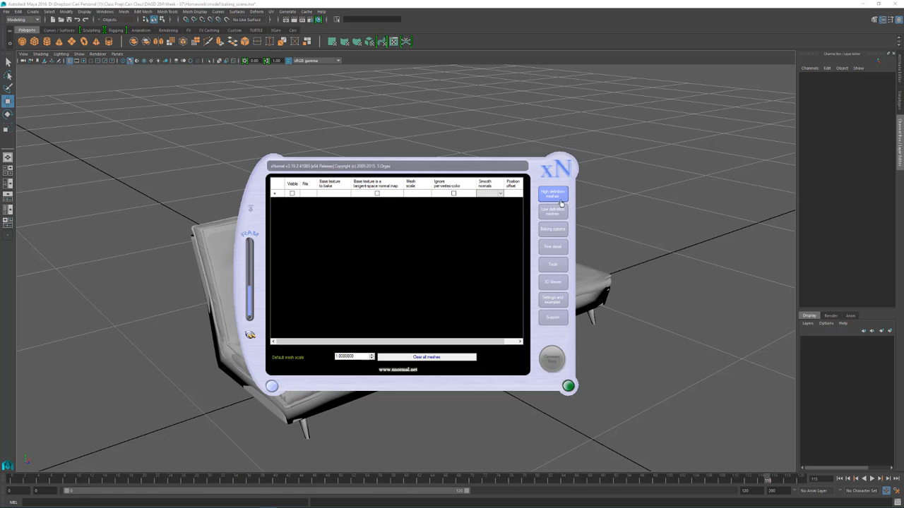
left_click(553, 229)
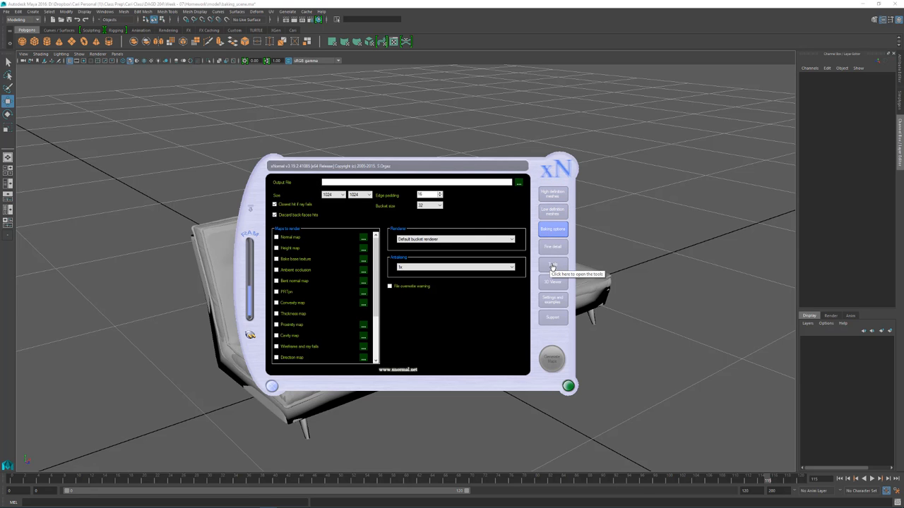
left_click(553, 264)
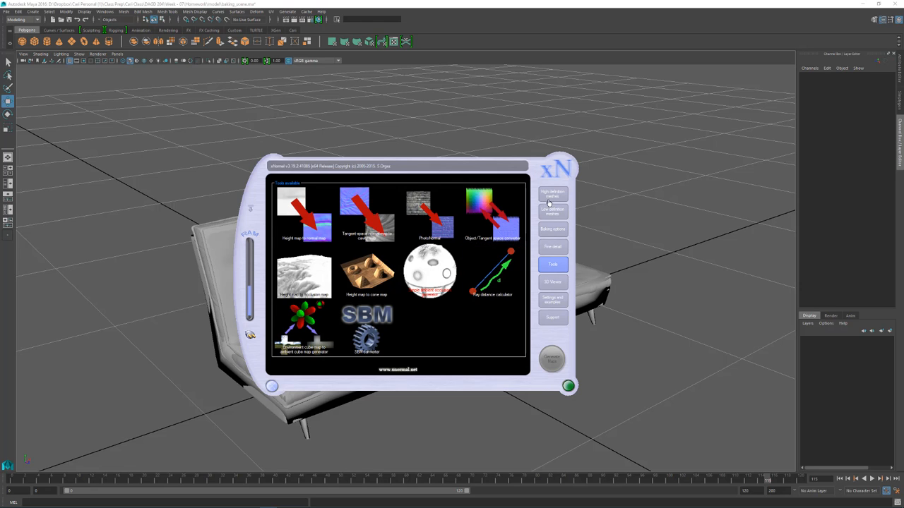
left_click(553, 193)
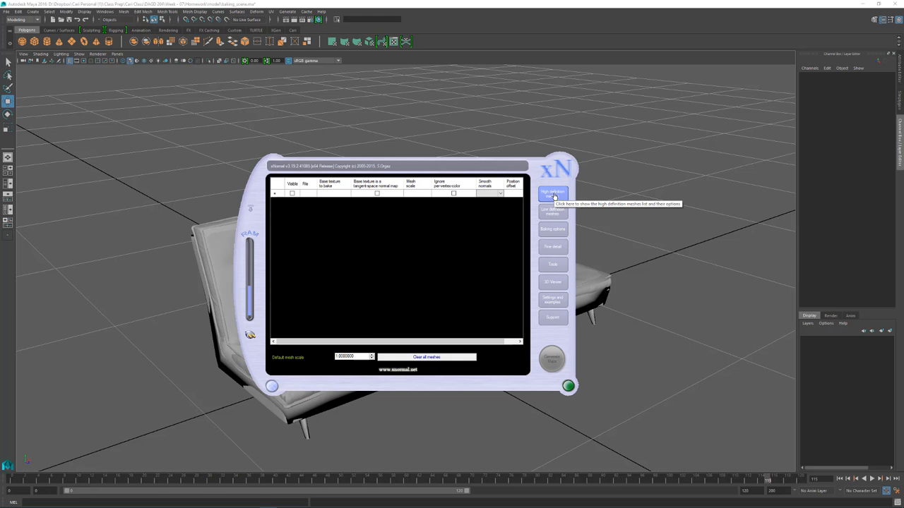
mouse_move(538, 205)
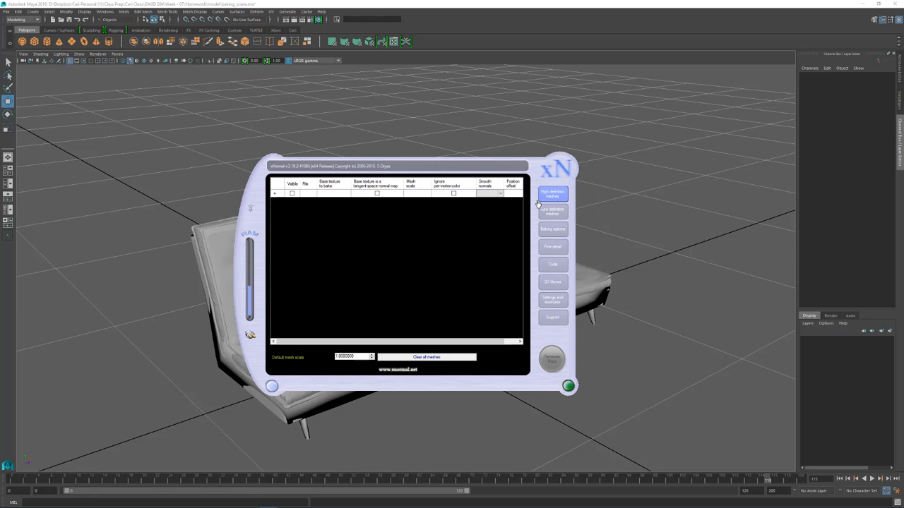
Add sofa_HP.obj to xNormal's high-definition meshes list
right_click(392, 211)
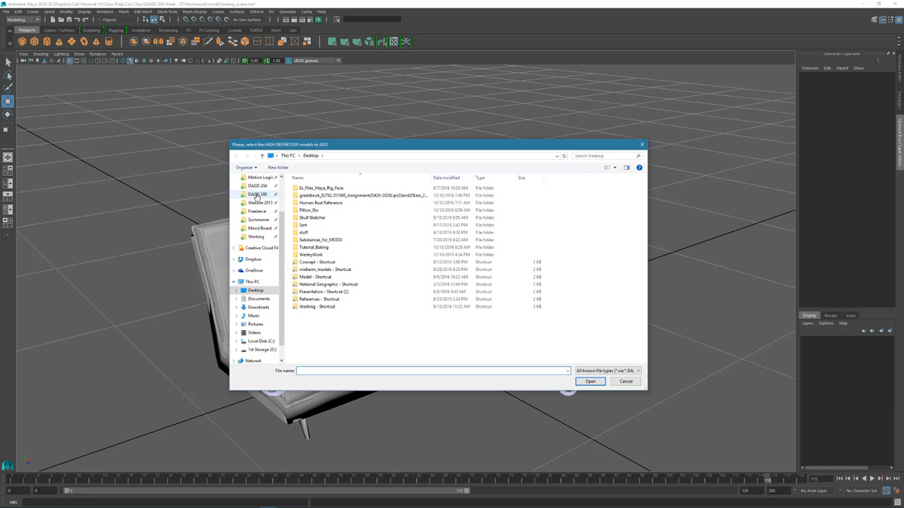
double_click(257, 185)
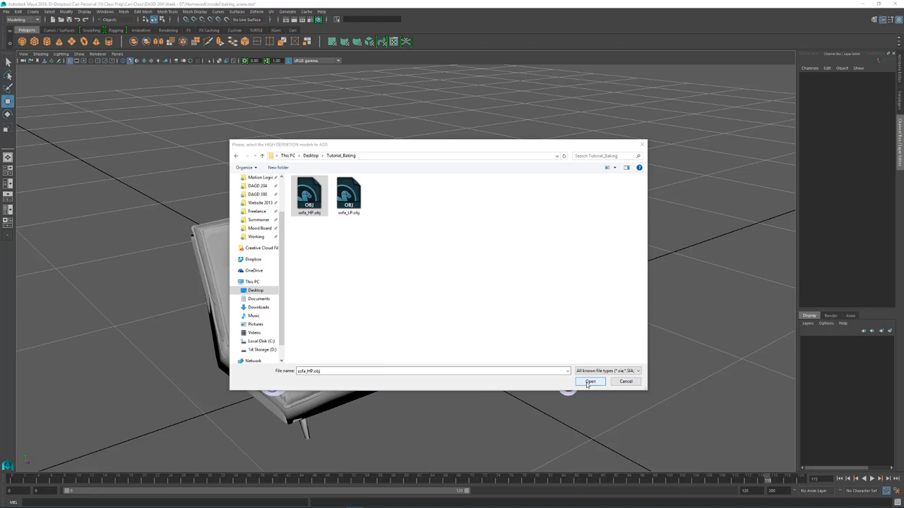
left_click(589, 381)
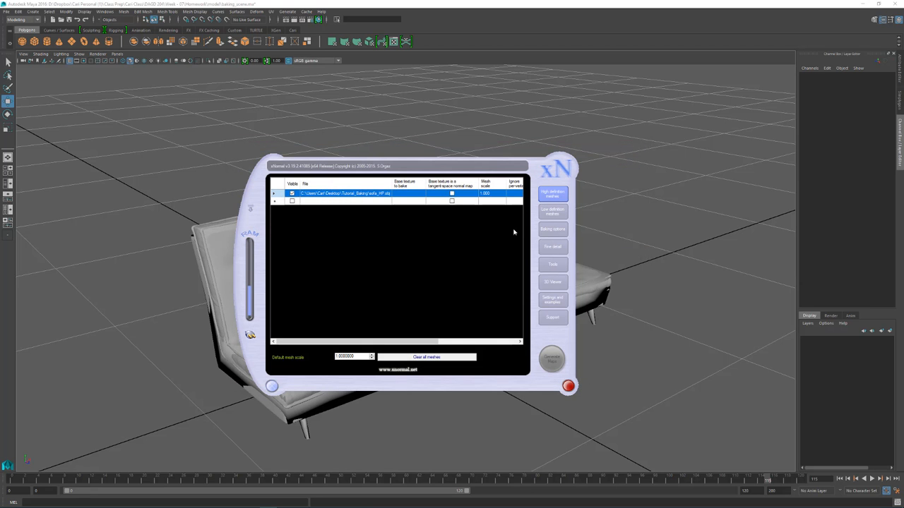
Add sofa_LP.obj as the low-definition mesh and verify both mesh lists
left_click(552, 211)
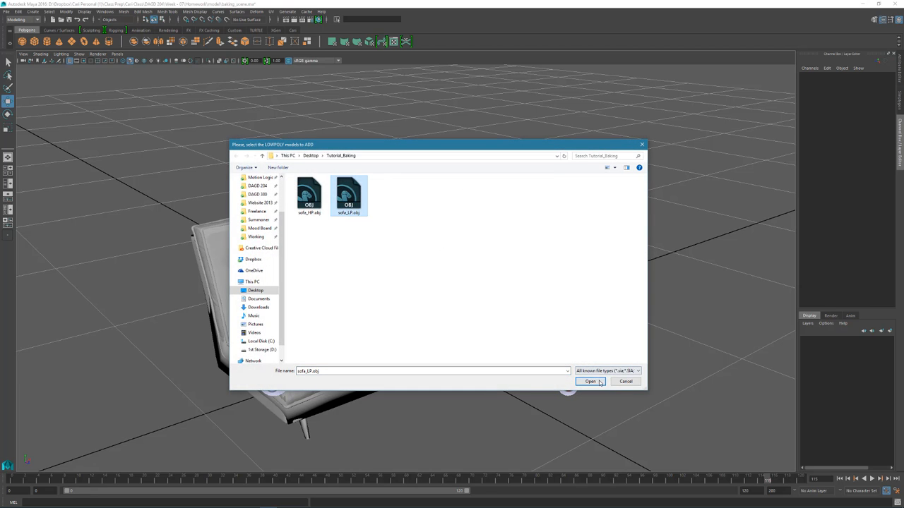
left_click(590, 381)
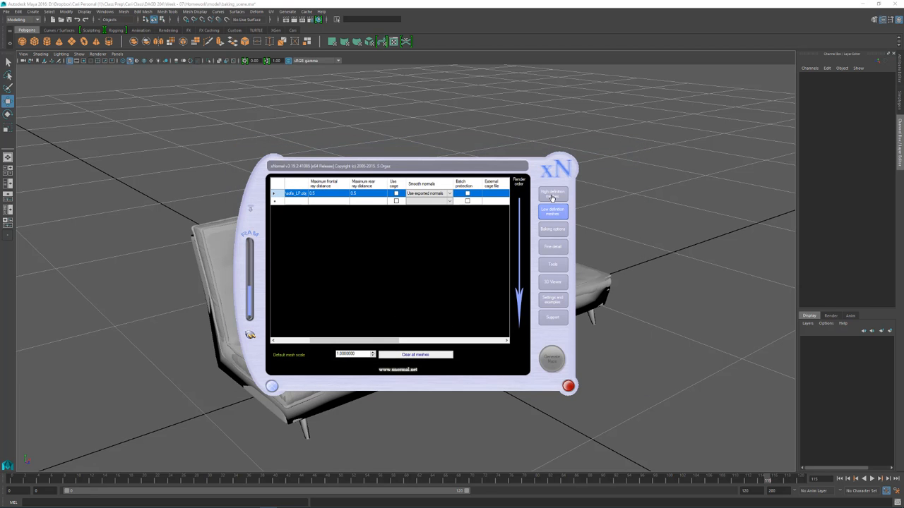
left_click(552, 209)
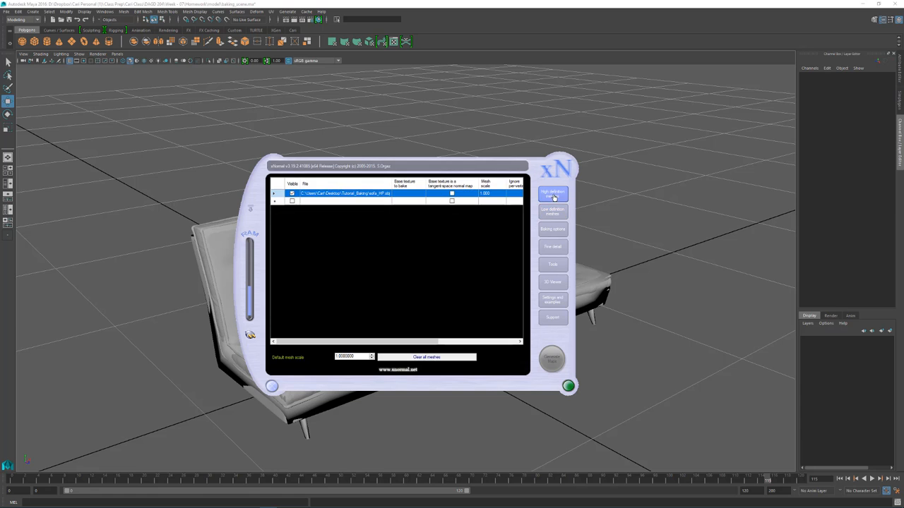
left_click(553, 210)
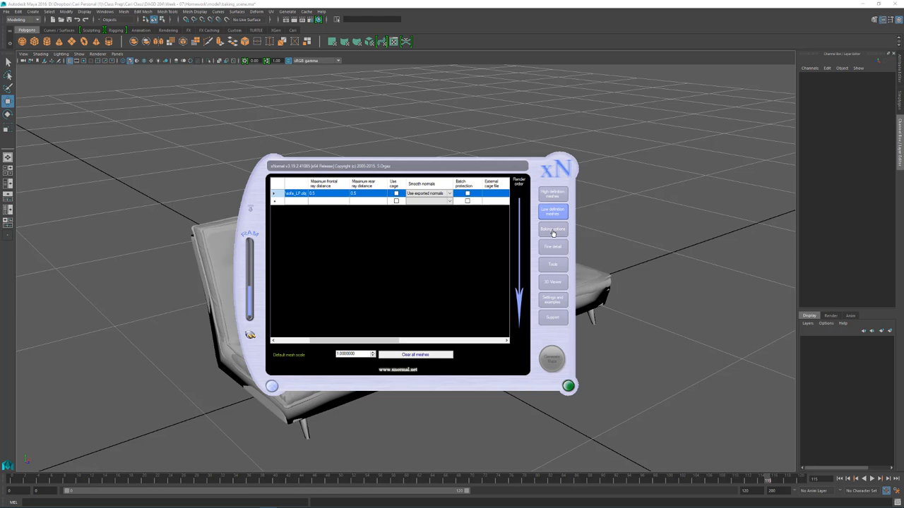
Set the bake output file to sofa.png and keep the 1024 map size
left_click(553, 229)
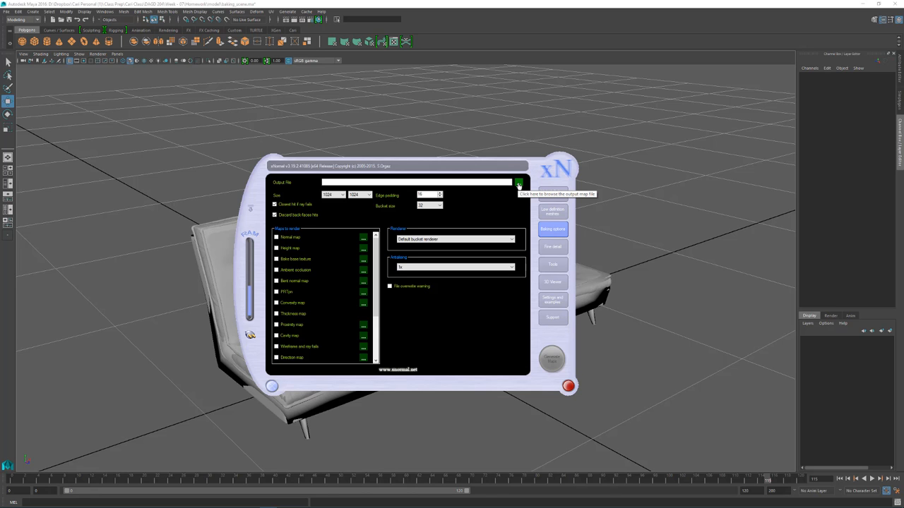
left_click(518, 183)
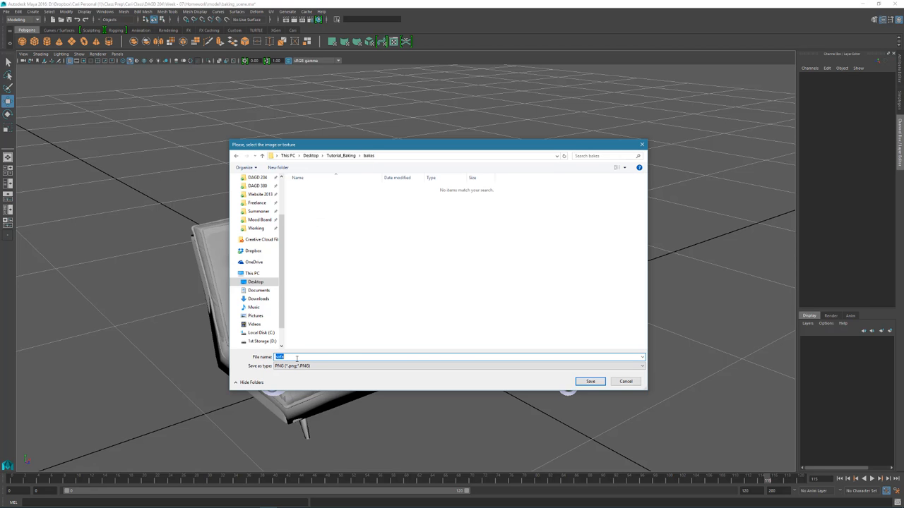
left_click(590, 381)
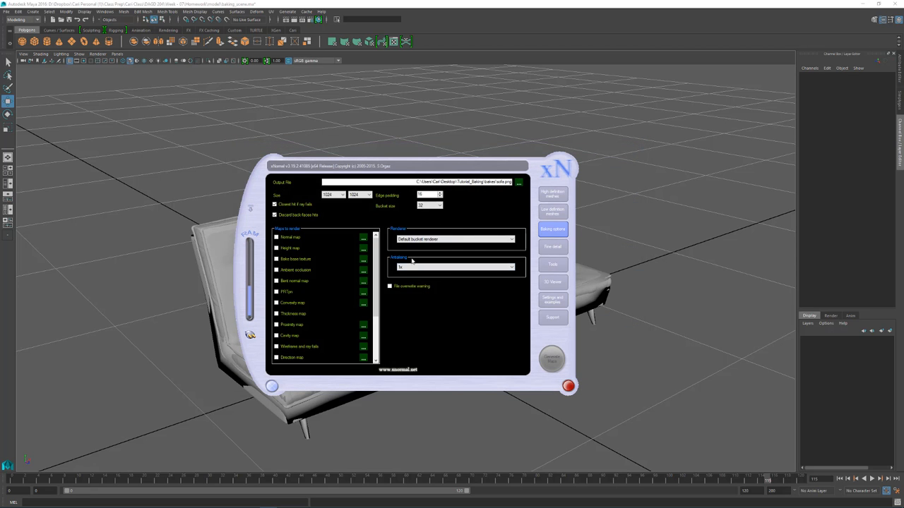
left_click(340, 195)
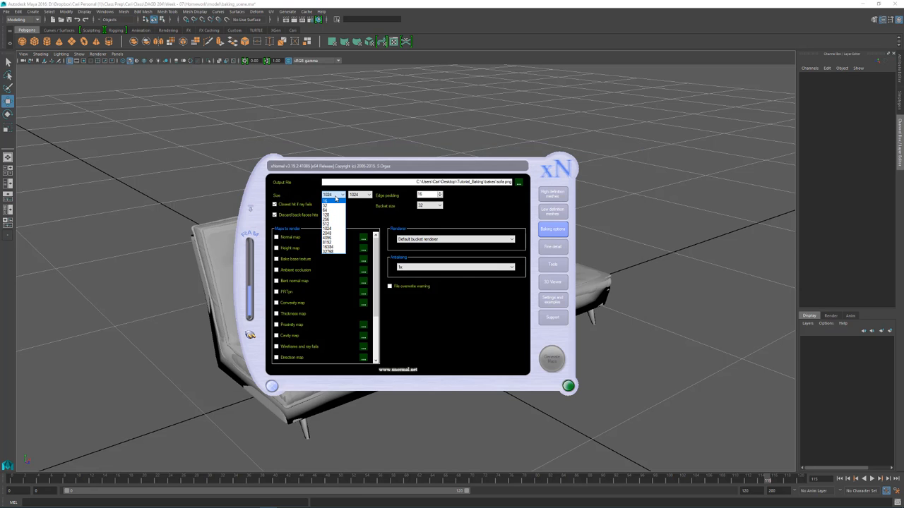
left_click(334, 195)
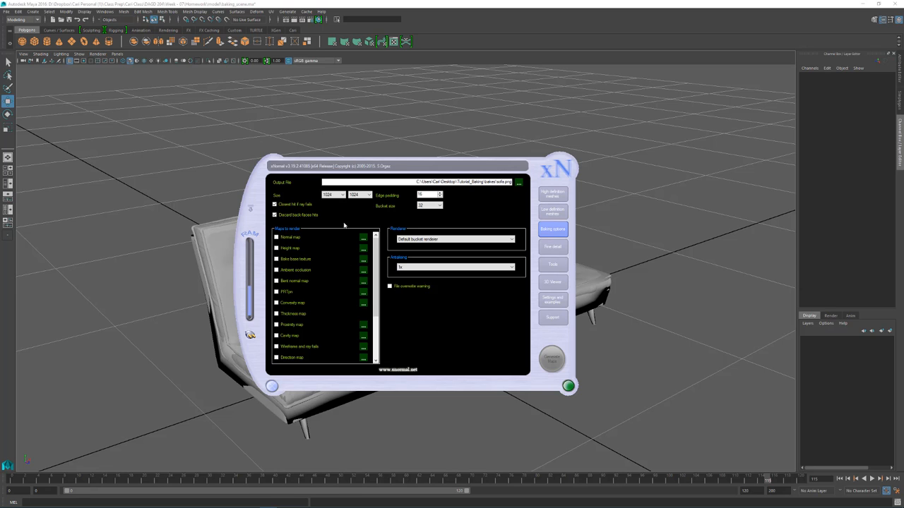
mouse_move(348, 213)
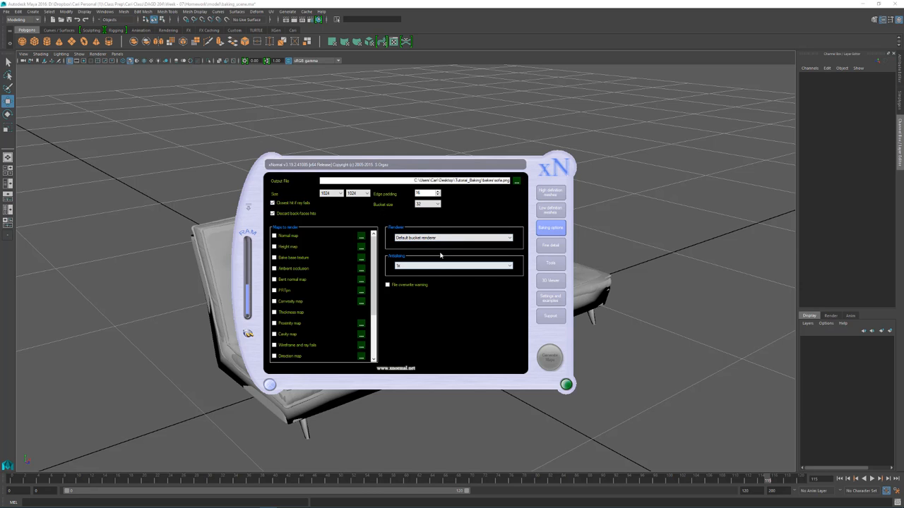
Keep bucket size 32 and enable the Ambient occlusion map
left_click(436, 203)
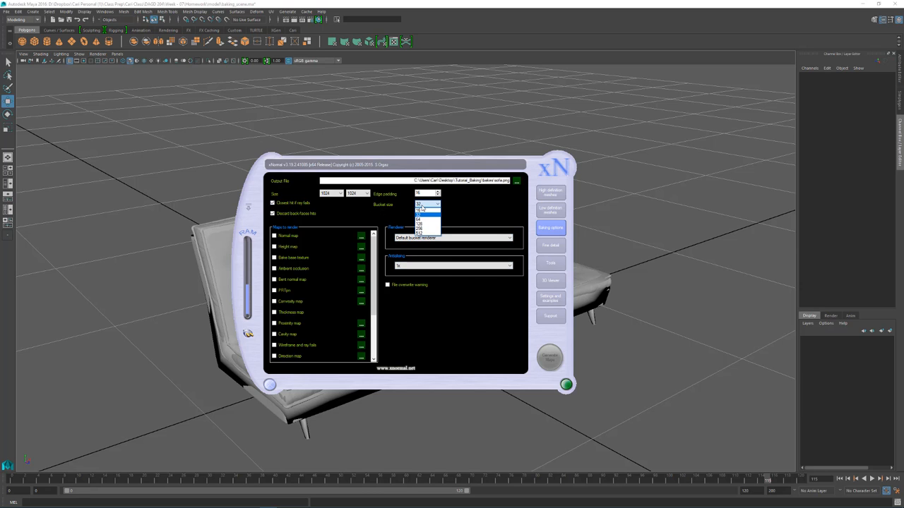
left_click(421, 204)
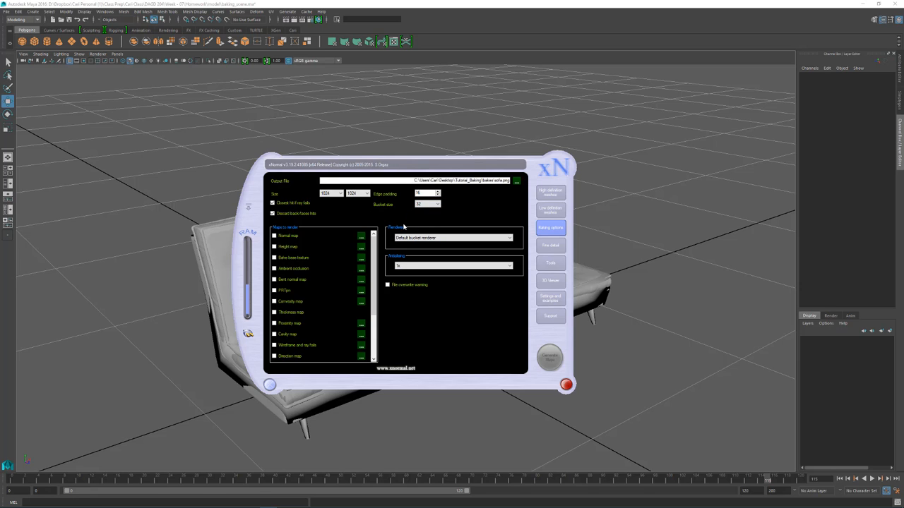
left_click(566, 384)
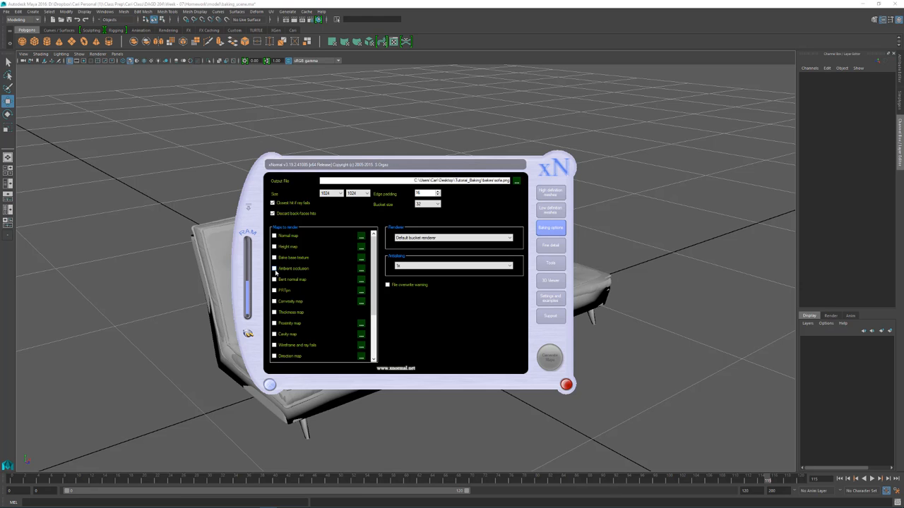
left_click(567, 384)
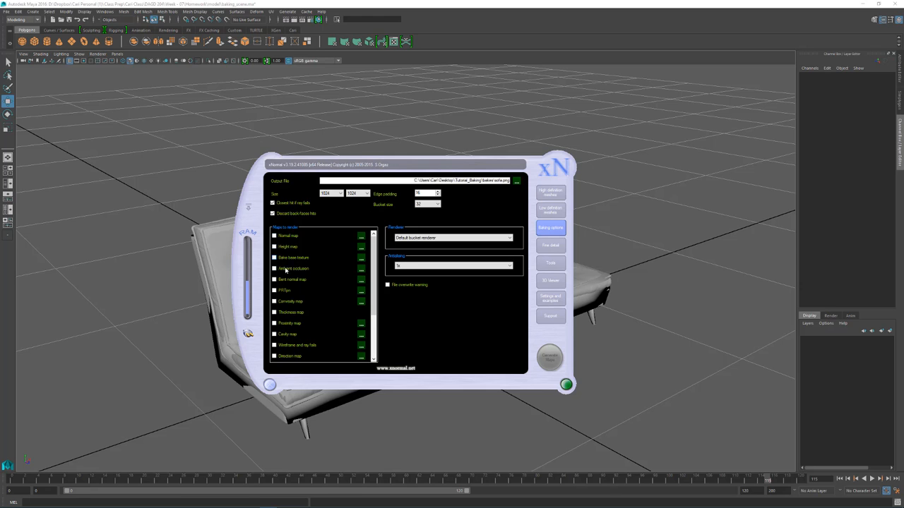
left_click(275, 268)
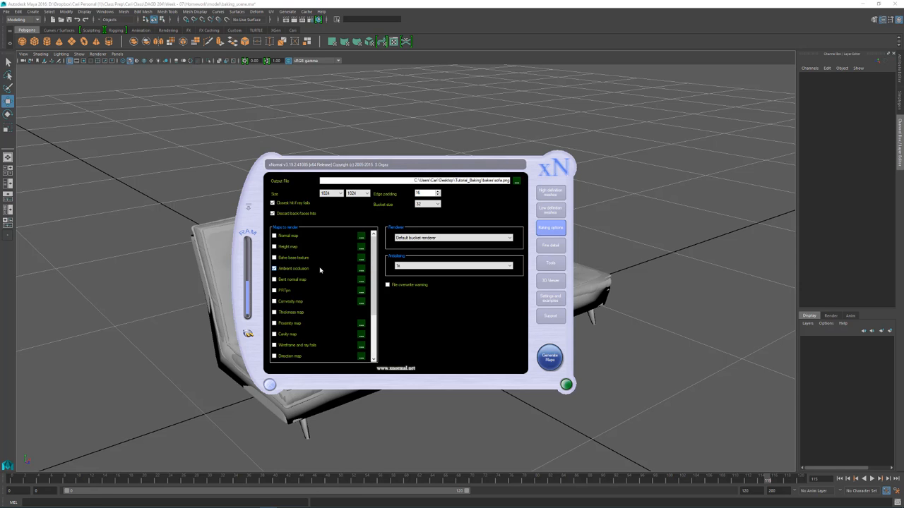
mouse_move(286, 273)
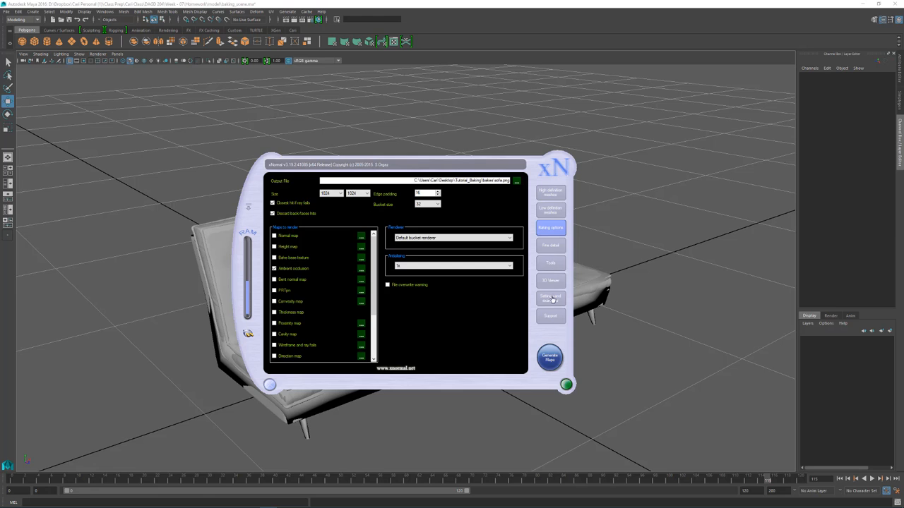
Generate the sofa's ambient occlusion map and close the finished preview
left_click(550, 359)
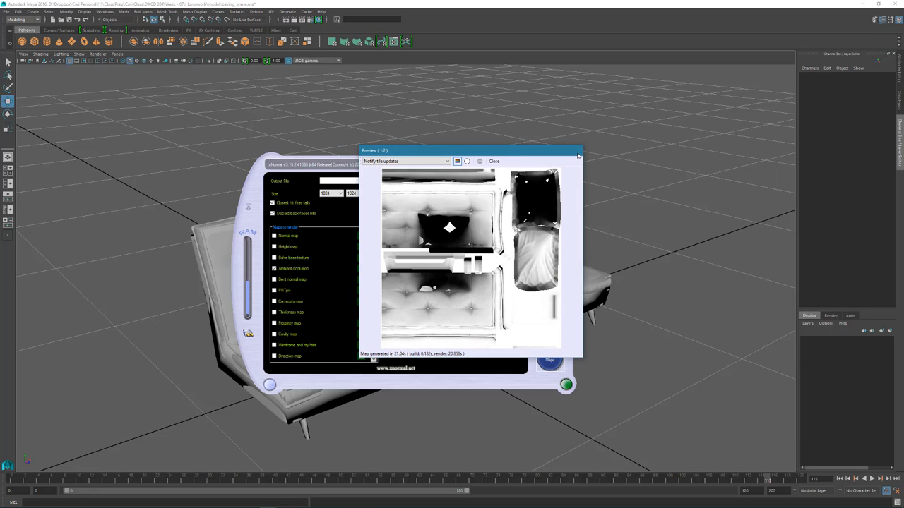
mouse_move(484, 222)
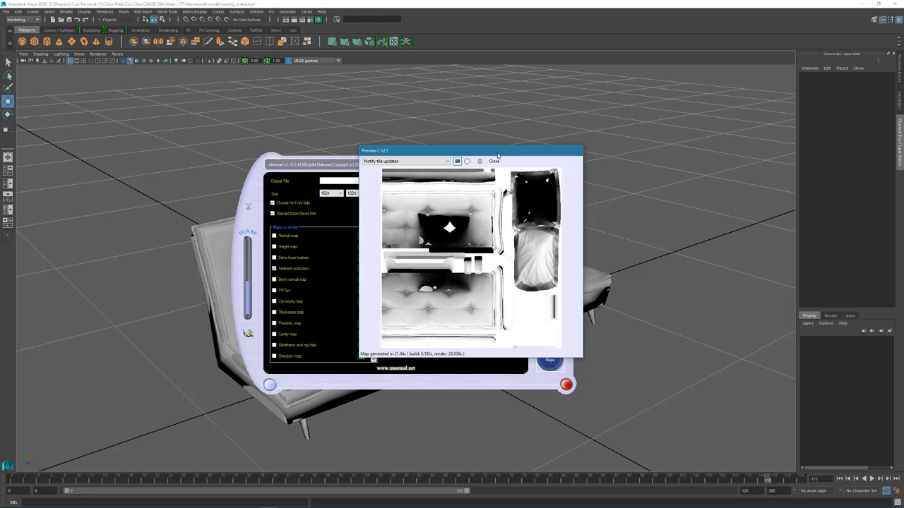
left_click(494, 161)
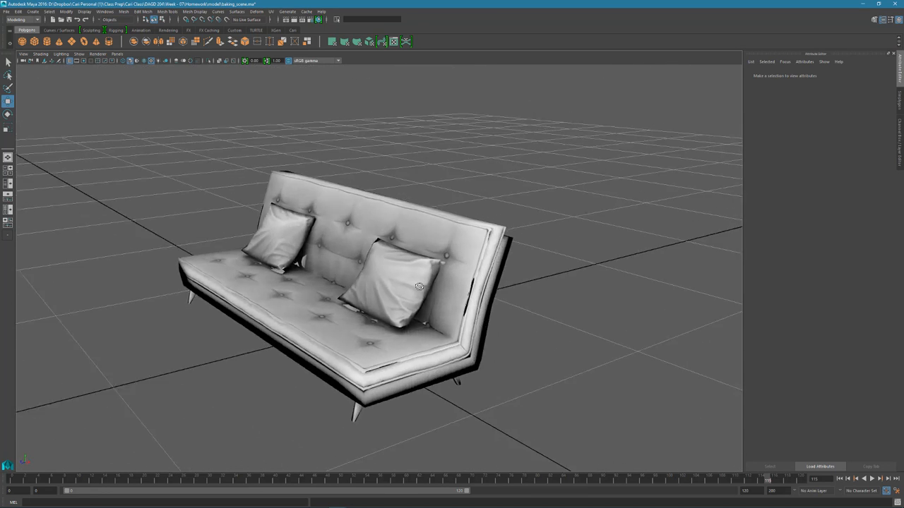
left_click_drag(419, 286, 413, 300)
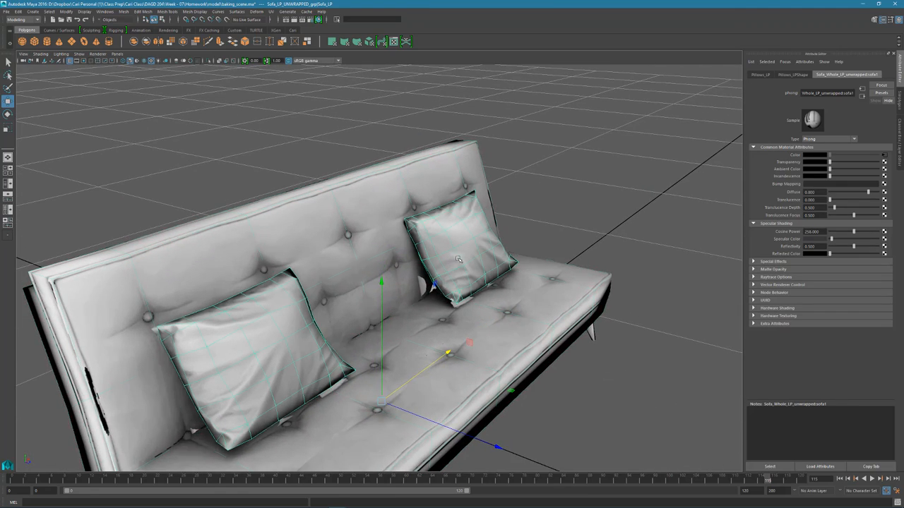
left_click_drag(424, 282, 354, 332)
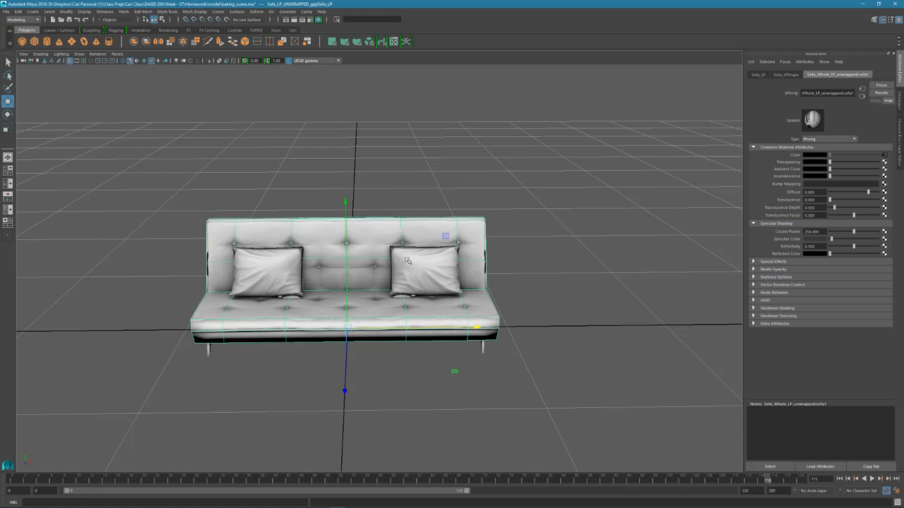
left_click(424, 272)
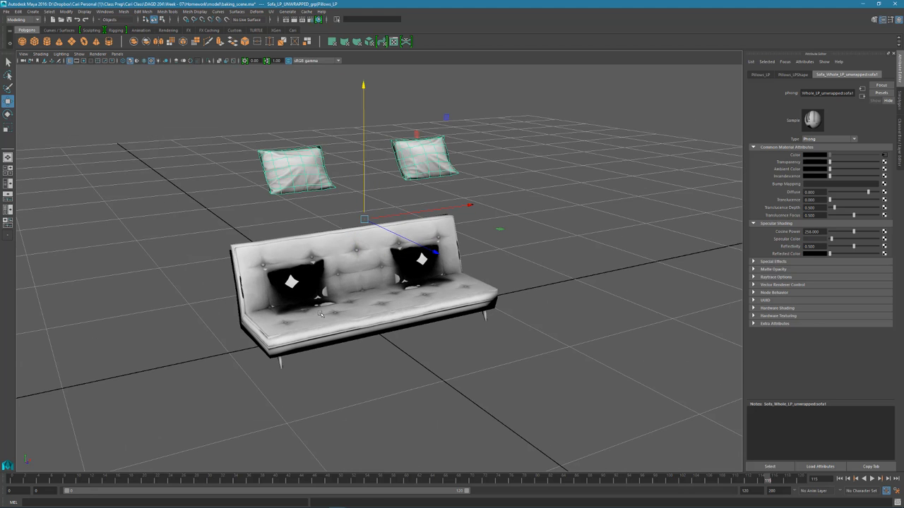
mouse_move(246, 290)
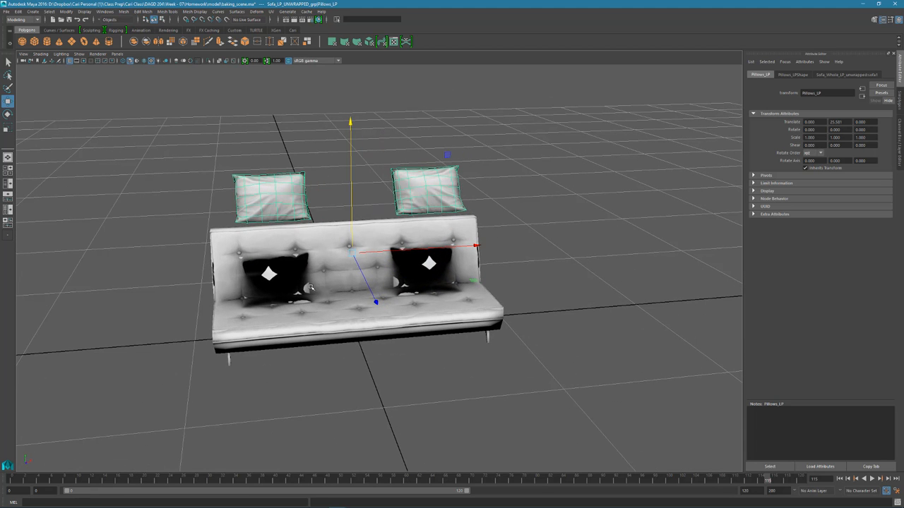
mouse_move(483, 277)
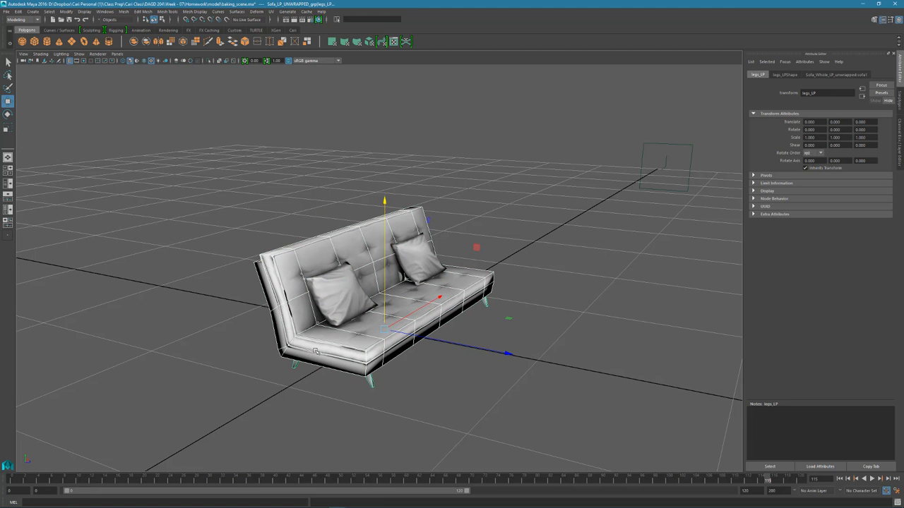
left_click(332, 289)
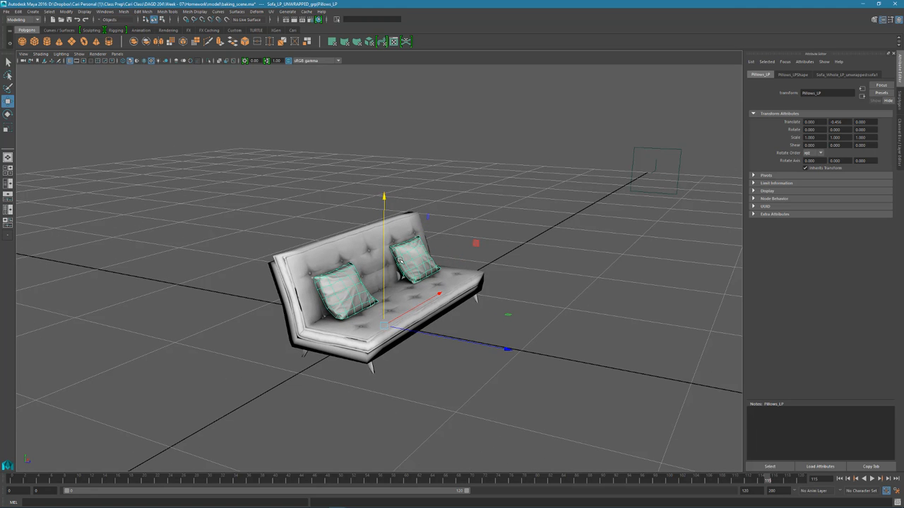
Drag the two pillows up on Y, well above the sofa seat
left_click_drag(385, 198, 384, 71)
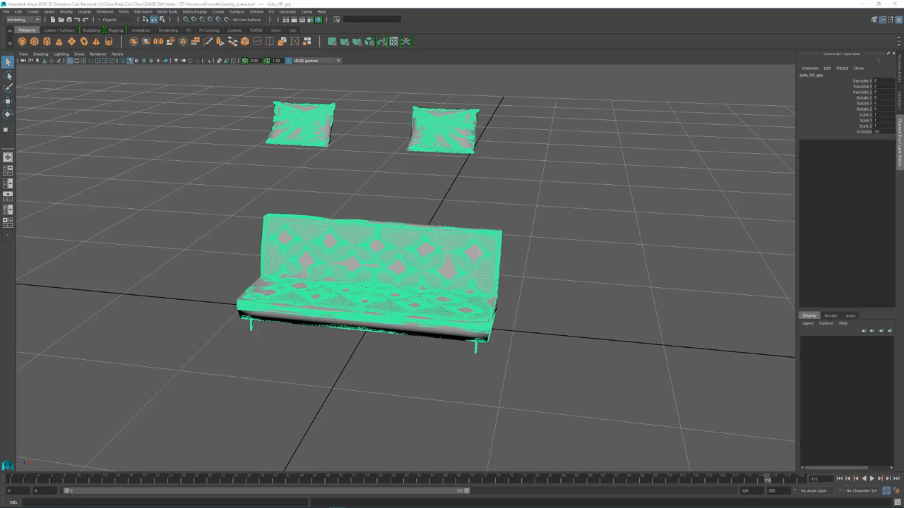
Export the selected high-poly sofa as sofa_HP.obj
left_click(6, 12)
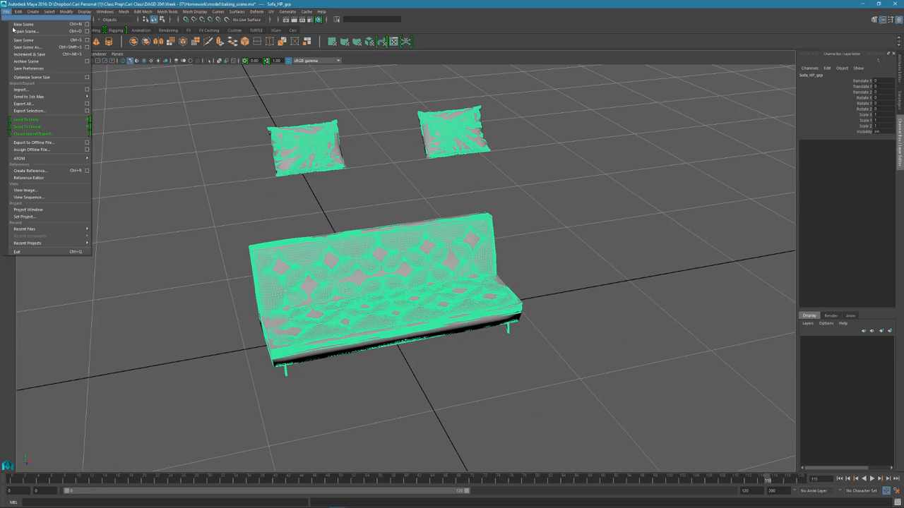
left_click(30, 110)
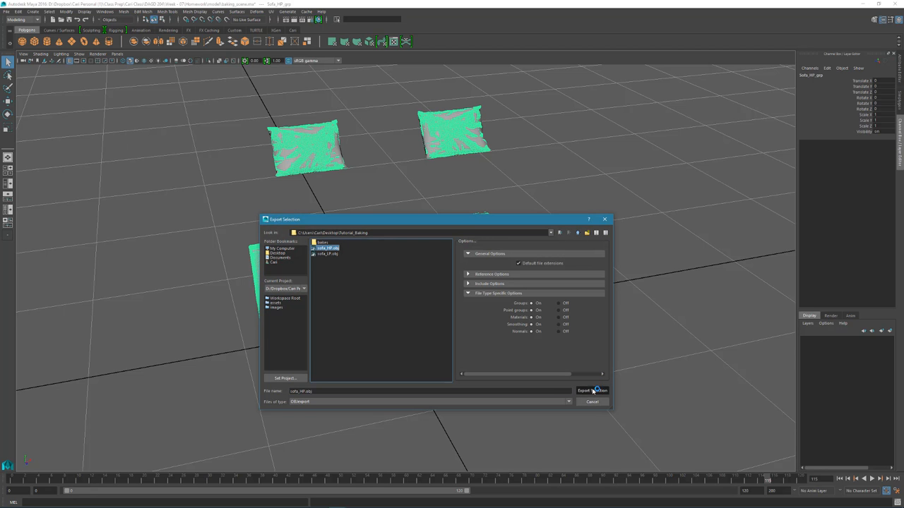
left_click(592, 391)
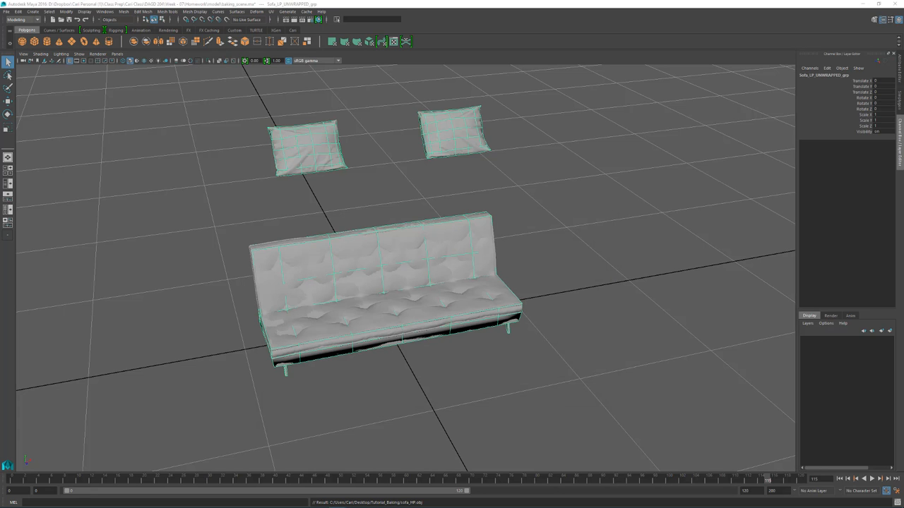
Export the low-poly sofa as sofa_LP.obj, replacing the existing file
left_click(6, 12)
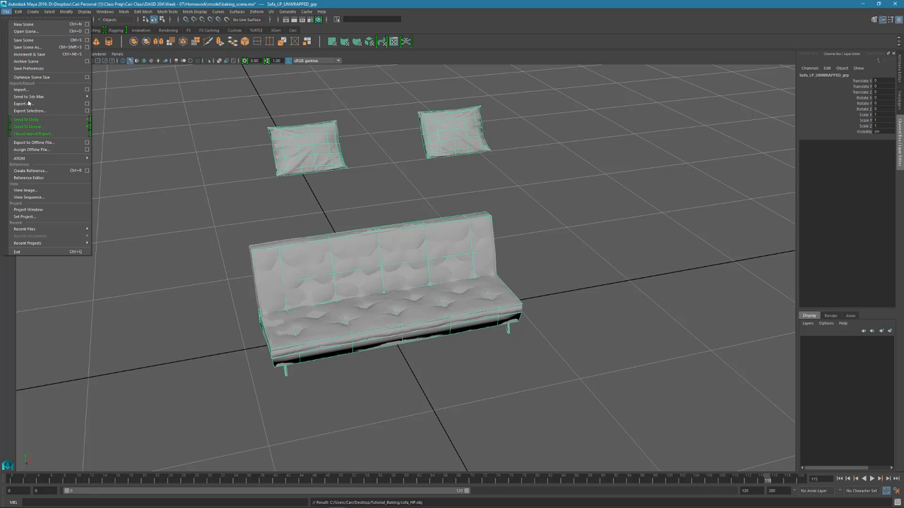
left_click(29, 111)
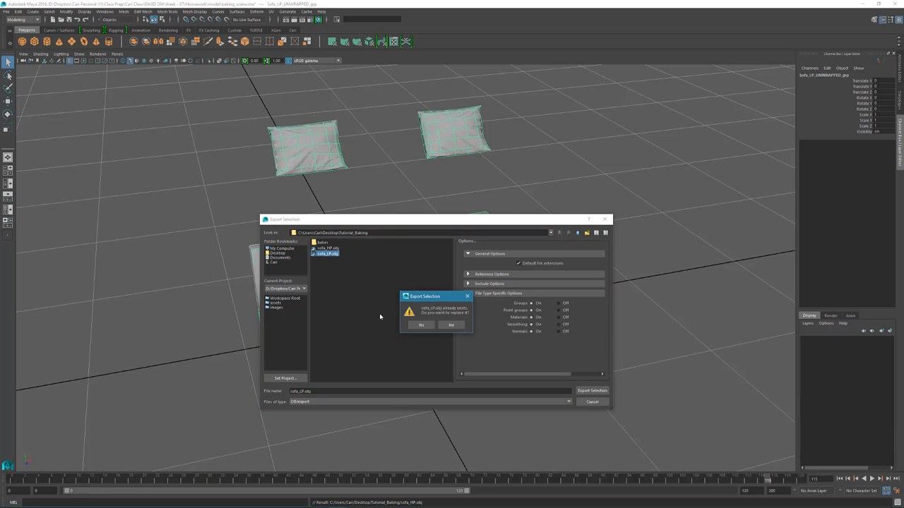
left_click(421, 325)
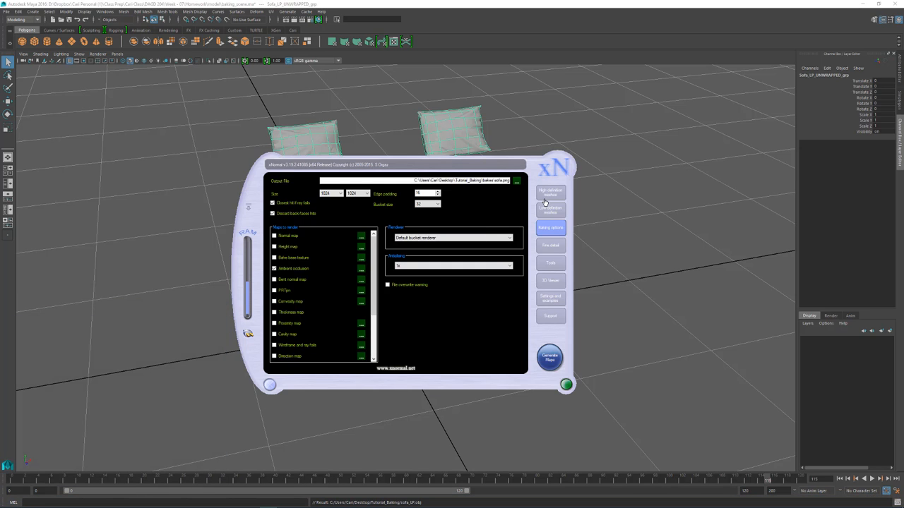
Check that sofa_HP.obj and sofa_LP.obj are loaded in the mesh lists
left_click(551, 192)
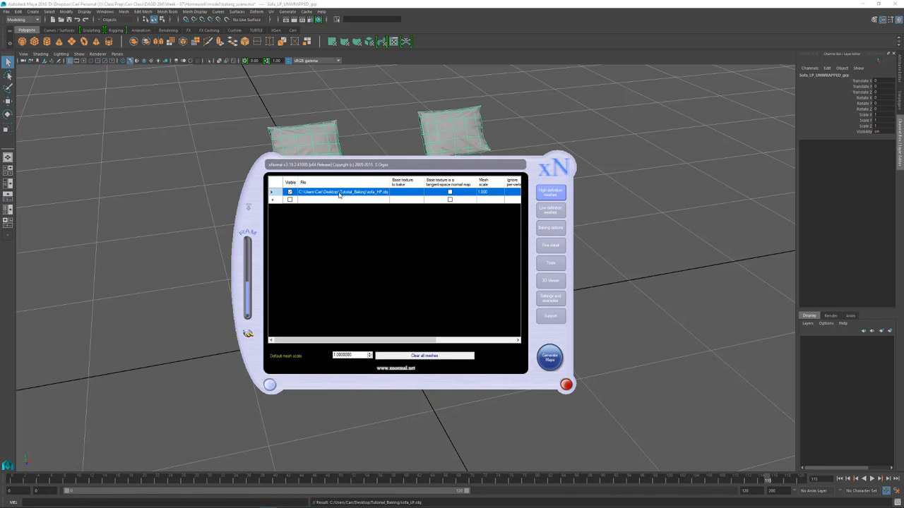
left_click(566, 385)
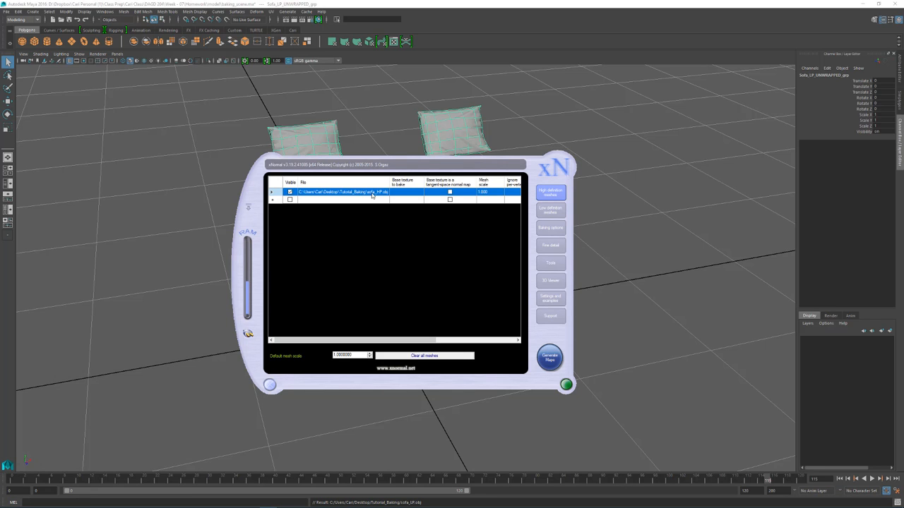
left_click(550, 192)
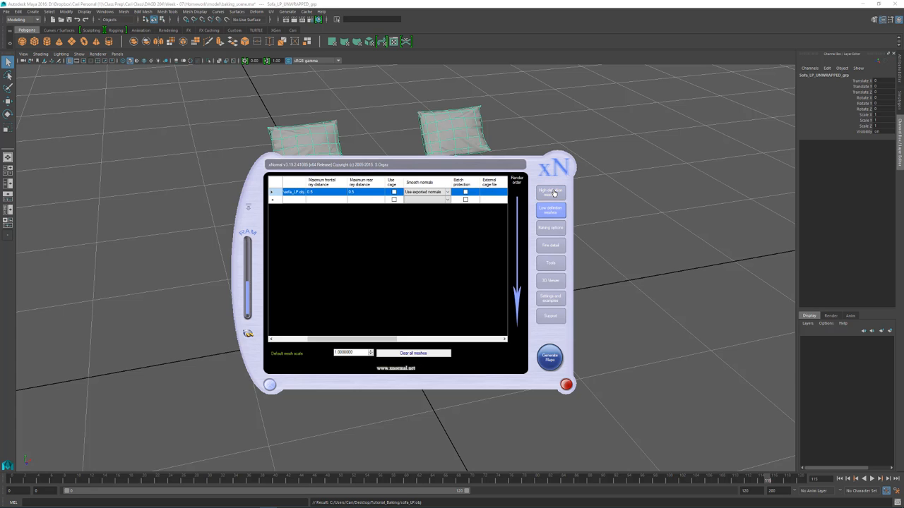
left_click(550, 192)
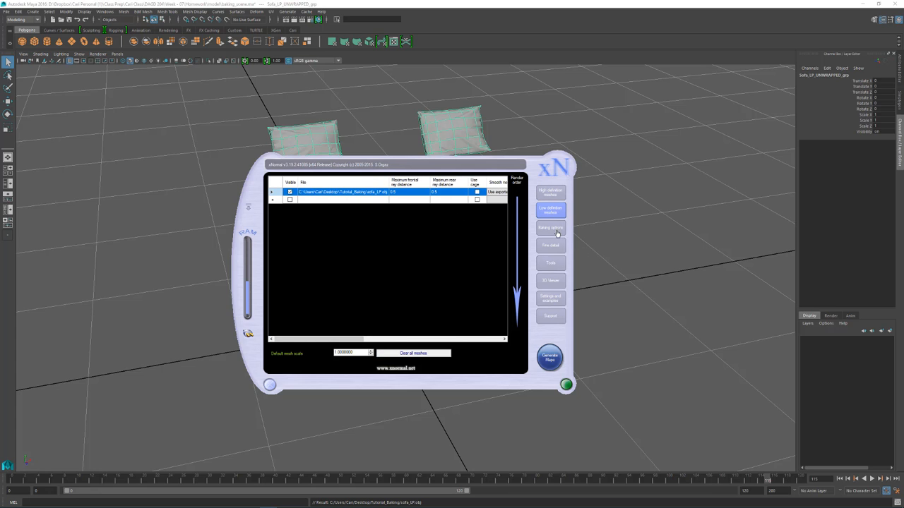
Generate the new ambient occlusion map and close its preview
left_click(550, 228)
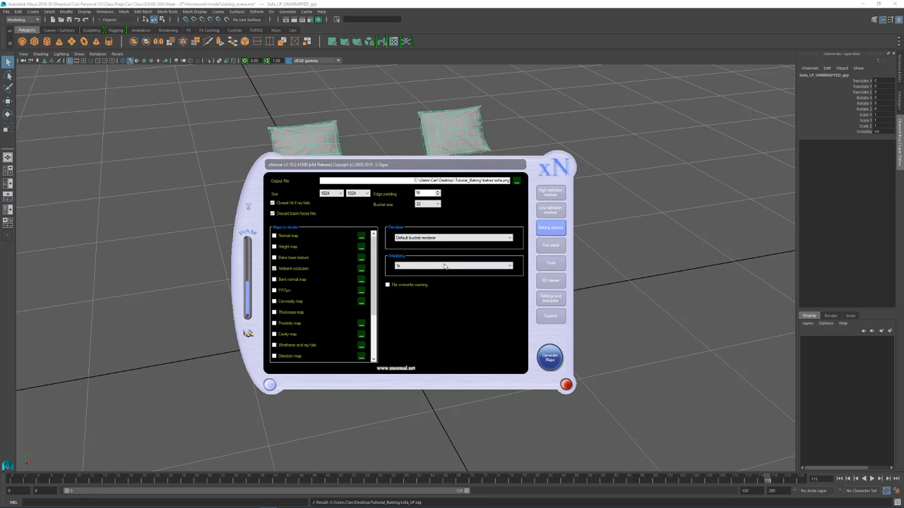
left_click(549, 358)
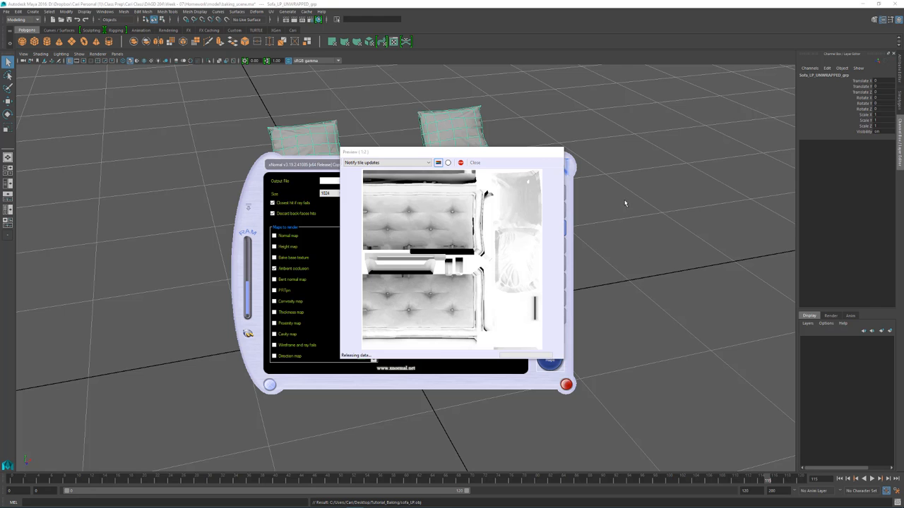
left_click(475, 162)
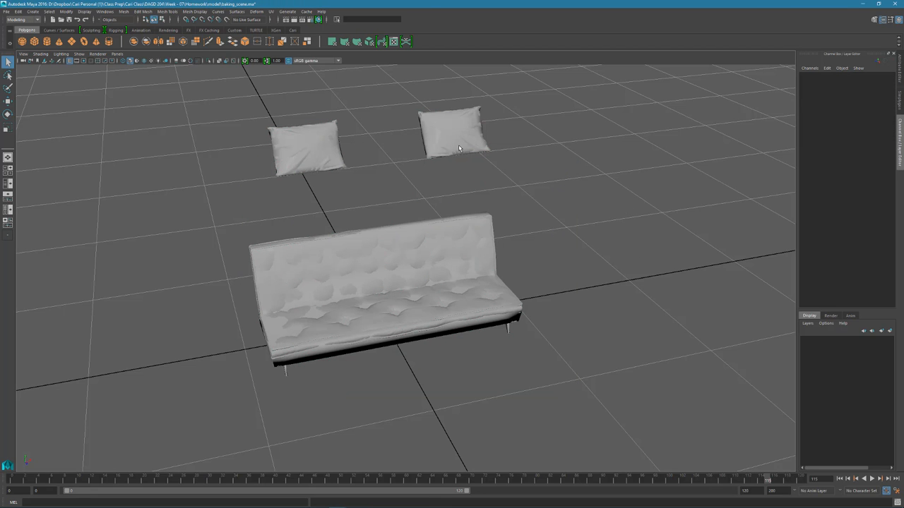
left_click(388, 282)
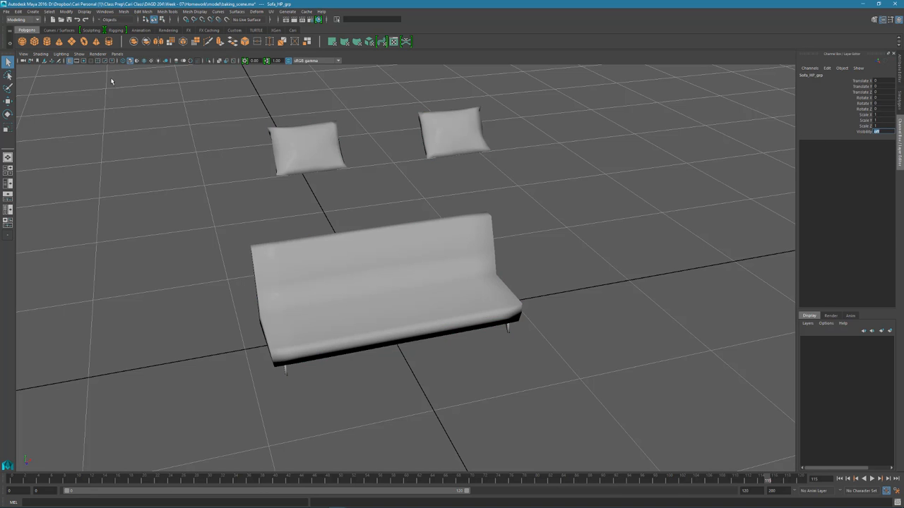
left_click(389, 290)
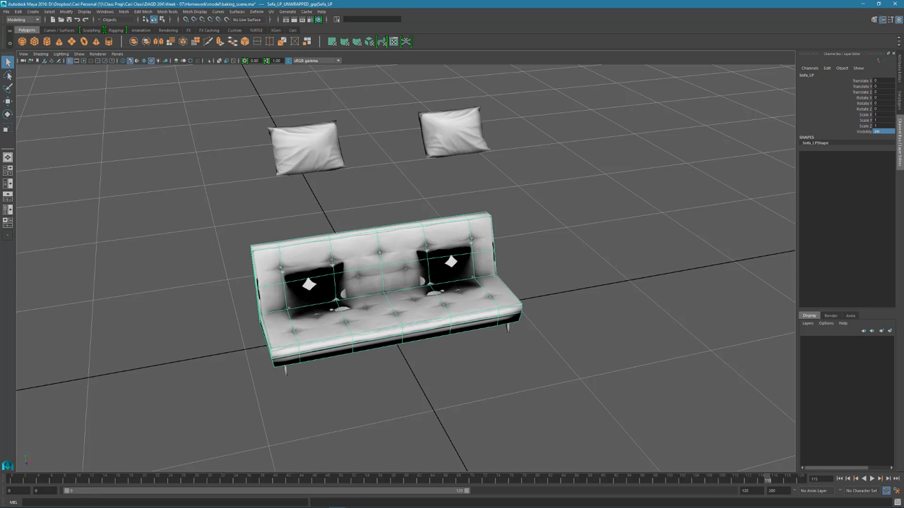
left_click(307, 145)
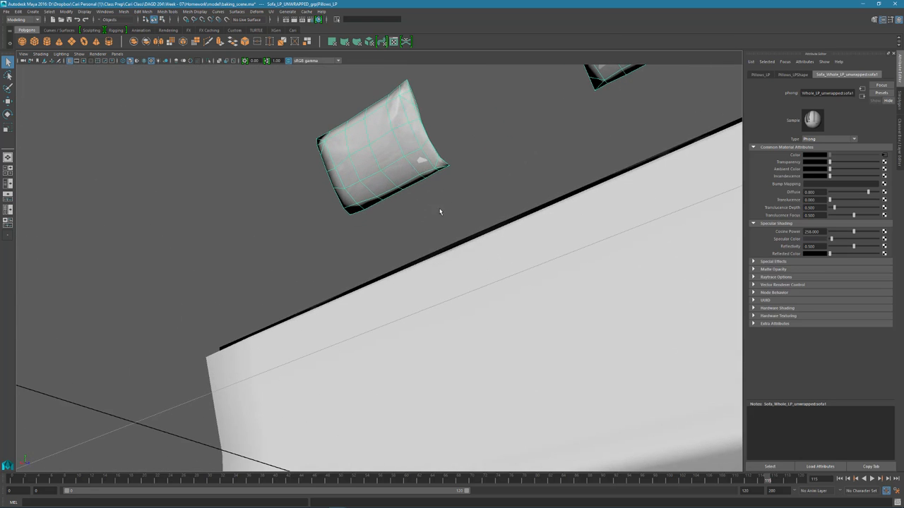
left_click_drag(440, 212, 417, 229)
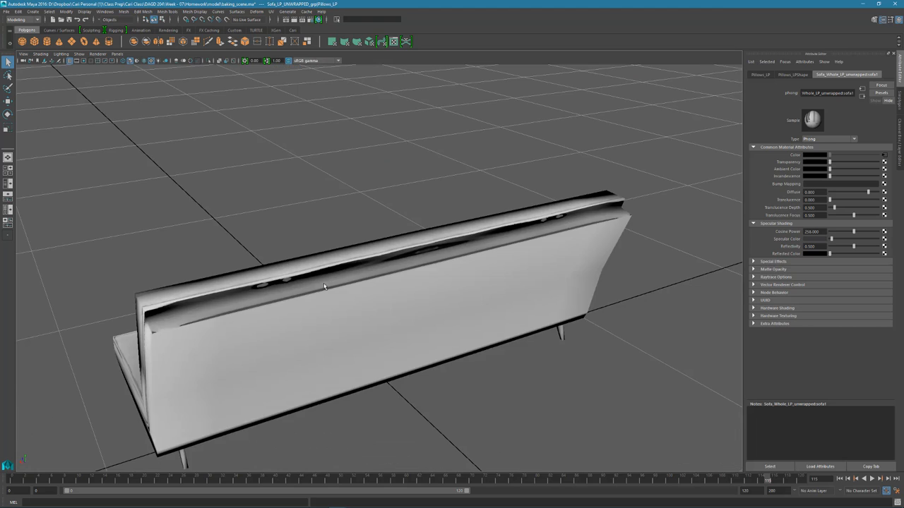
left_click_drag(325, 286, 438, 275)
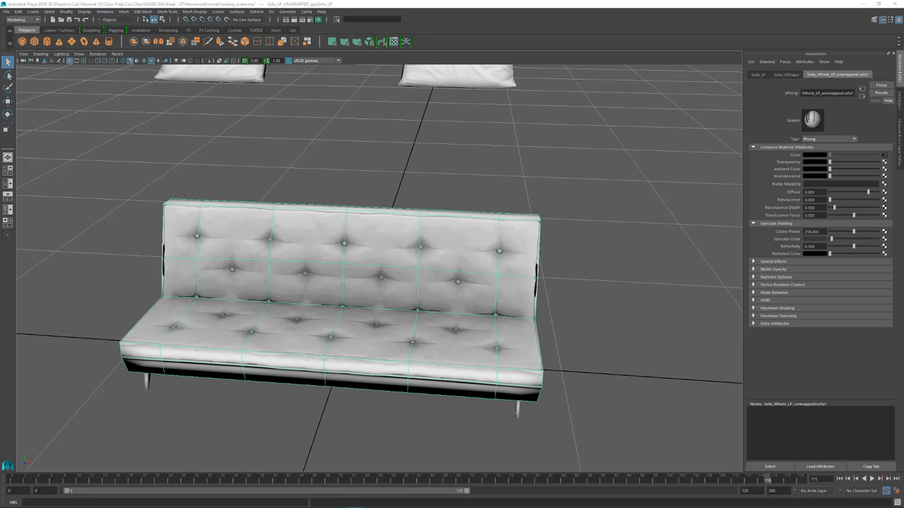
left_click_drag(353, 282, 452, 339)
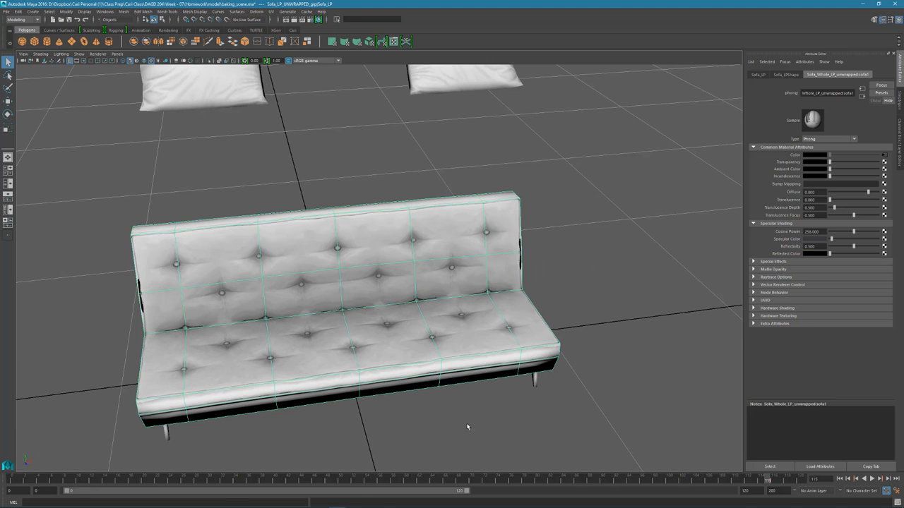
Dismiss xNormal's baked map preview and bring up the Ray distance calculator from Tools
left_click(8, 502)
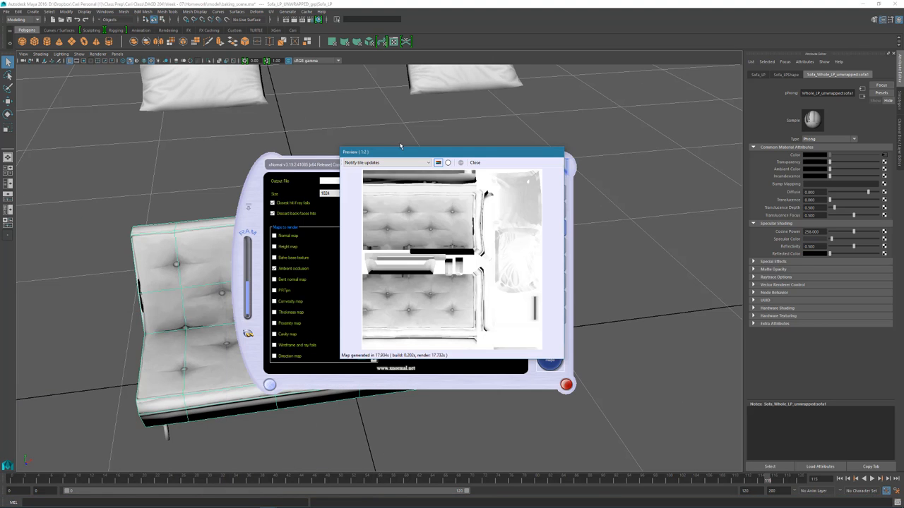
left_click(475, 163)
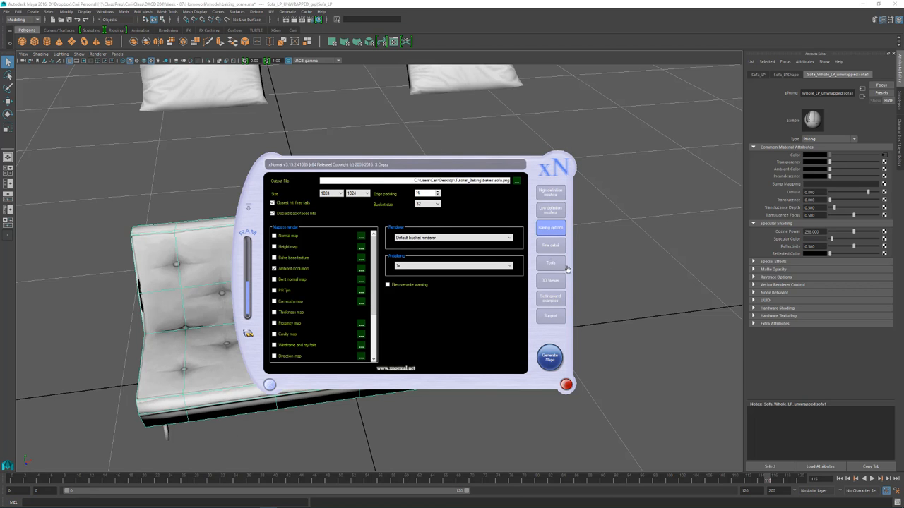
left_click(551, 262)
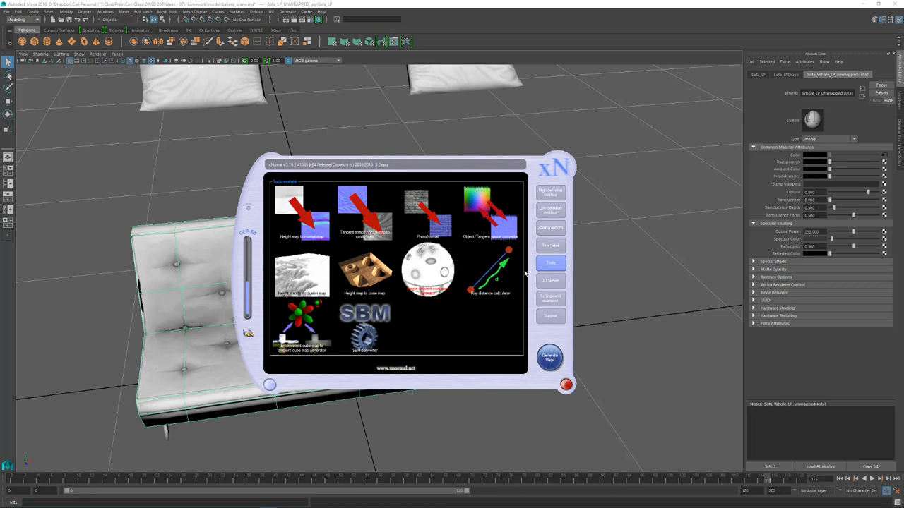
left_click(490, 270)
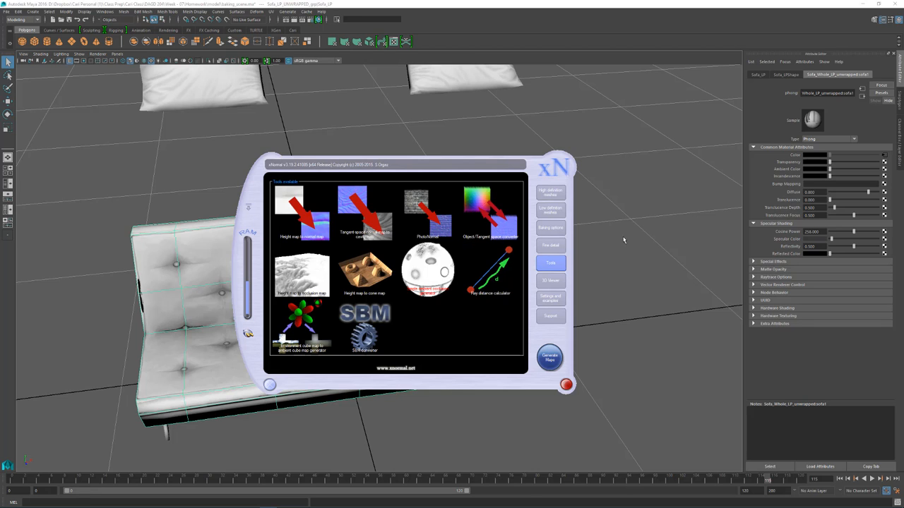
left_click(491, 272)
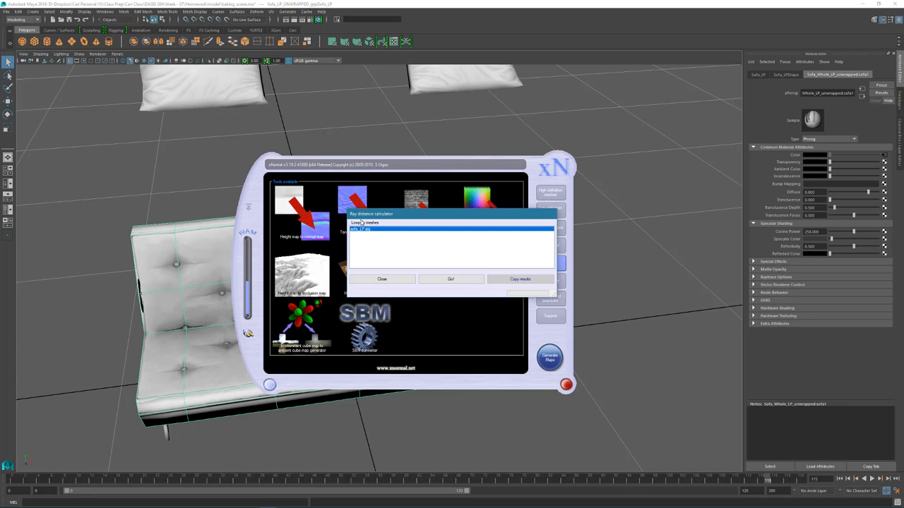
Calculate sofa_LP ray distances, frontal 32.957 and rear 3.251, then close the calculator
left_click(451, 279)
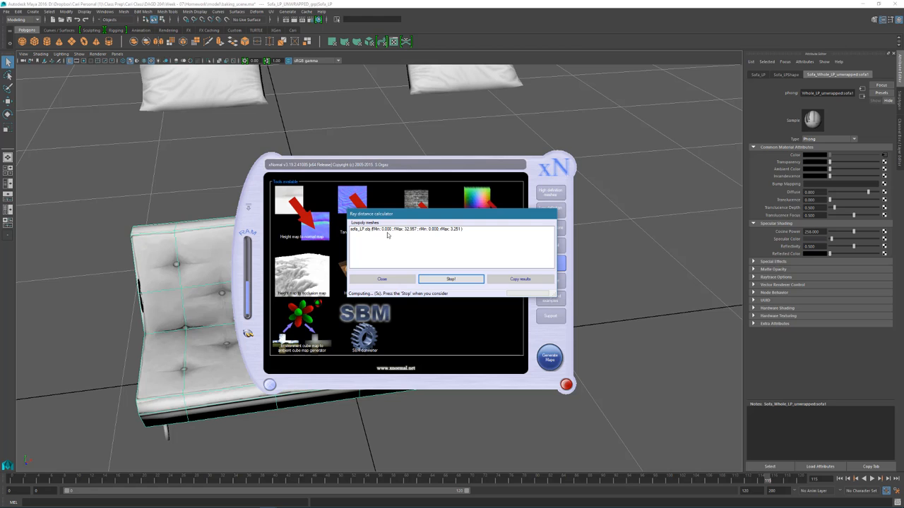
mouse_move(388, 245)
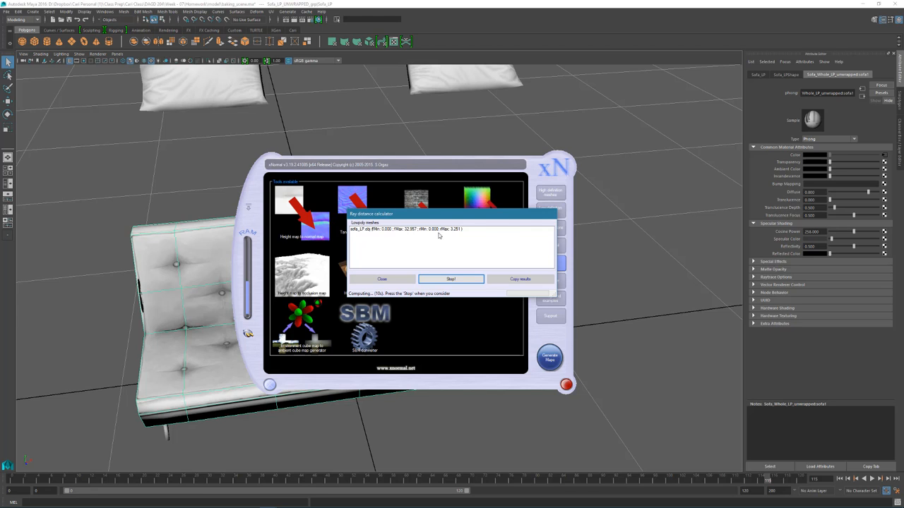
mouse_move(443, 237)
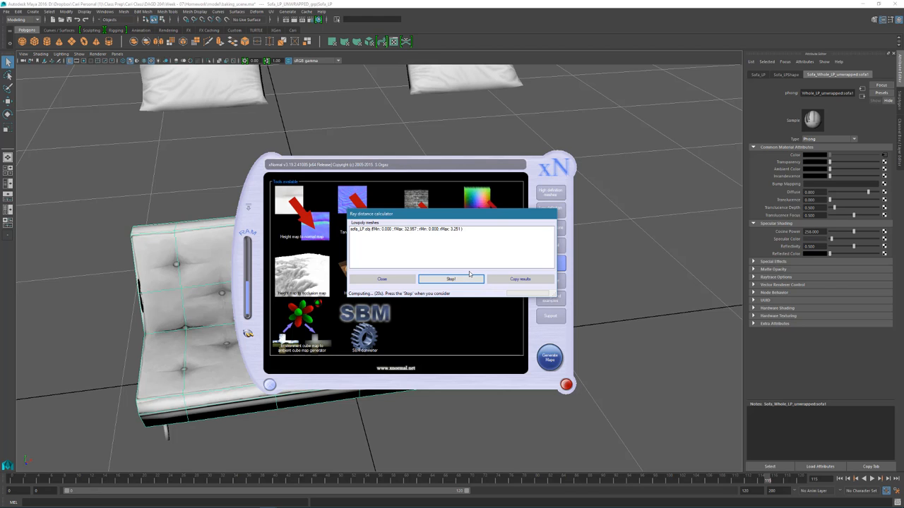
left_click(450, 279)
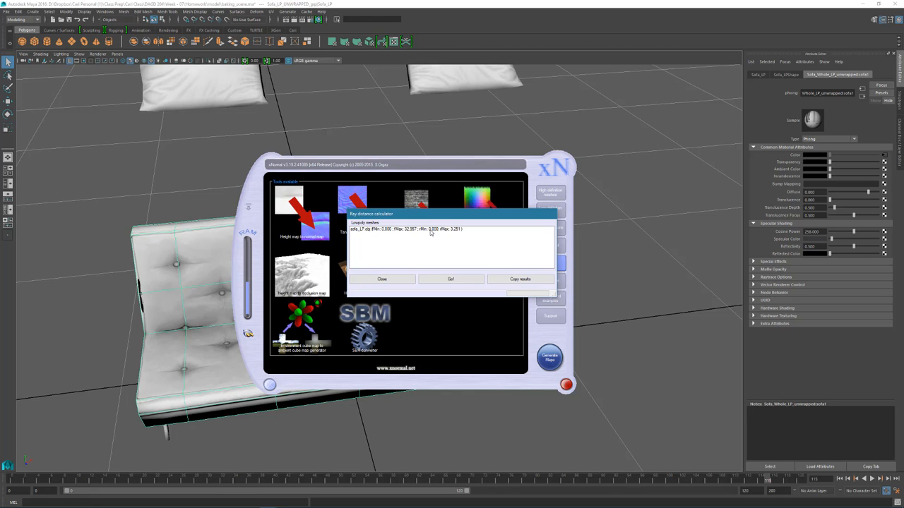
mouse_move(457, 234)
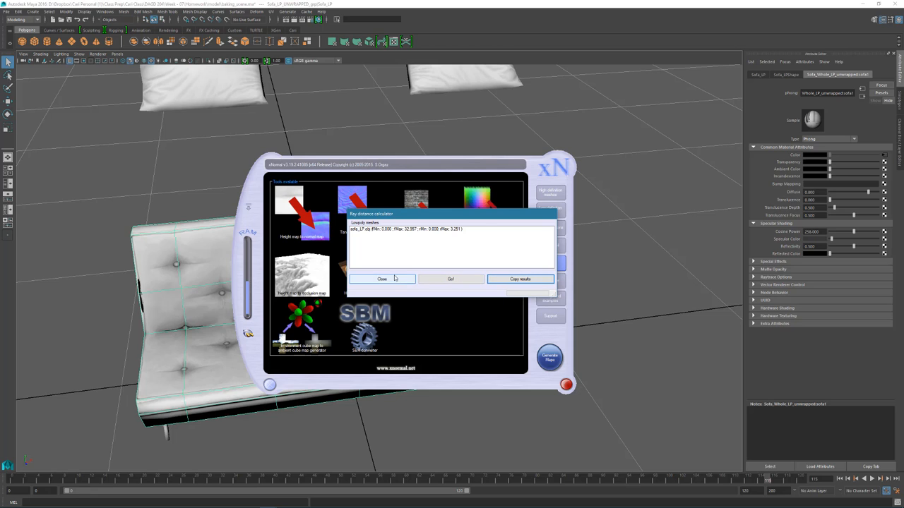
left_click(382, 279)
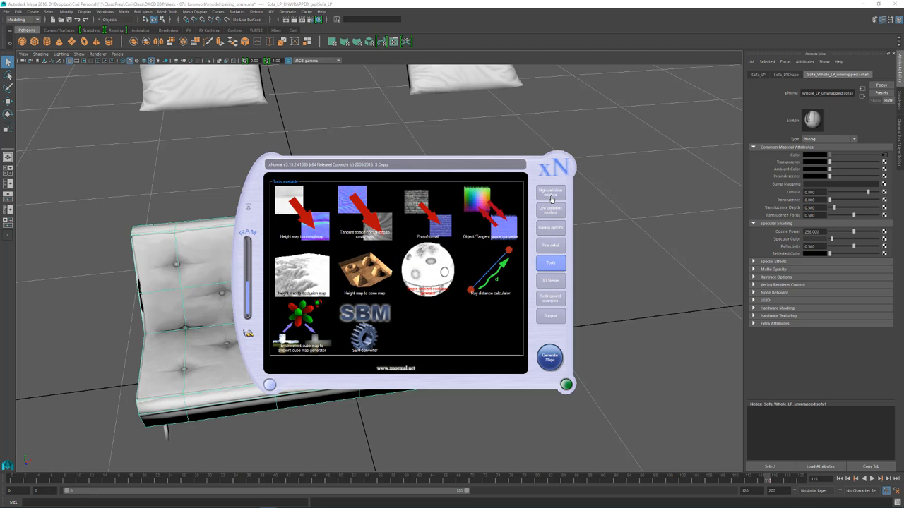
Re-bake the sofa maps using 32.95701 frontal and 3.25088 rear ray distances, closing the preview
left_click(551, 209)
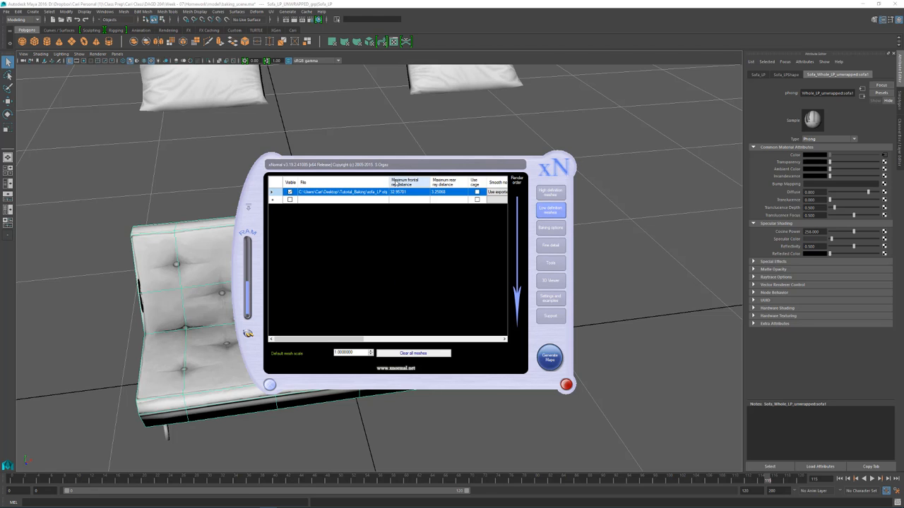
mouse_move(408, 184)
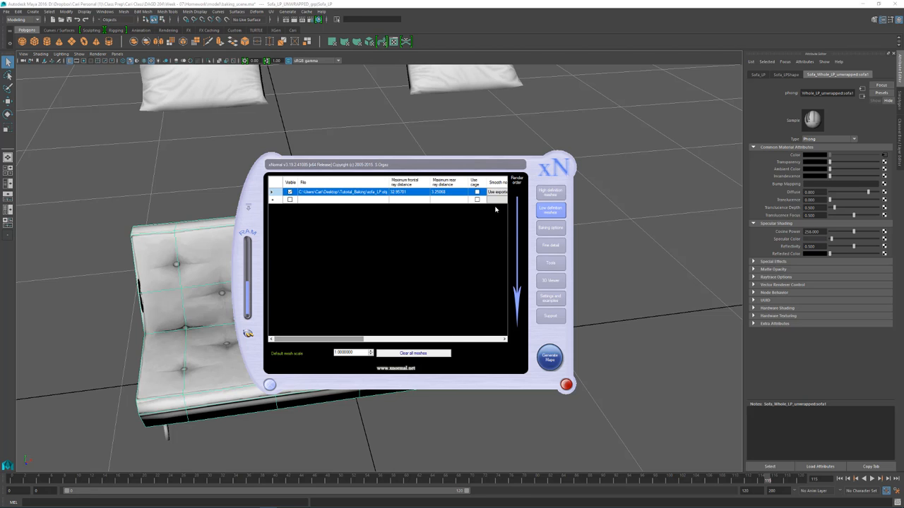
left_click(549, 358)
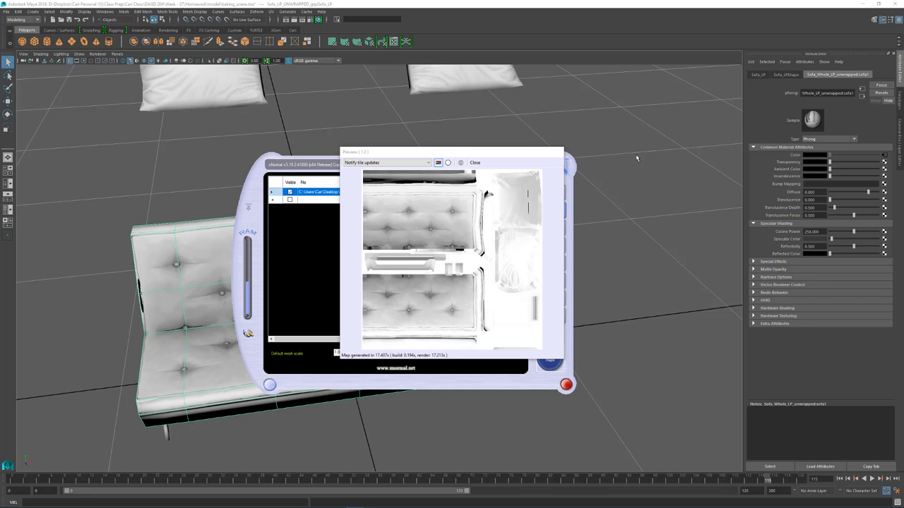
left_click(475, 163)
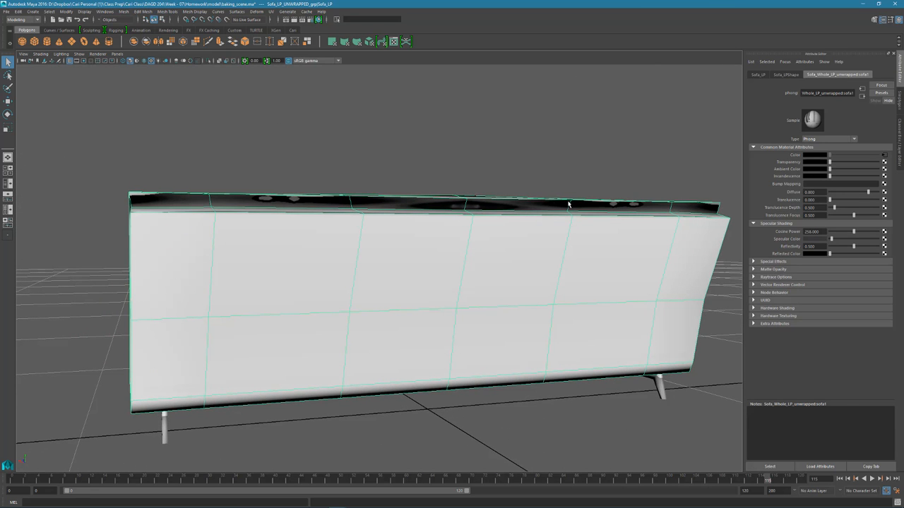
mouse_move(262, 198)
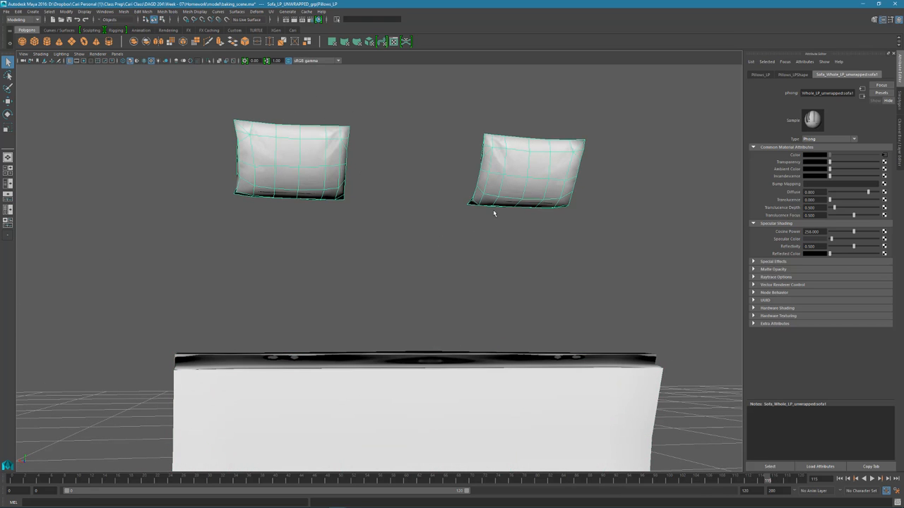
left_click_drag(494, 211, 477, 421)
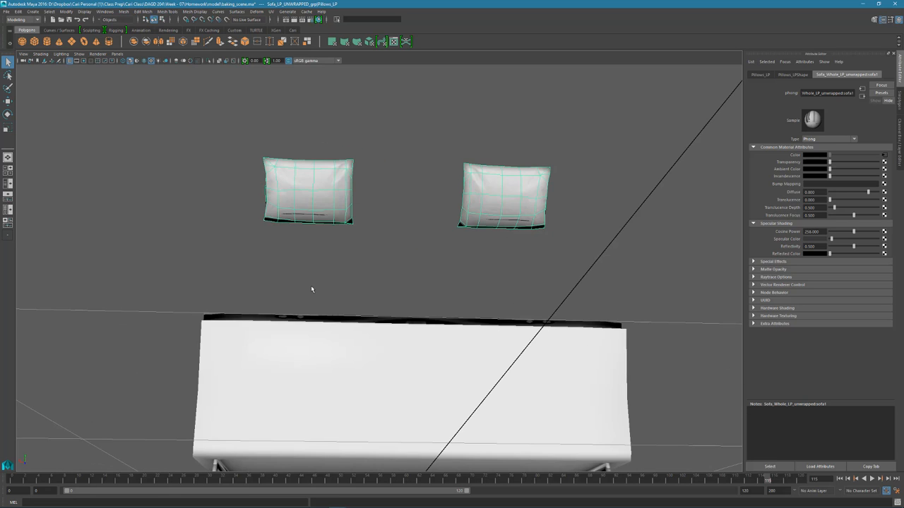
left_click_drag(311, 290, 401, 329)
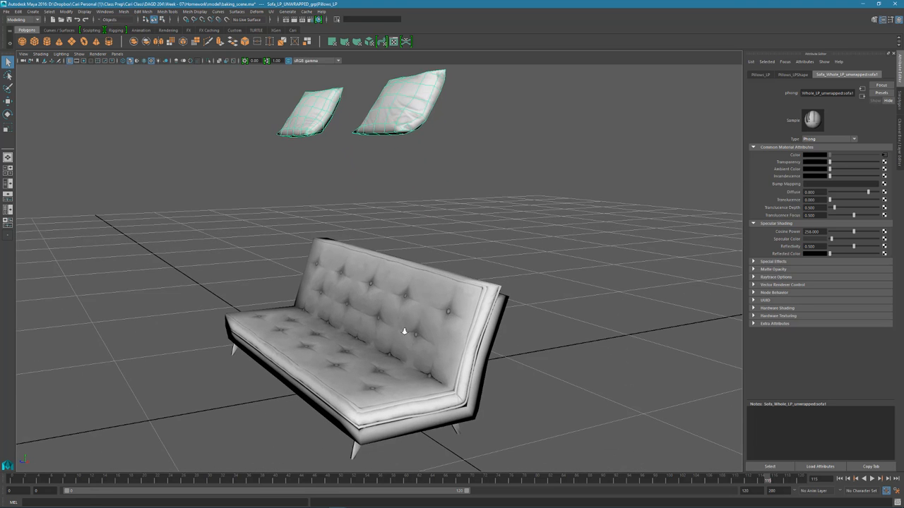
left_click_drag(404, 331, 451, 302)
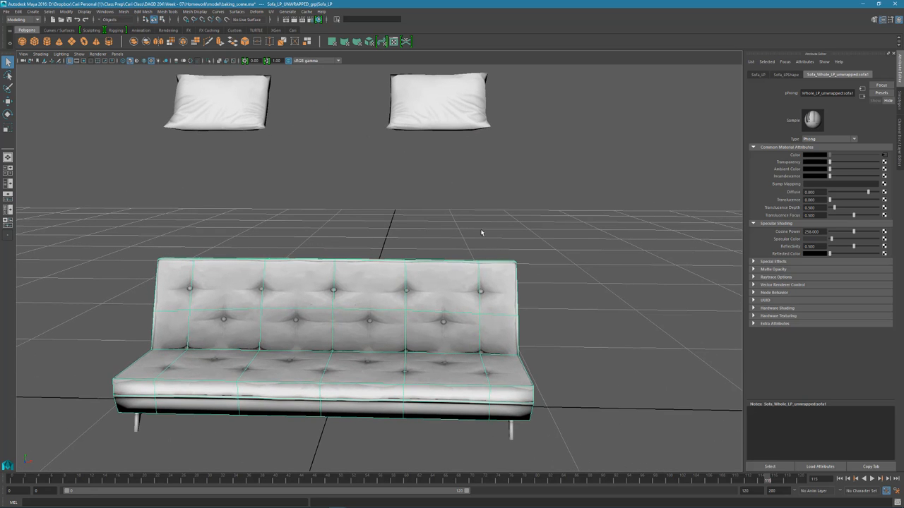
mouse_move(320, 353)
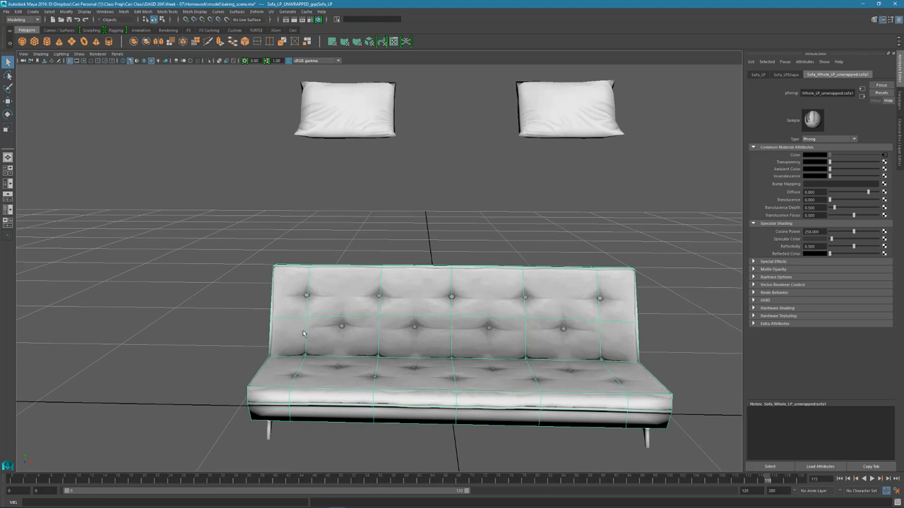
mouse_move(621, 256)
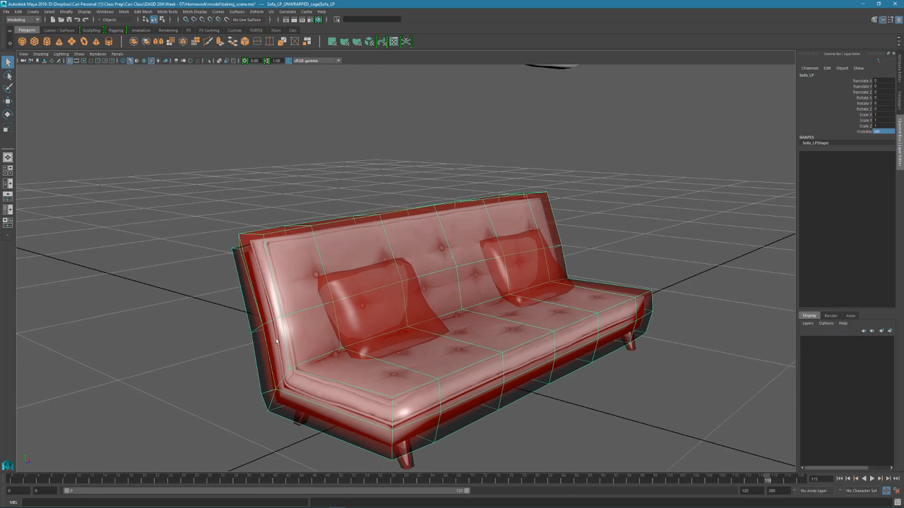
mouse_move(230, 240)
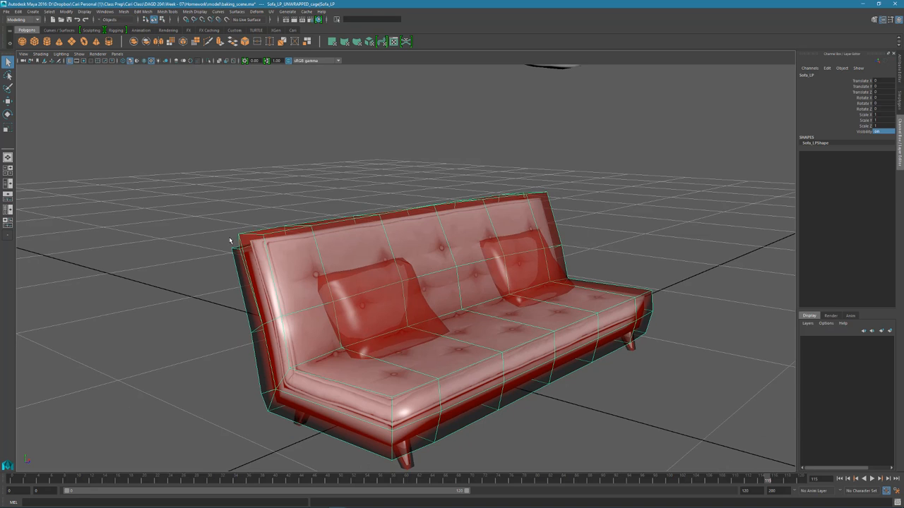
mouse_move(259, 327)
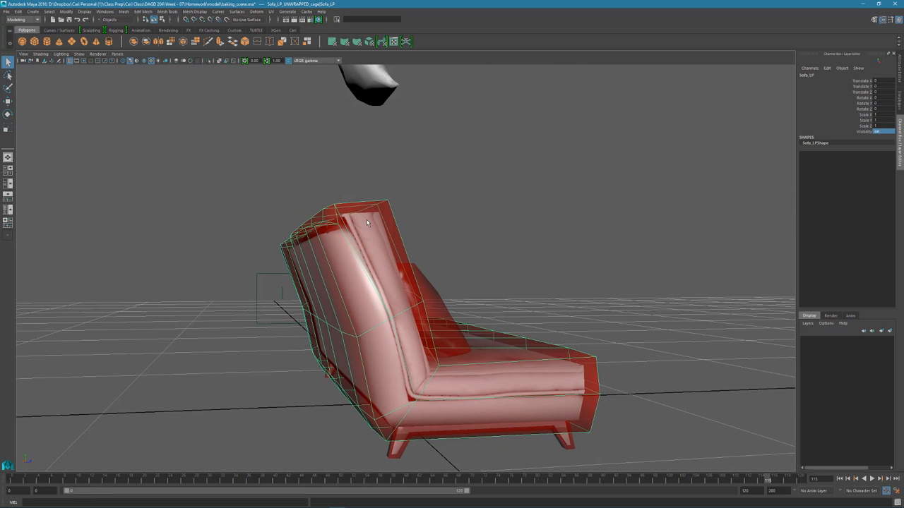
mouse_move(381, 265)
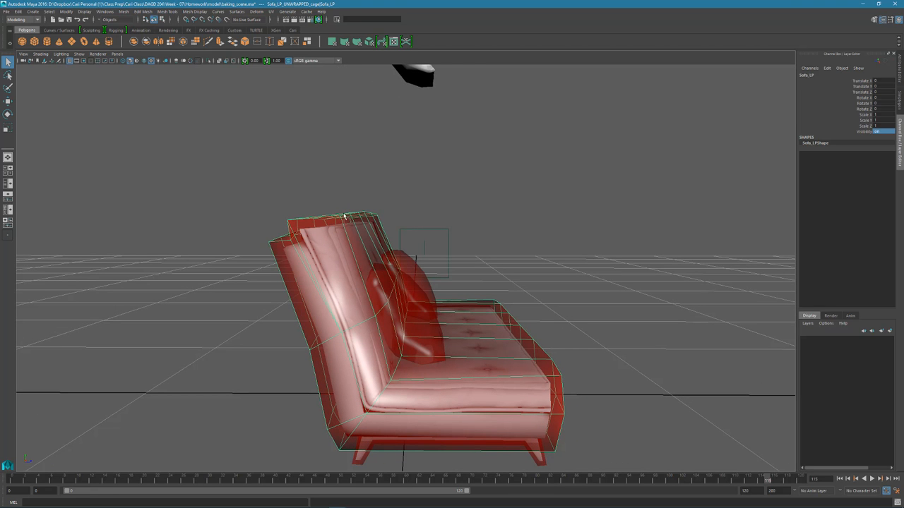
mouse_move(141, 279)
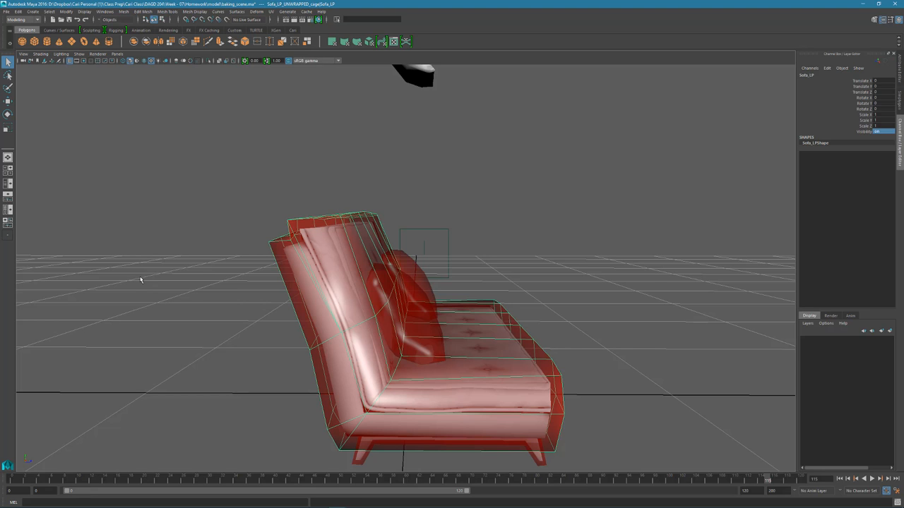
mouse_move(483, 293)
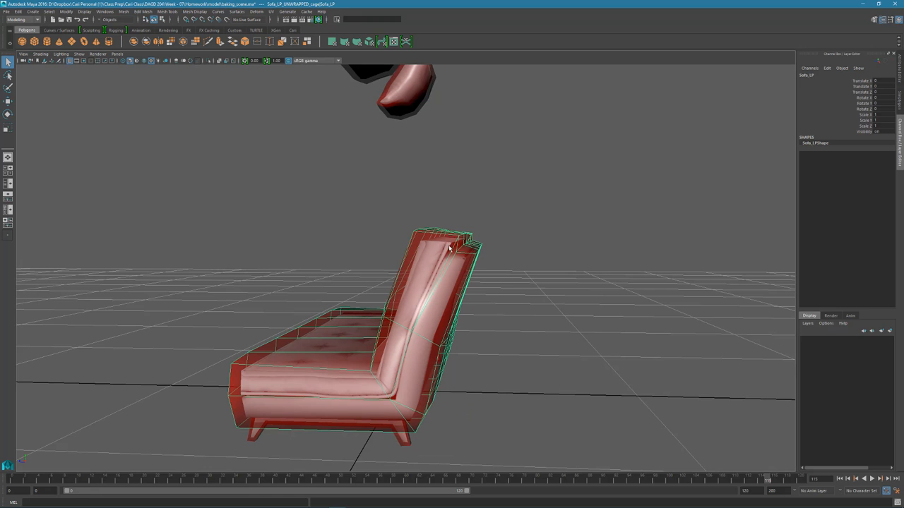
mouse_move(456, 242)
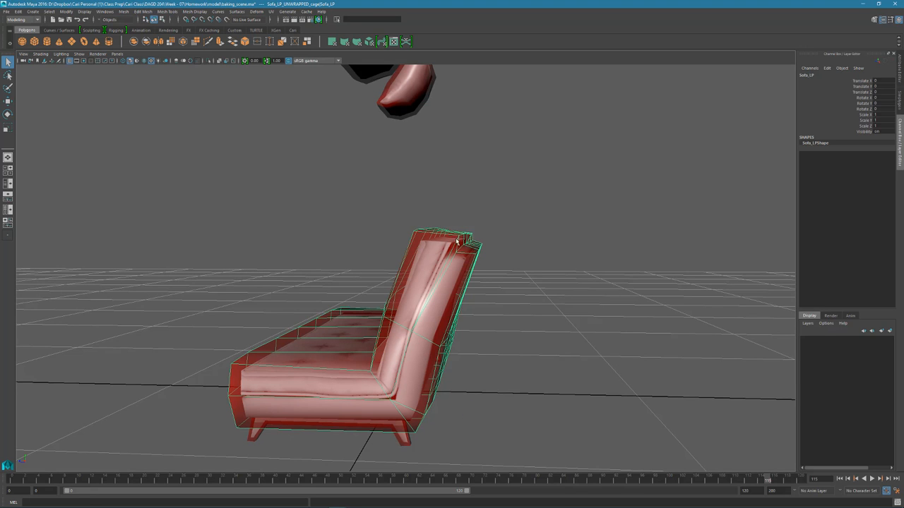
mouse_move(424, 224)
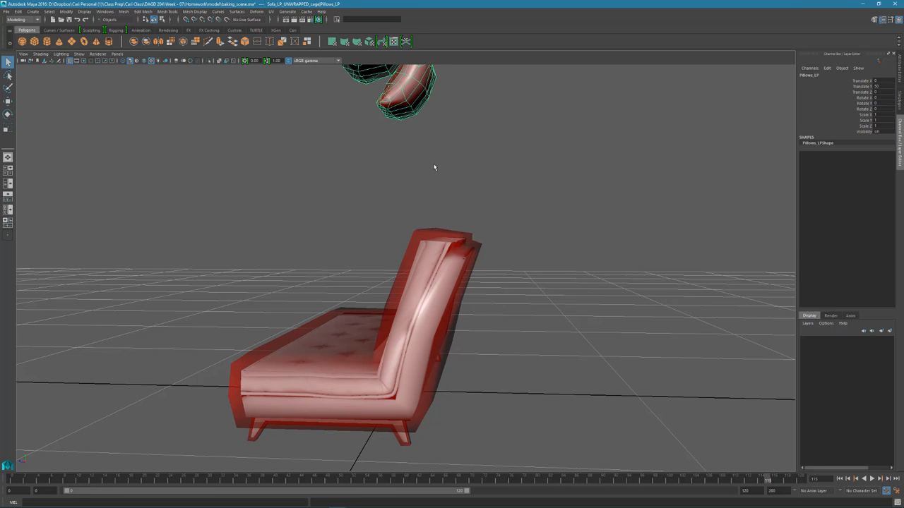
Orbit around the sofa and pillows and select the Sofa_LP_UNWRAPPED_cage mesh
left_click_drag(434, 168, 355, 177)
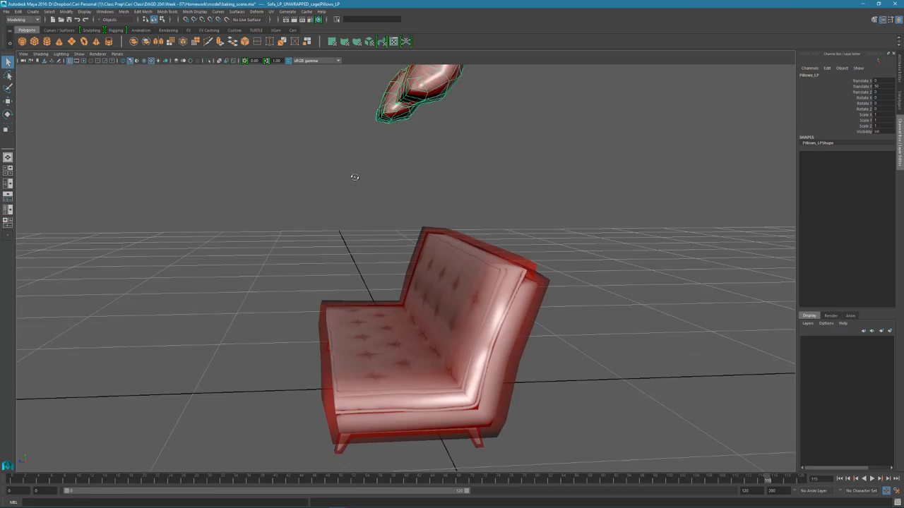
left_click(480, 325)
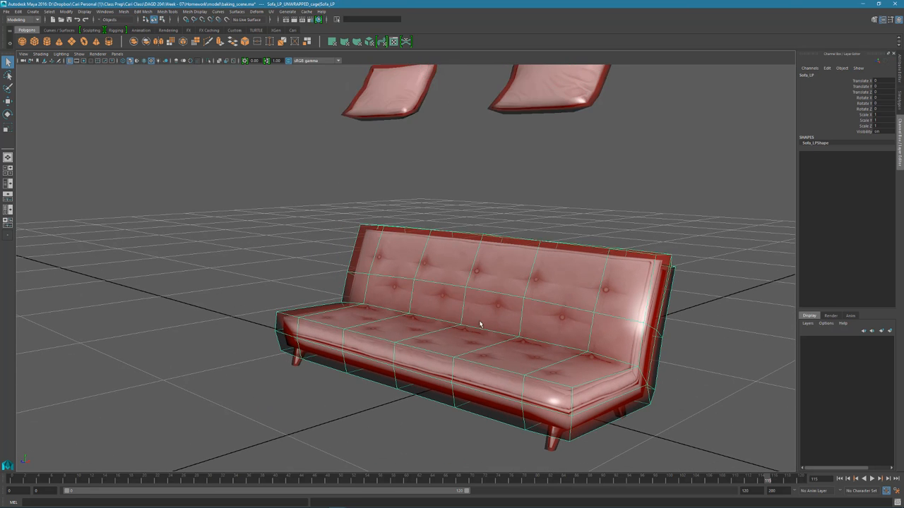
left_click_drag(480, 325, 401, 288)
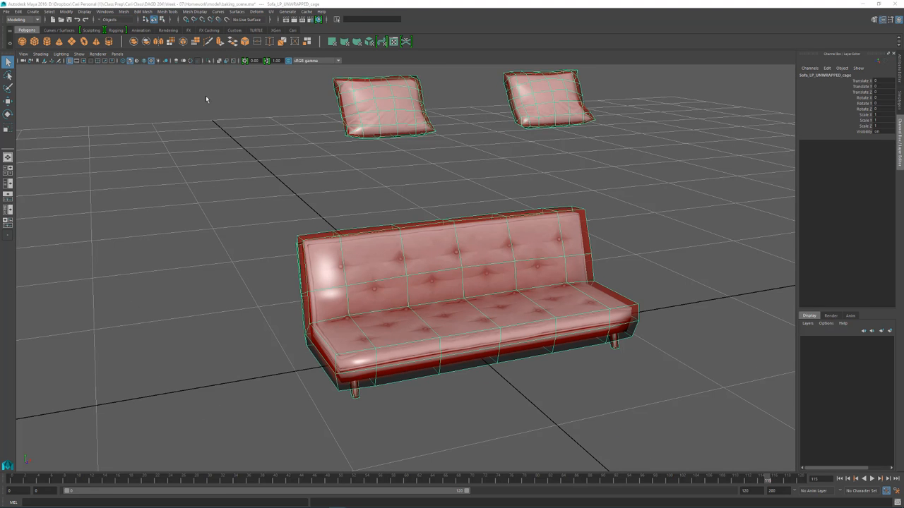
Export the selected cage mesh as sofa_cage.obj with Export Selection
left_click(8, 12)
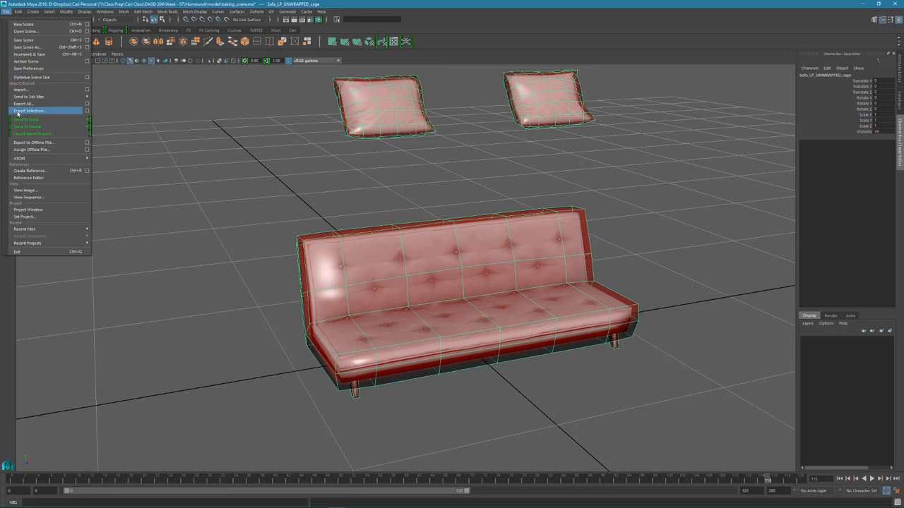
left_click(30, 111)
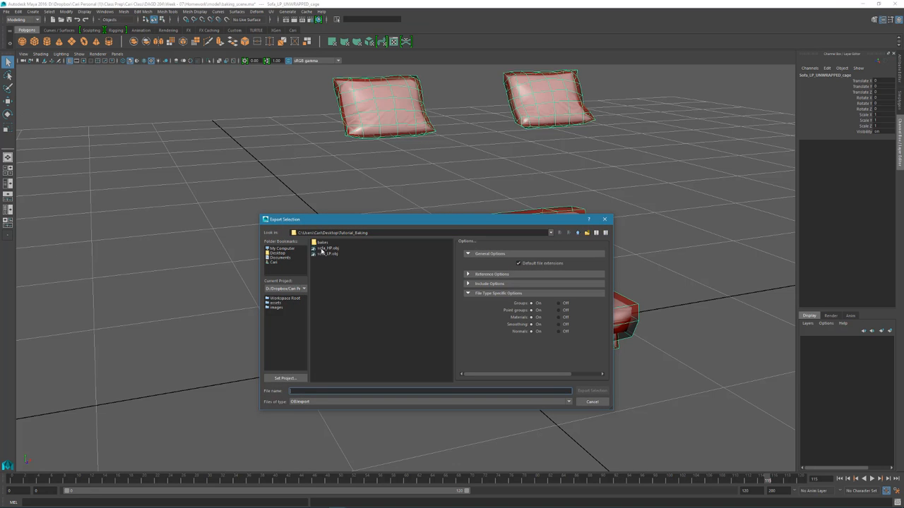
type("sofa_cage")
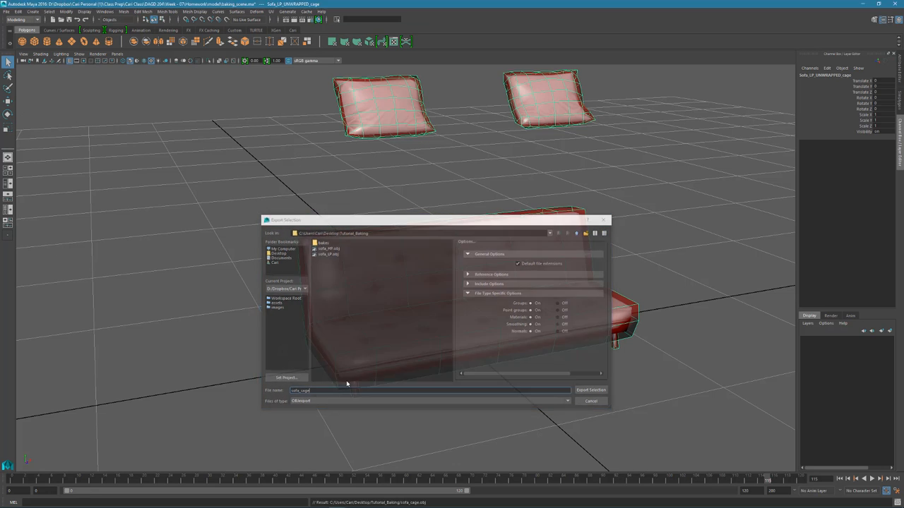
left_click(591, 390)
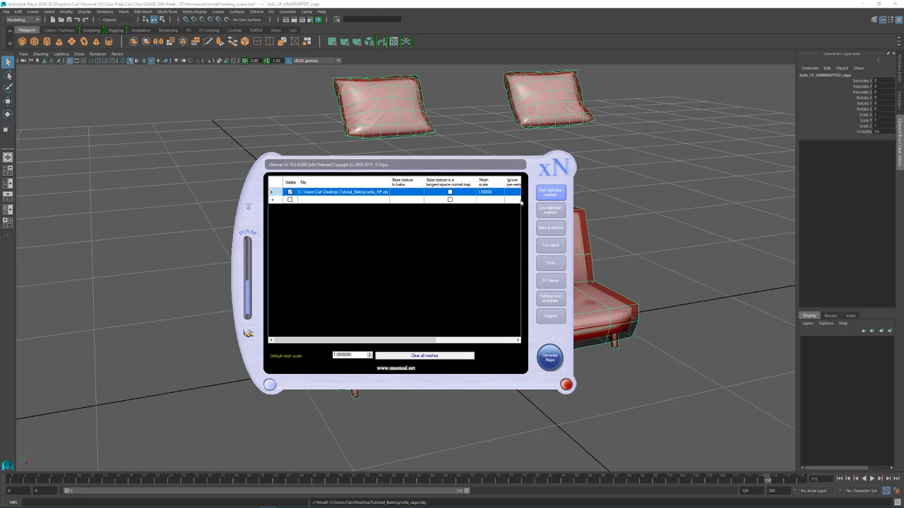
Load sofa_cage.obj as sofa_LP.obj's external cage, accept the warning, and generate maps
left_click(566, 385)
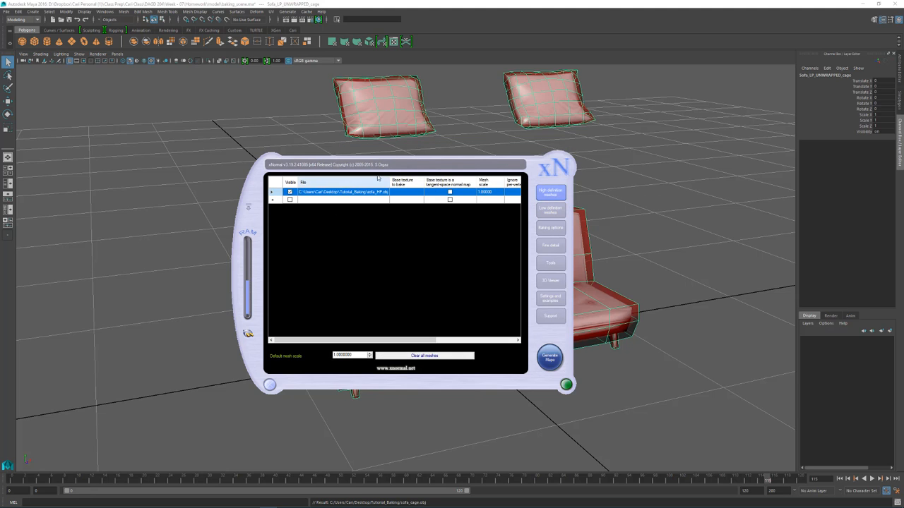
left_click(550, 210)
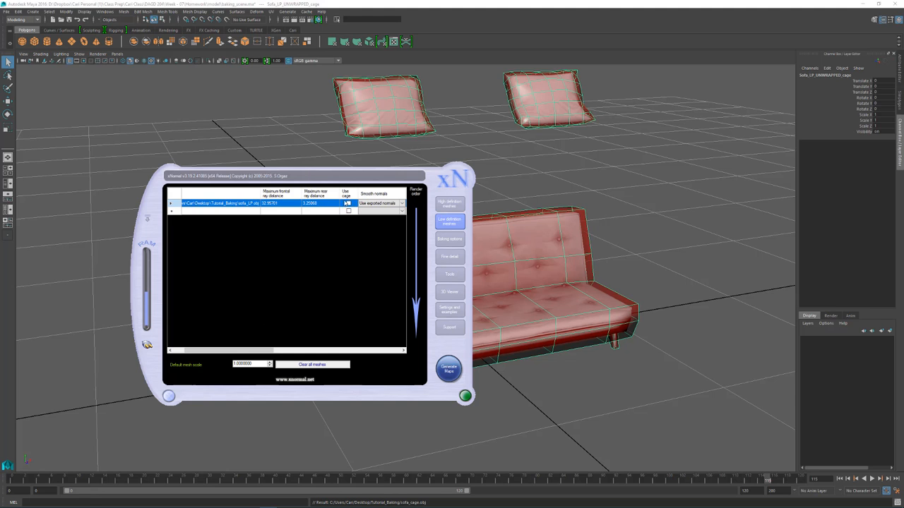
right_click(282, 203)
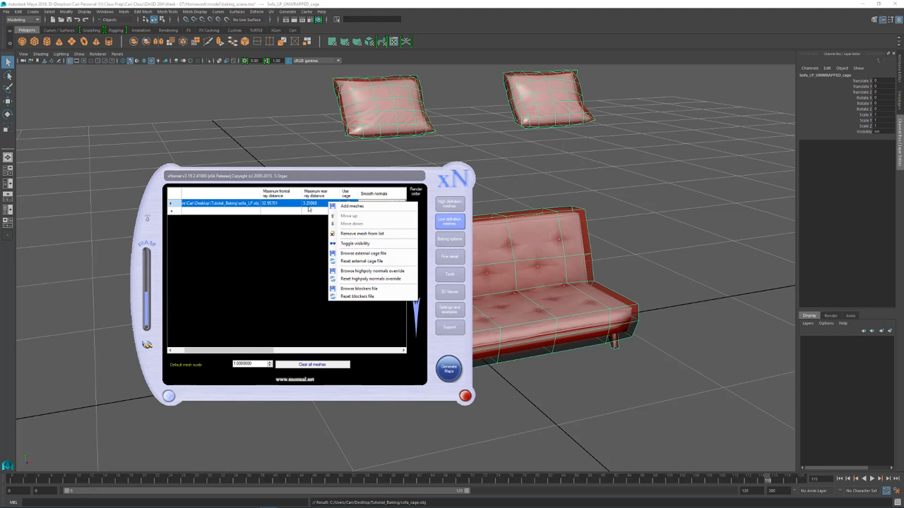
mouse_move(364, 253)
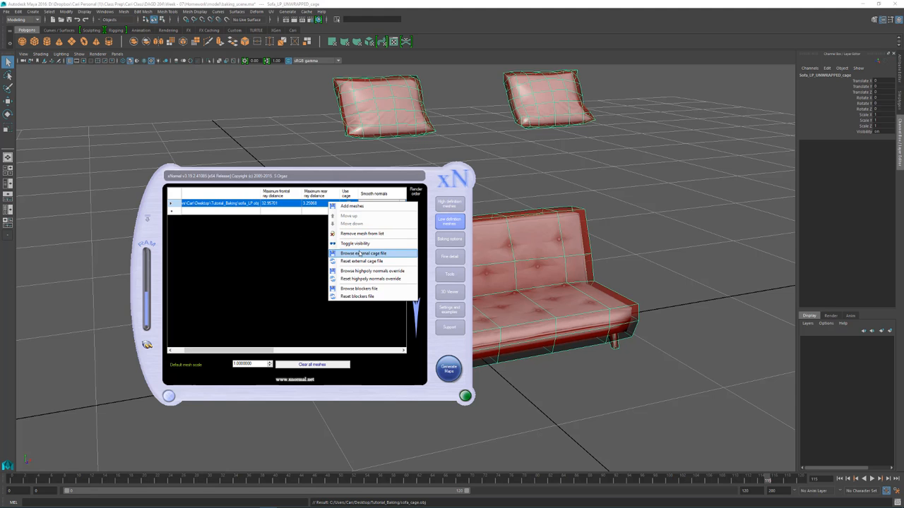
mouse_move(387, 254)
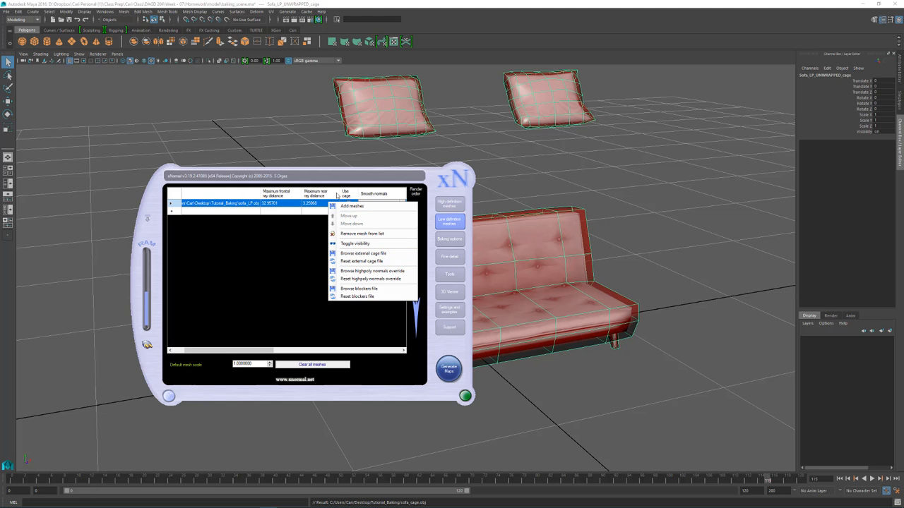
mouse_move(363, 253)
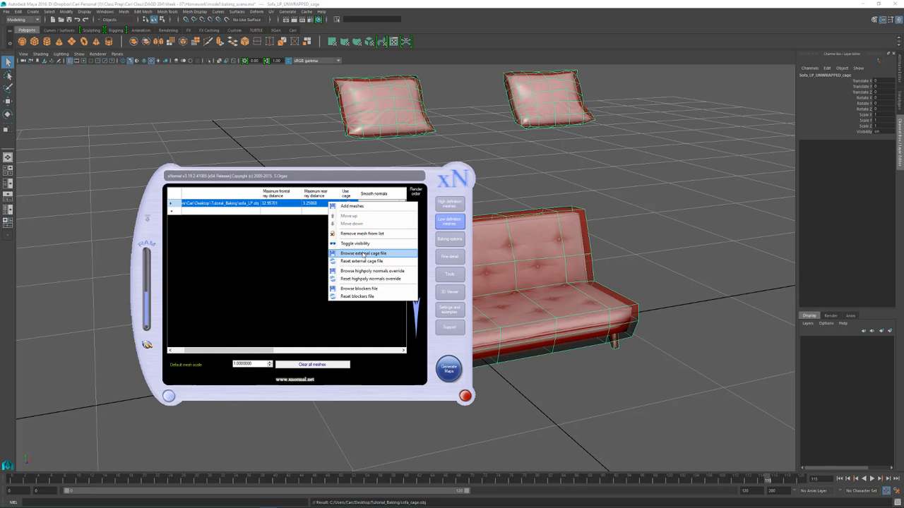
left_click(363, 254)
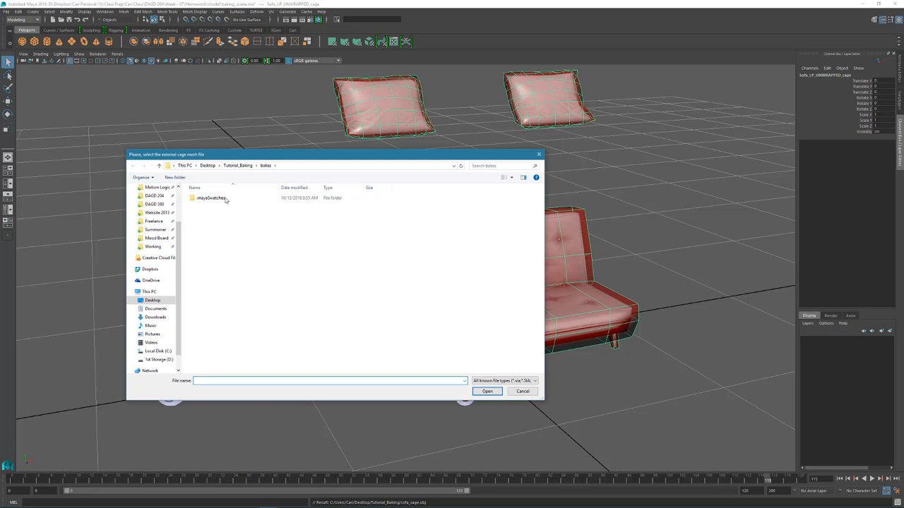
mouse_move(247, 215)
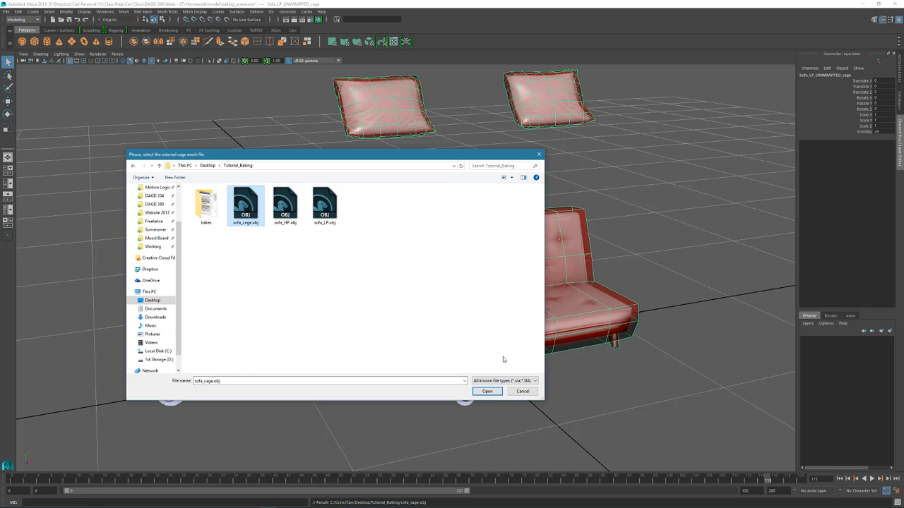
left_click(488, 391)
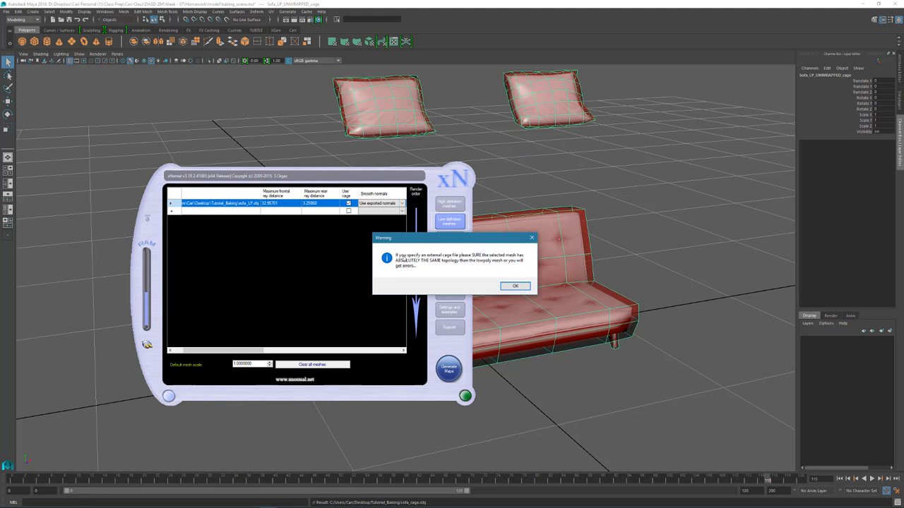
mouse_move(472, 258)
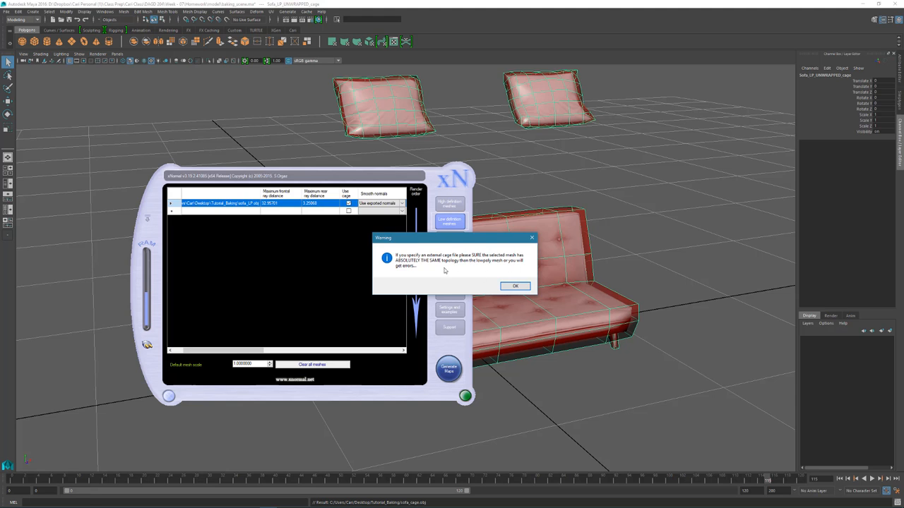
mouse_move(481, 269)
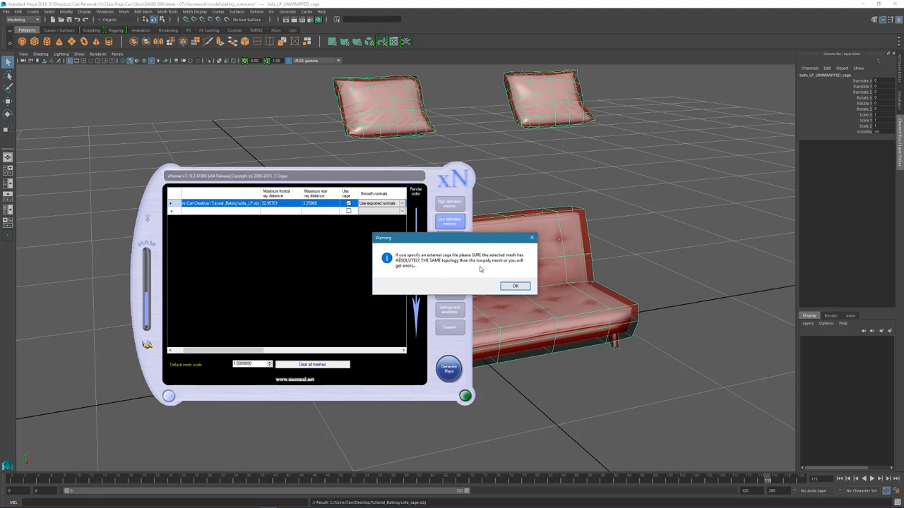
left_click(515, 286)
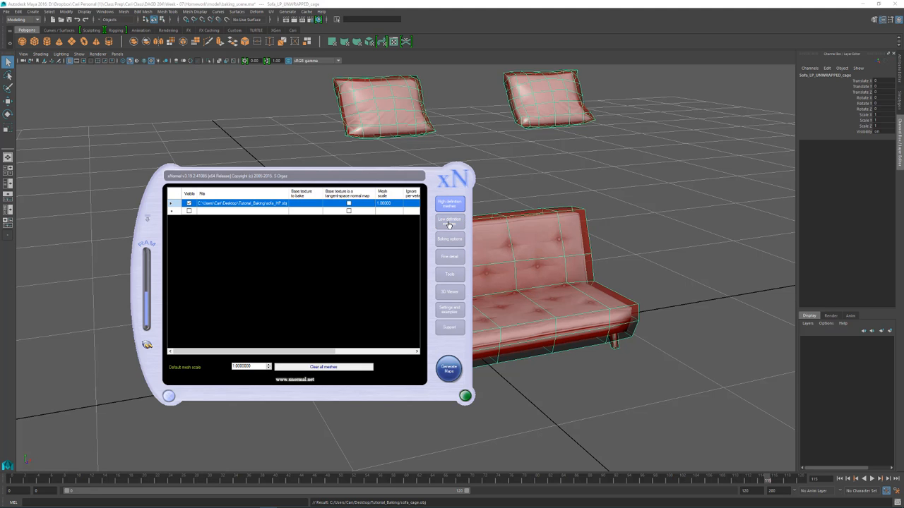
left_click(450, 221)
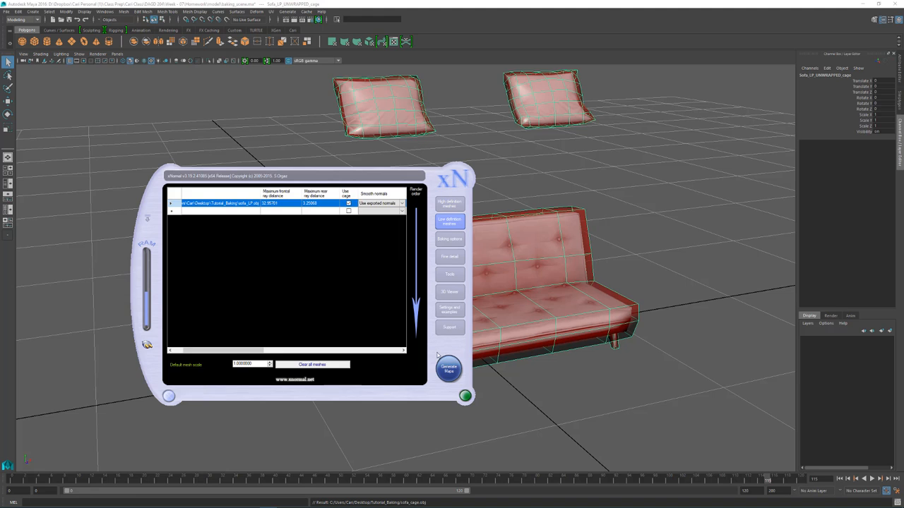
left_click(449, 368)
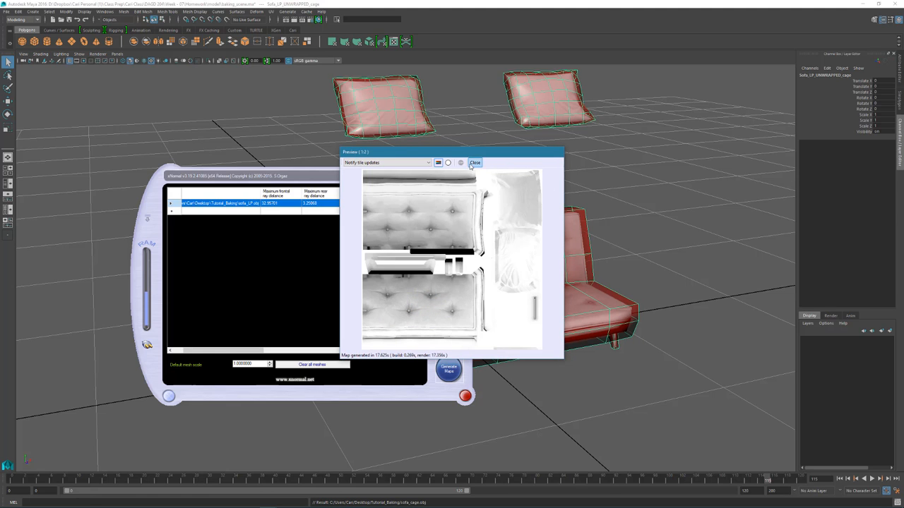
Close the preview of the finished cage-baked ambient occlusion map
left_click(475, 163)
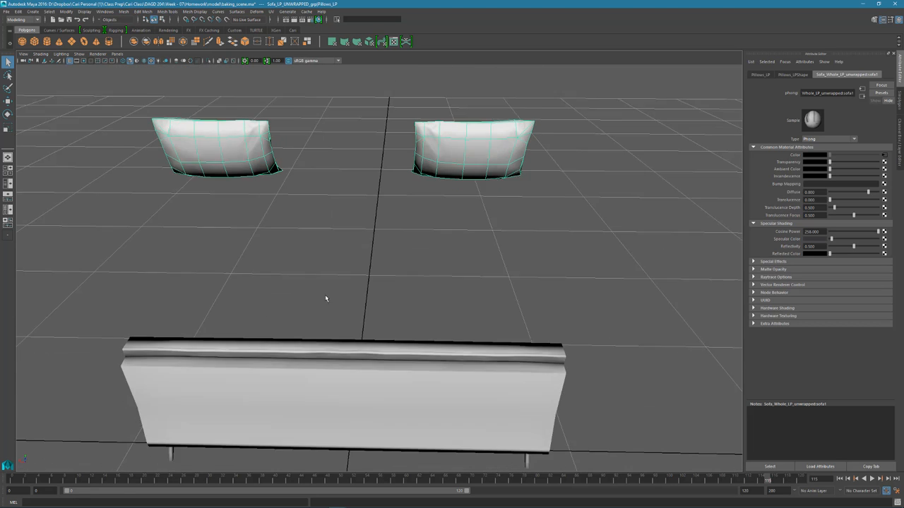
left_click_drag(326, 299, 459, 304)
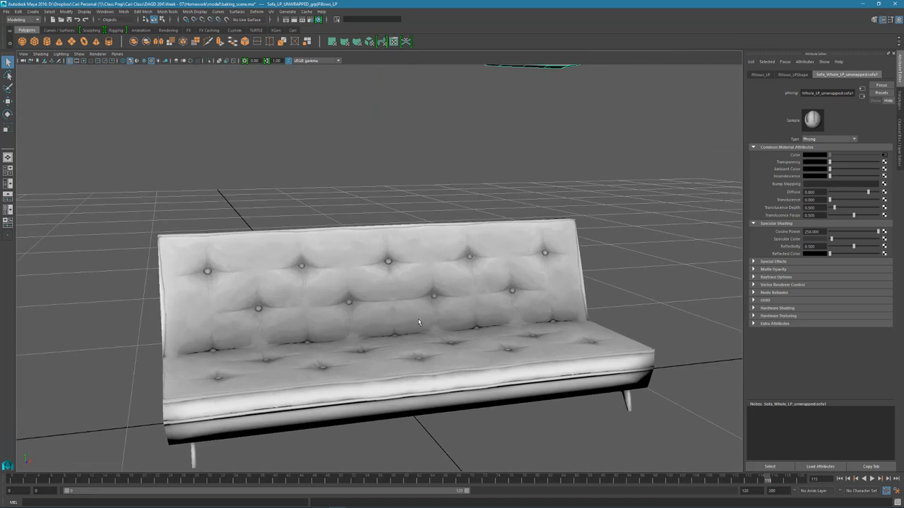
left_click_drag(419, 323, 264, 301)
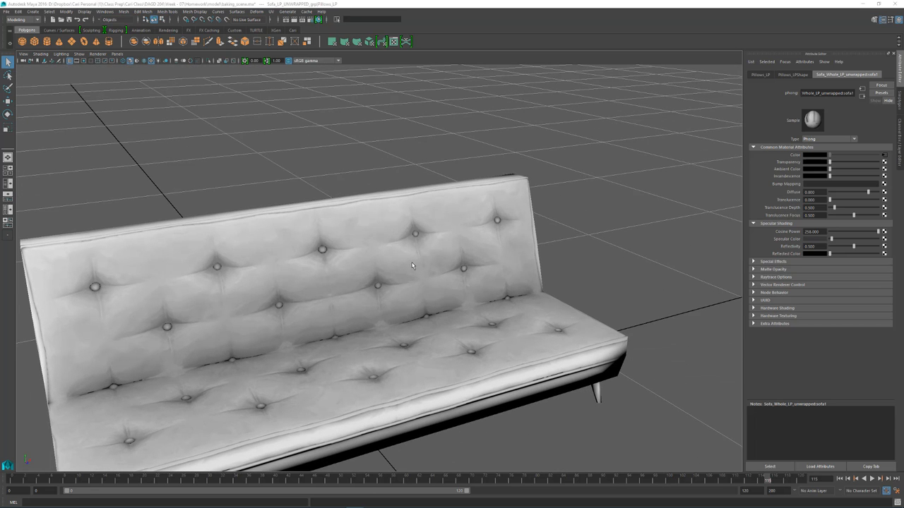
left_click_drag(413, 266, 389, 297)
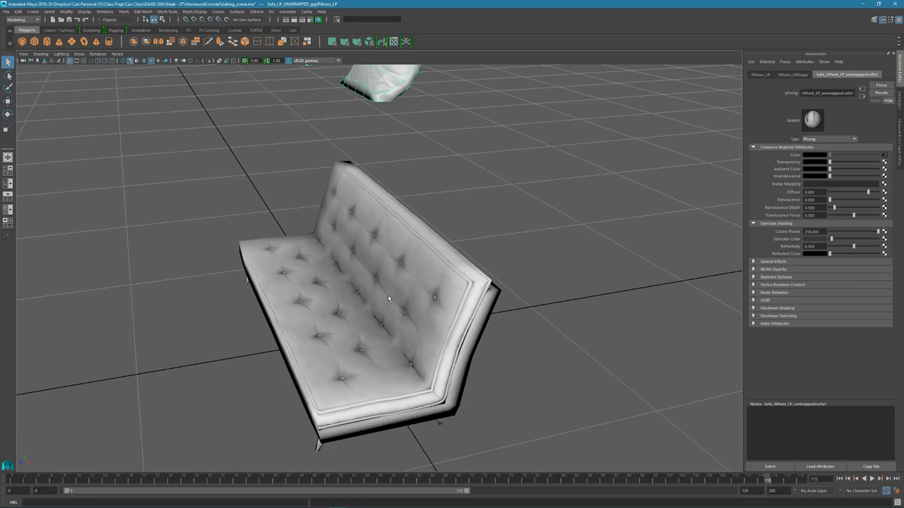
left_click_drag(388, 296, 353, 353)
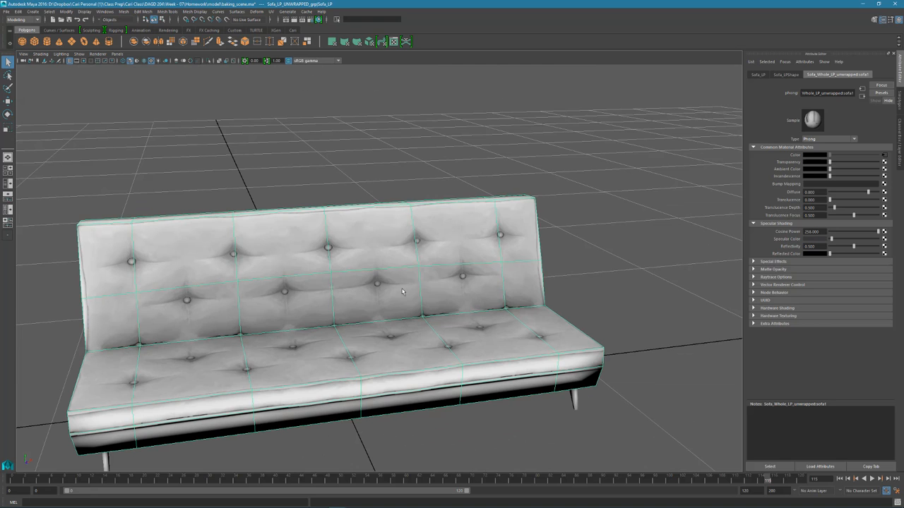
mouse_move(393, 279)
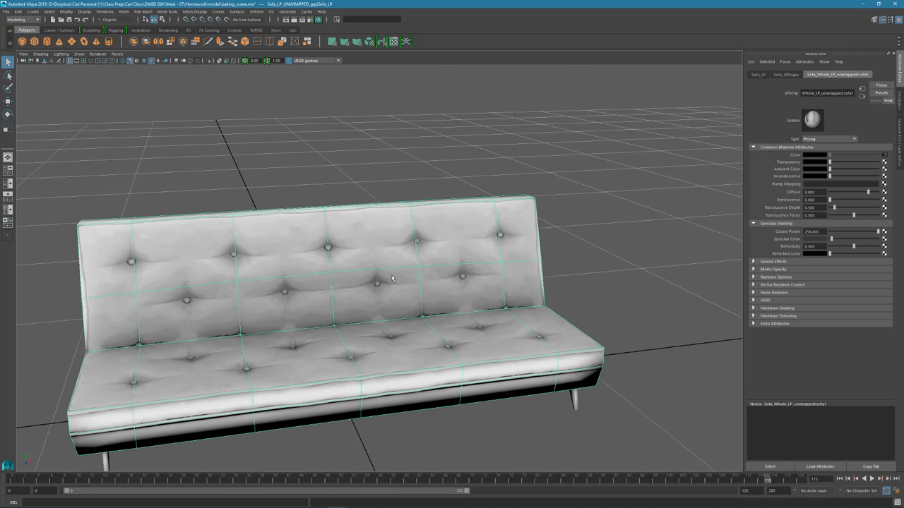
mouse_move(628, 280)
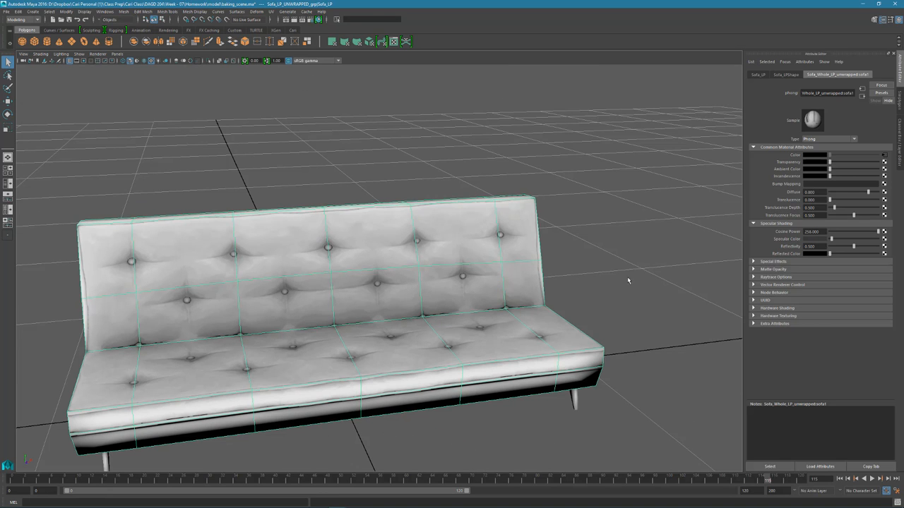
mouse_move(760, 248)
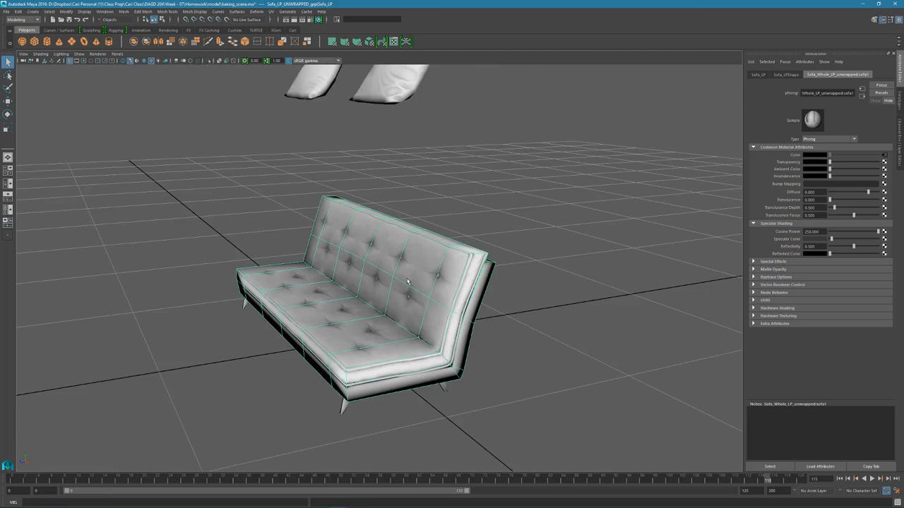
mouse_move(336, 254)
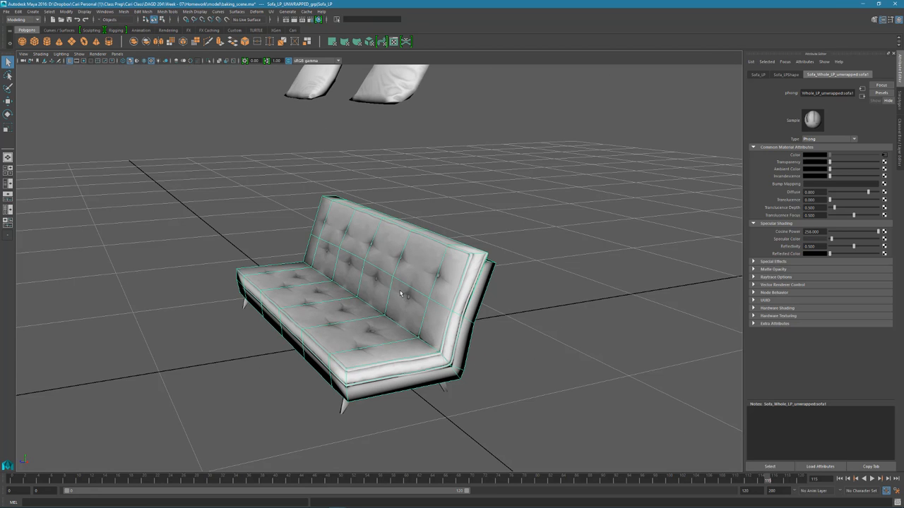
mouse_move(510, 309)
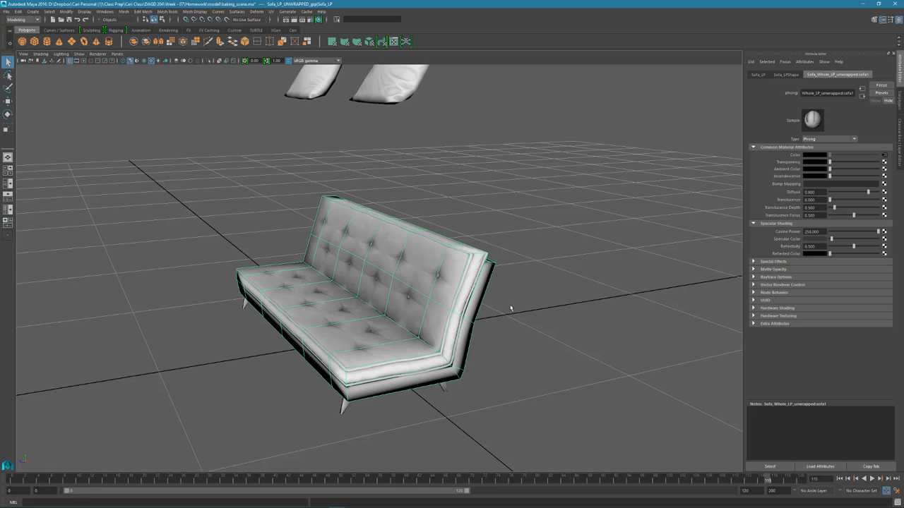
mouse_move(413, 206)
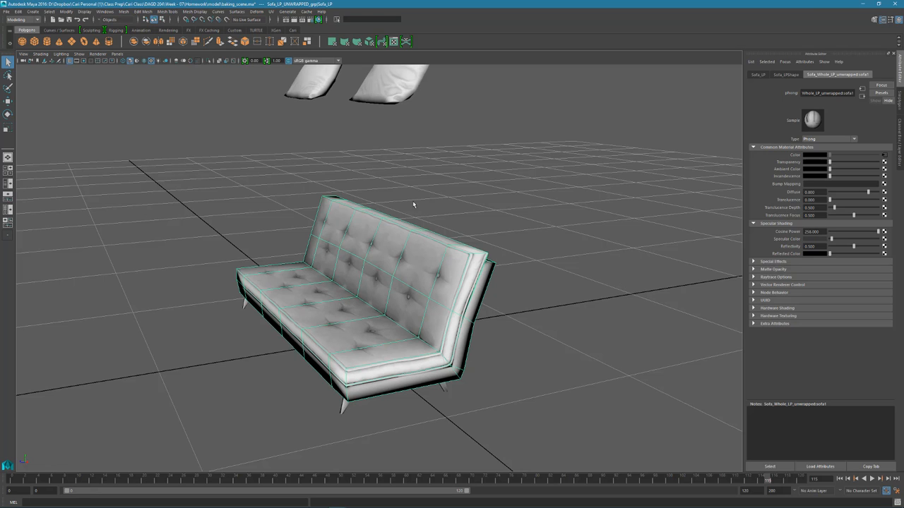
mouse_move(321, 243)
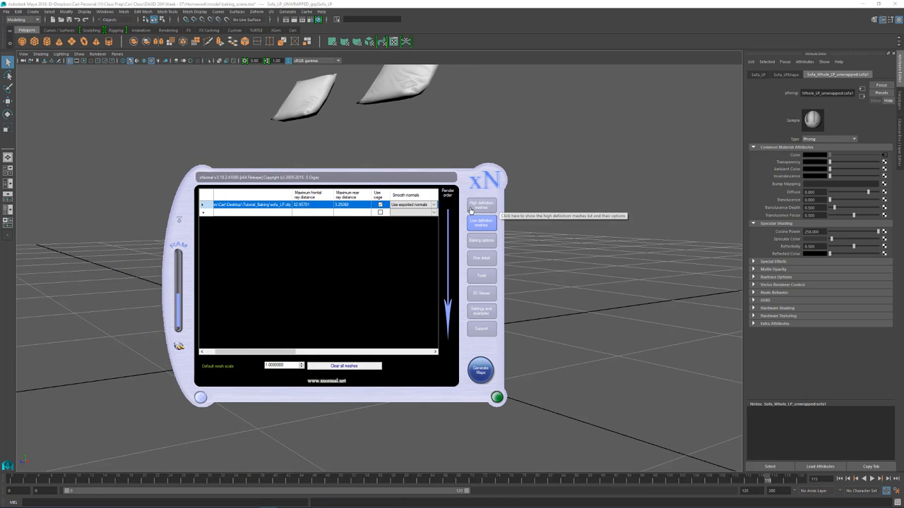
Check the high-definition mesh list and open the 3D Viewer page with sofa_LP.obj loaded
left_click(481, 205)
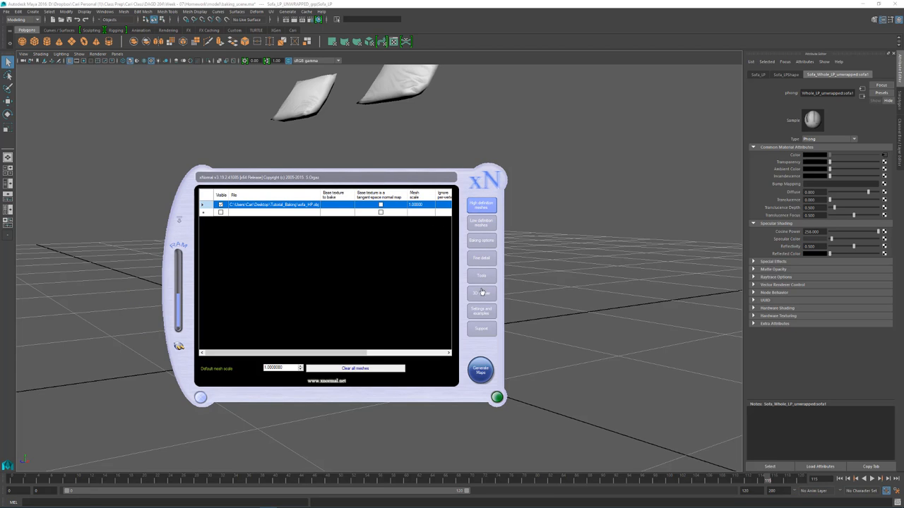
mouse_move(482, 293)
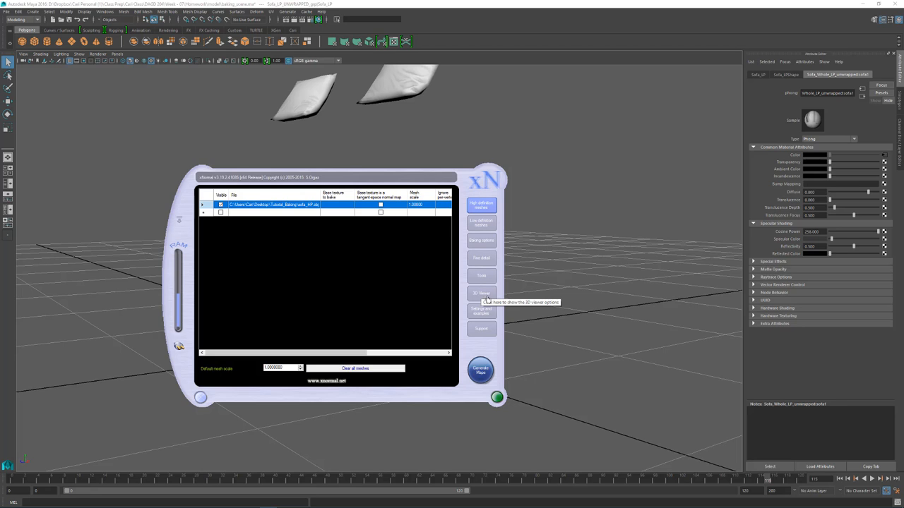
left_click(481, 293)
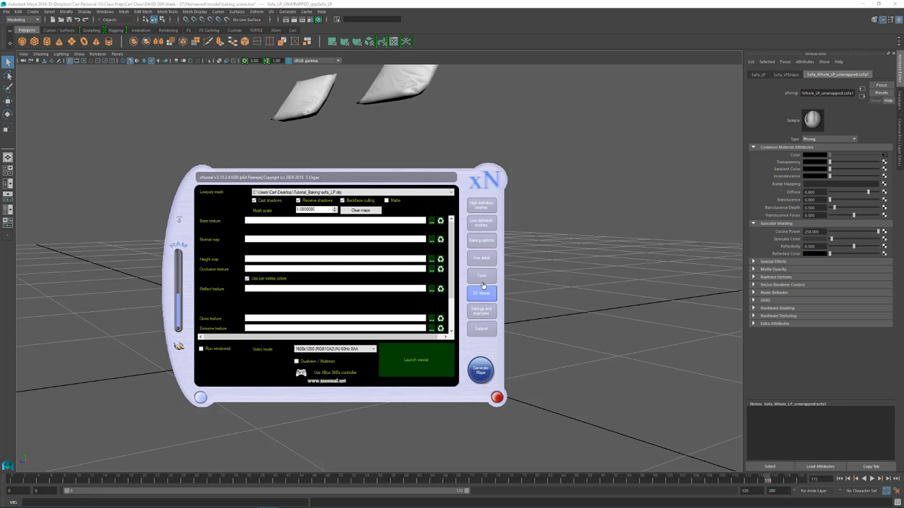
mouse_move(482, 293)
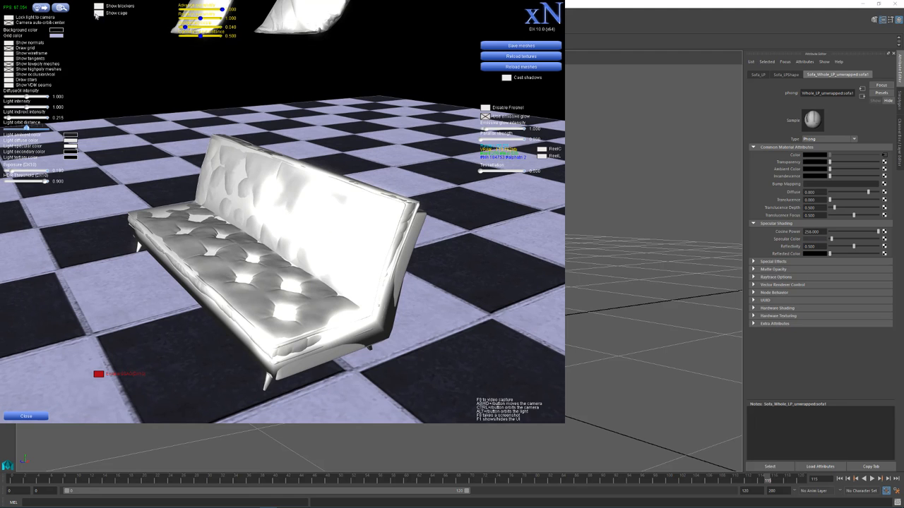
Turn on Show cage so the red cage overlays the low-poly sofa
left_click(98, 20)
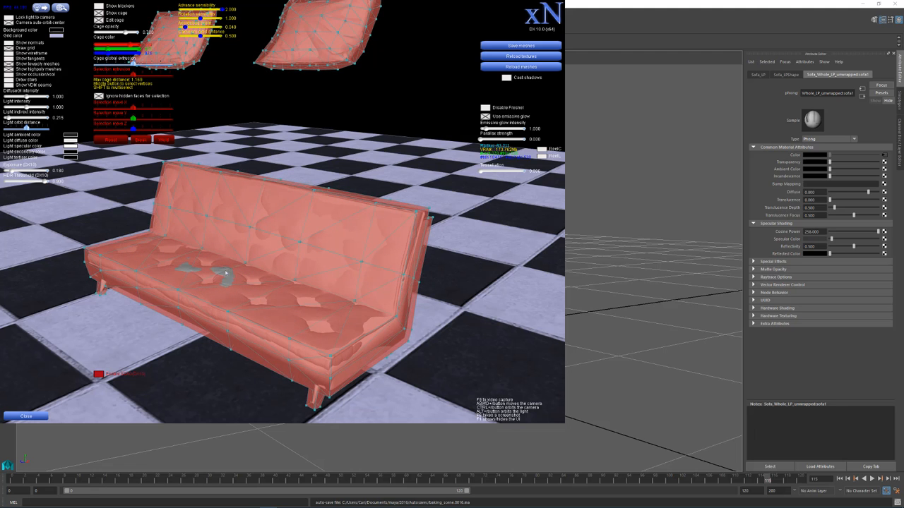
mouse_move(235, 277)
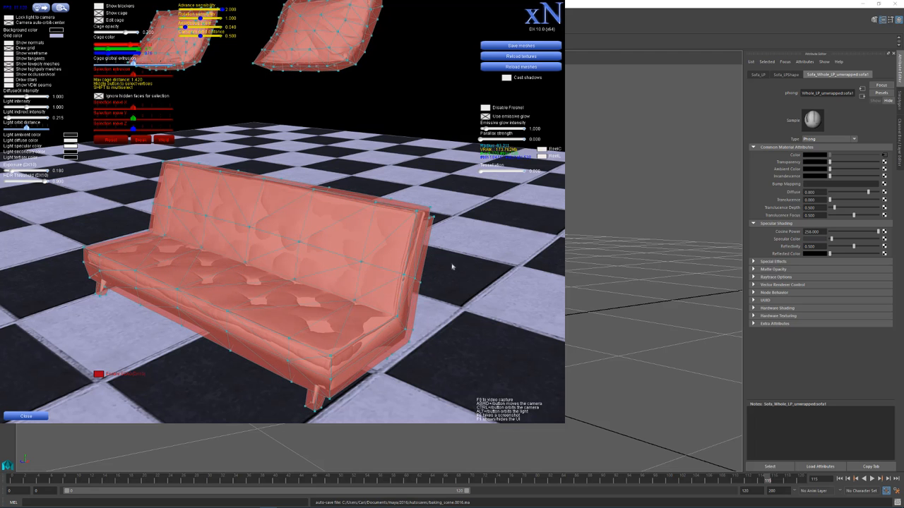
mouse_move(87, 29)
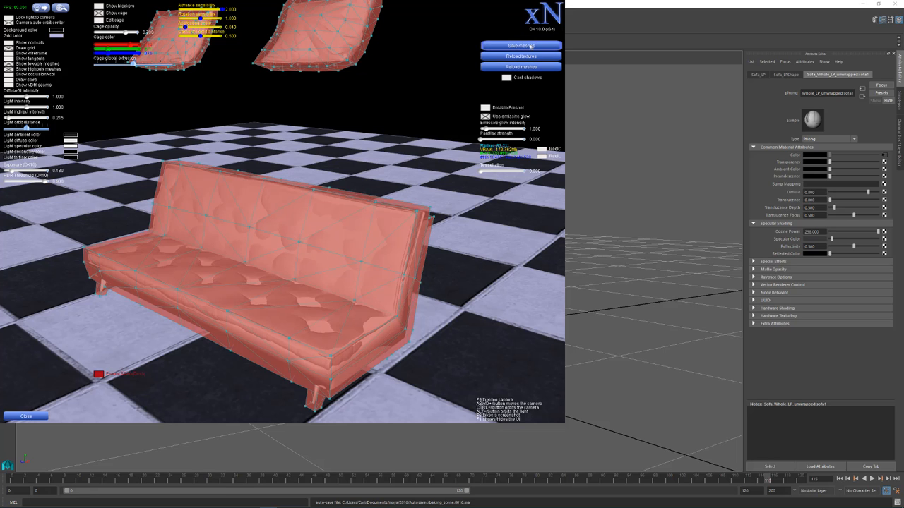
Save the sofa meshes with the edited cage as an .xmml file and auto-assign them
left_click(522, 46)
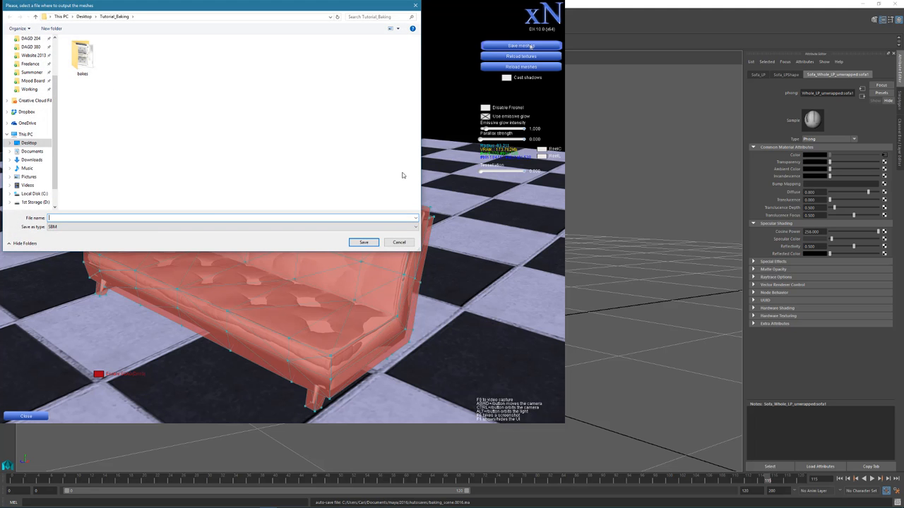
mouse_move(101, 247)
type("n")
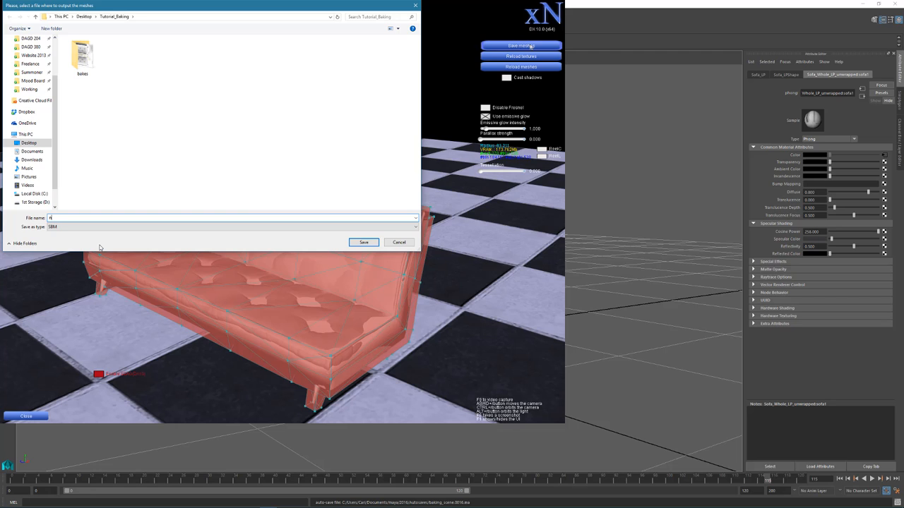
type("xmml")
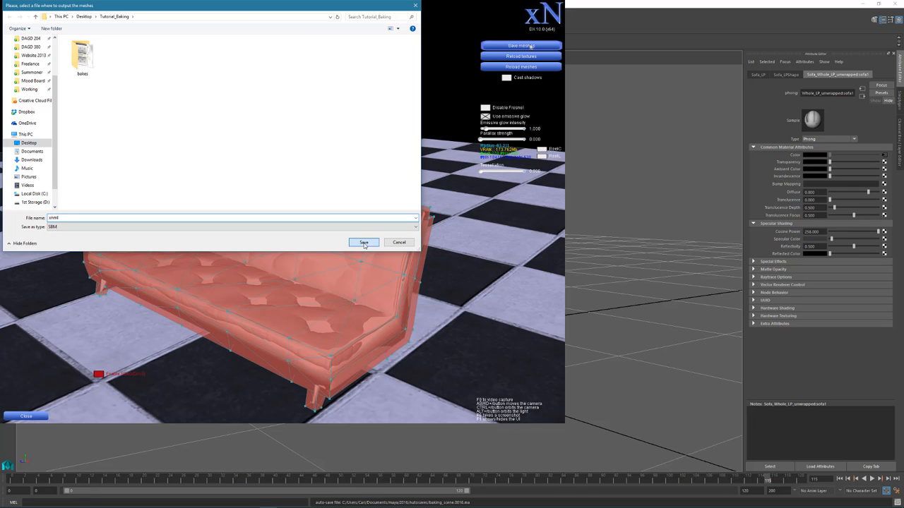
left_click(363, 243)
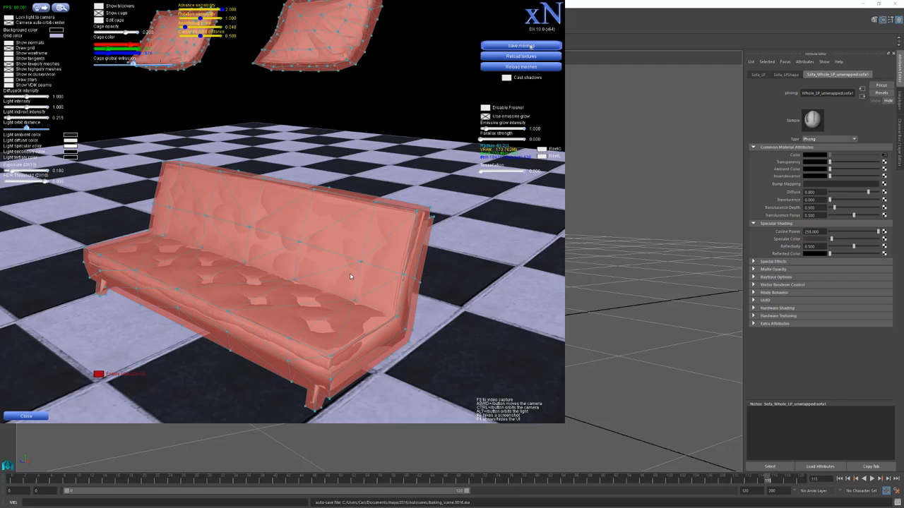
left_click(521, 45)
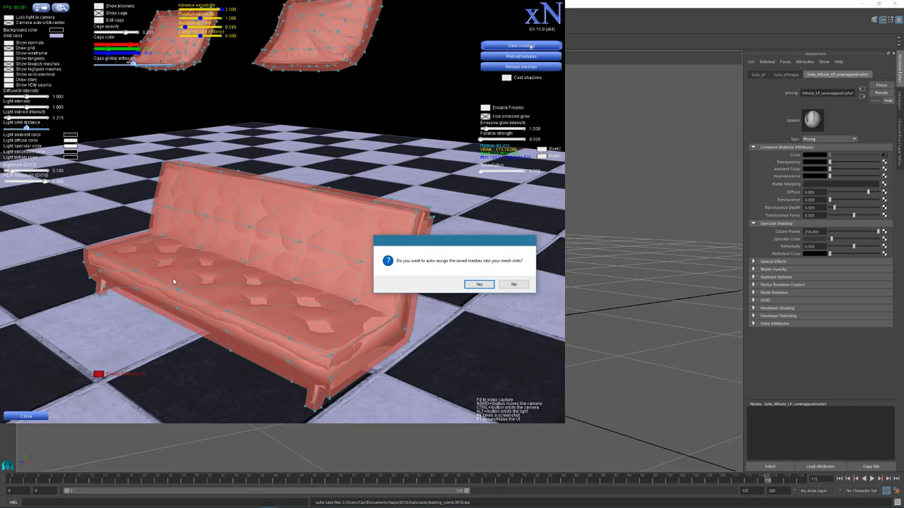
mouse_move(472, 272)
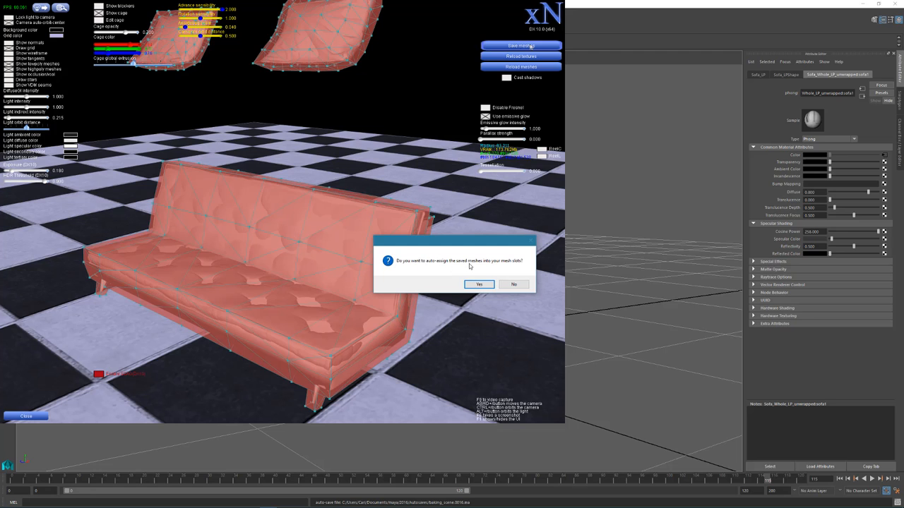
mouse_move(490, 266)
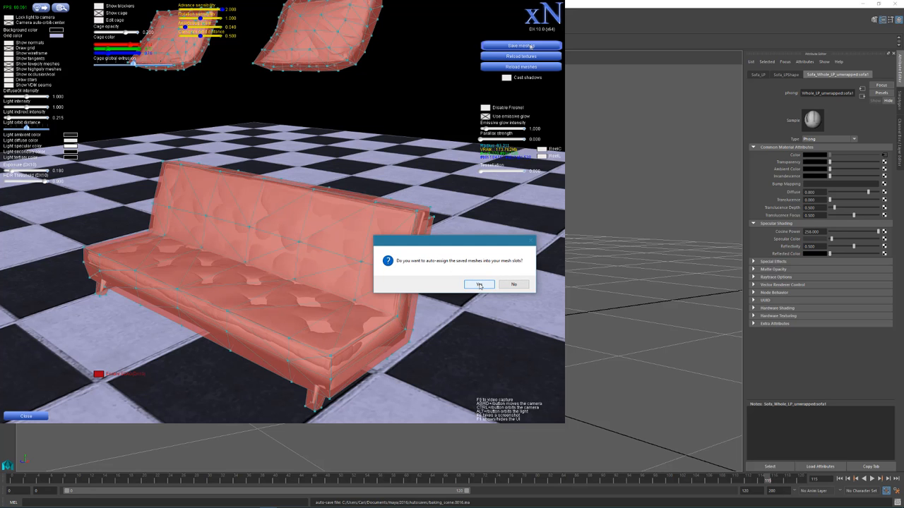
left_click(481, 285)
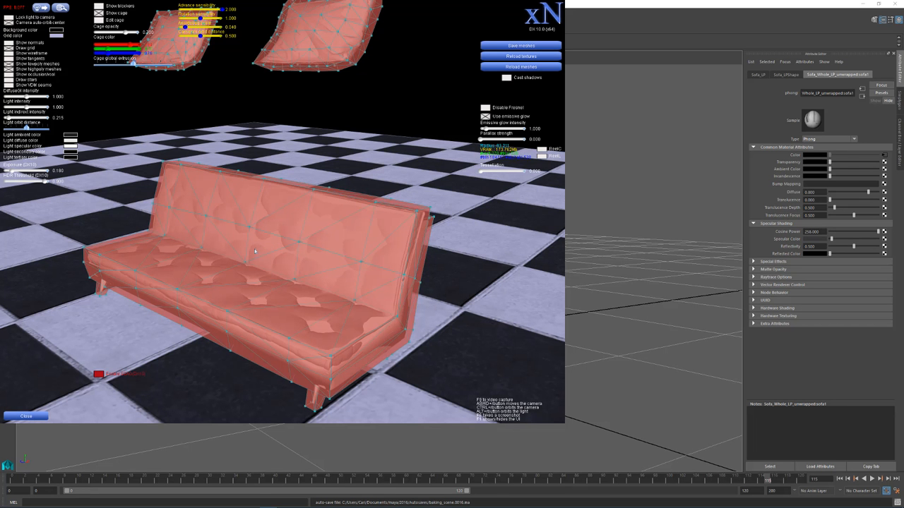
mouse_move(241, 262)
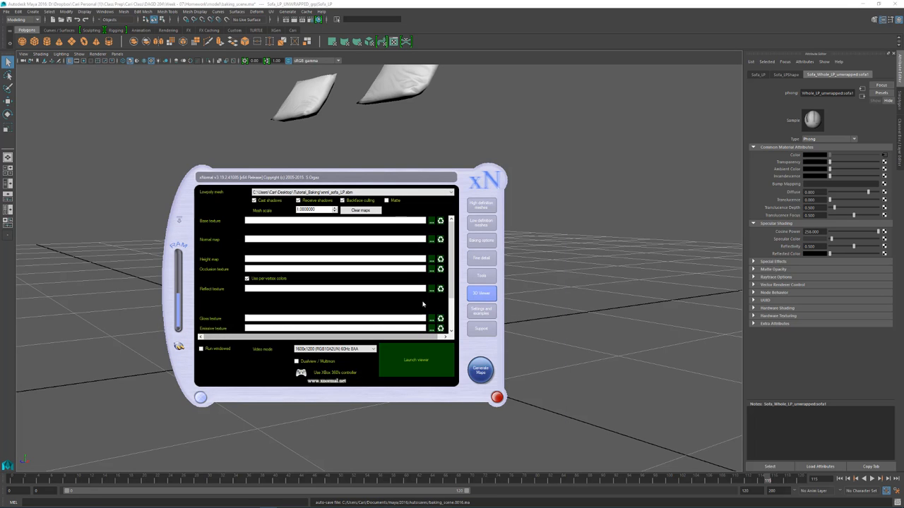
Confirm the low-poly mesh uses the cage, bake the occlusion map, and close the preview
left_click(481, 221)
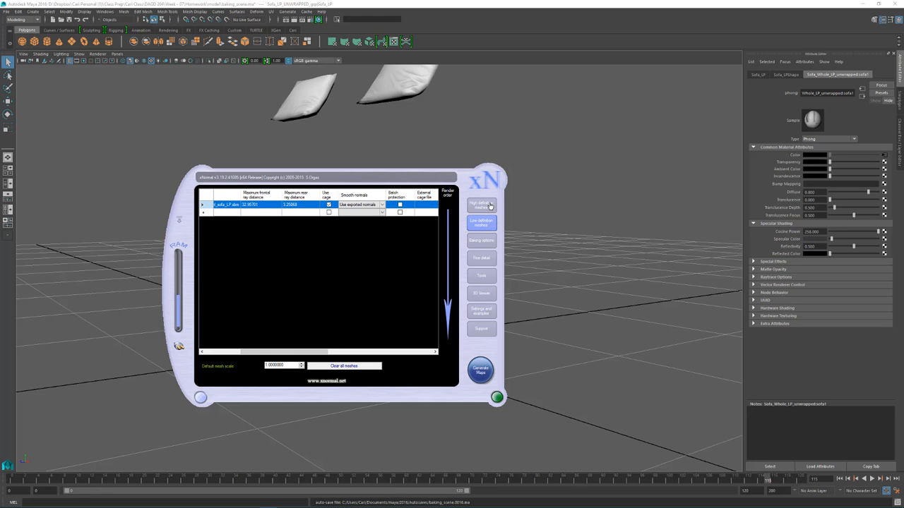
left_click(481, 370)
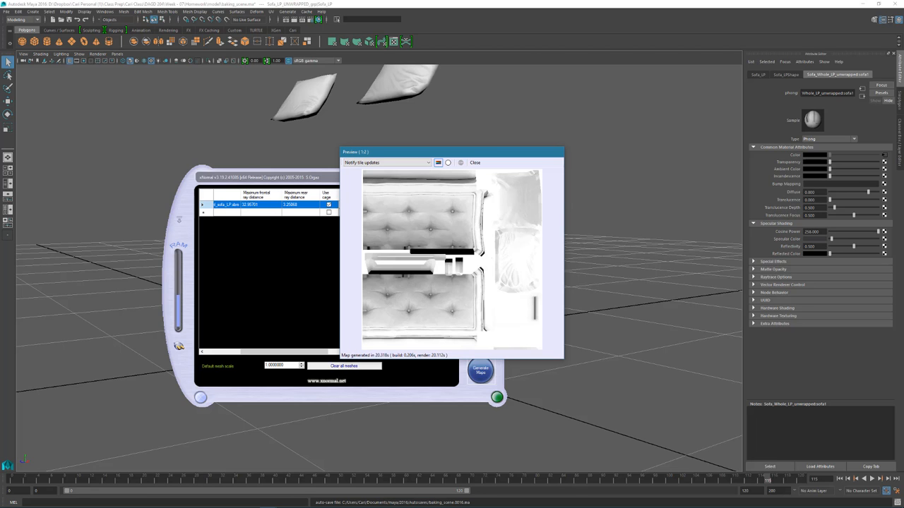
left_click(474, 163)
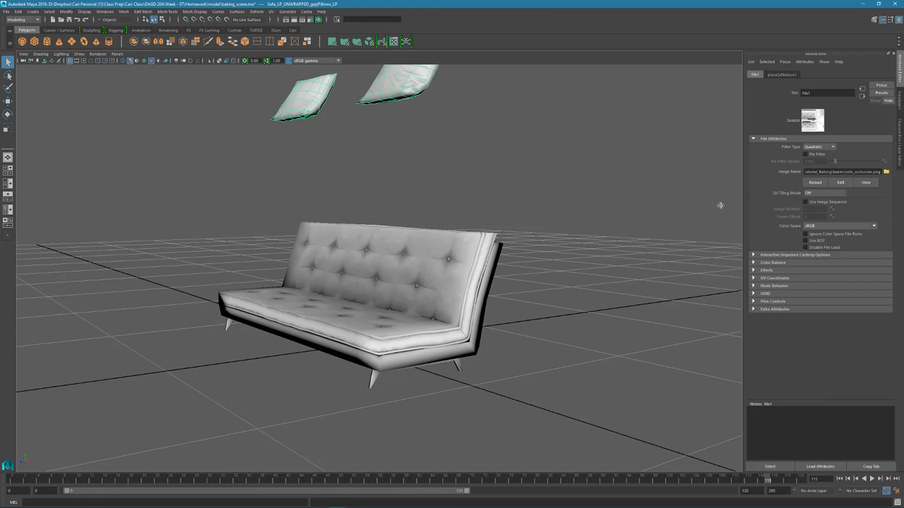
Deselect and orbit around the occlusion-textured sofa from the side, front, above and behind
left_click(353, 296)
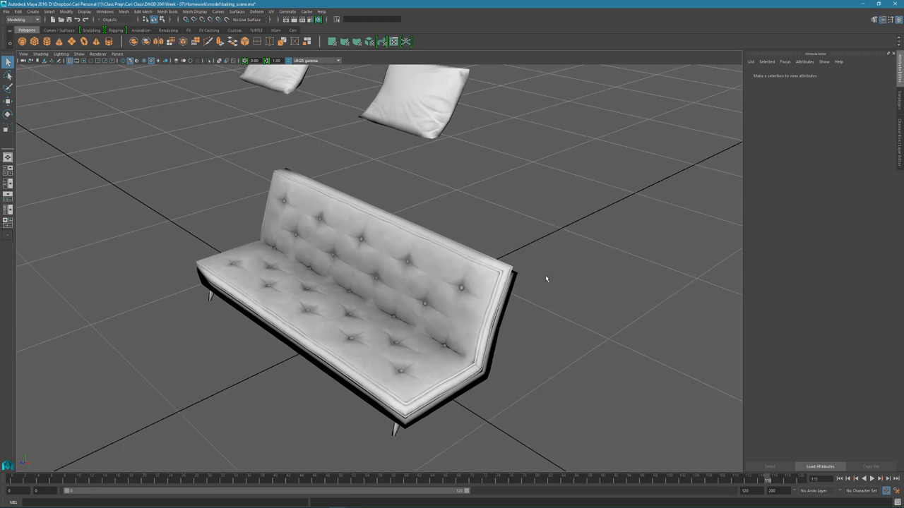
left_click_drag(546, 279, 478, 212)
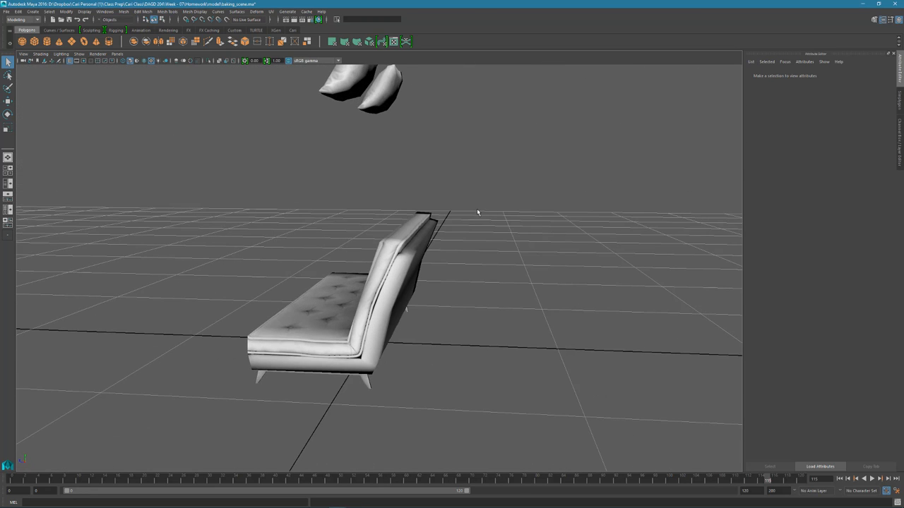
left_click_drag(478, 212, 510, 224)
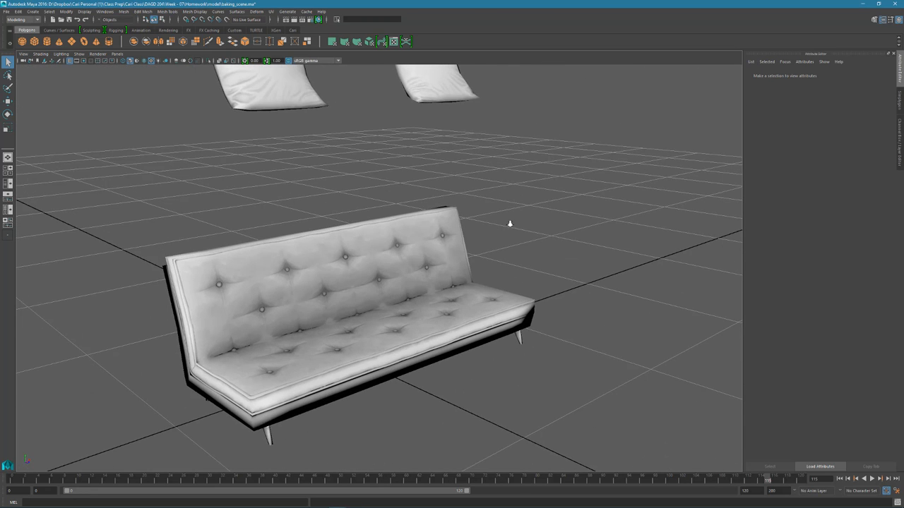
left_click_drag(510, 223, 219, 248)
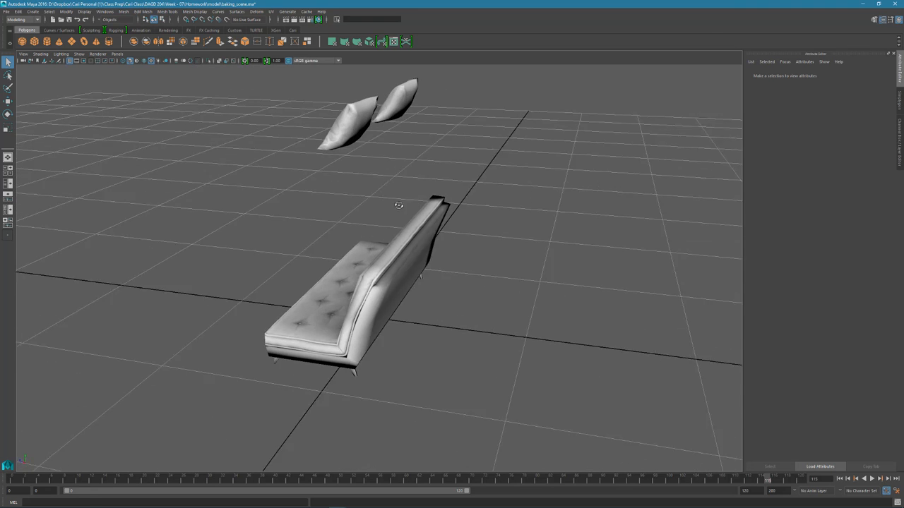
left_click_drag(399, 205, 381, 219)
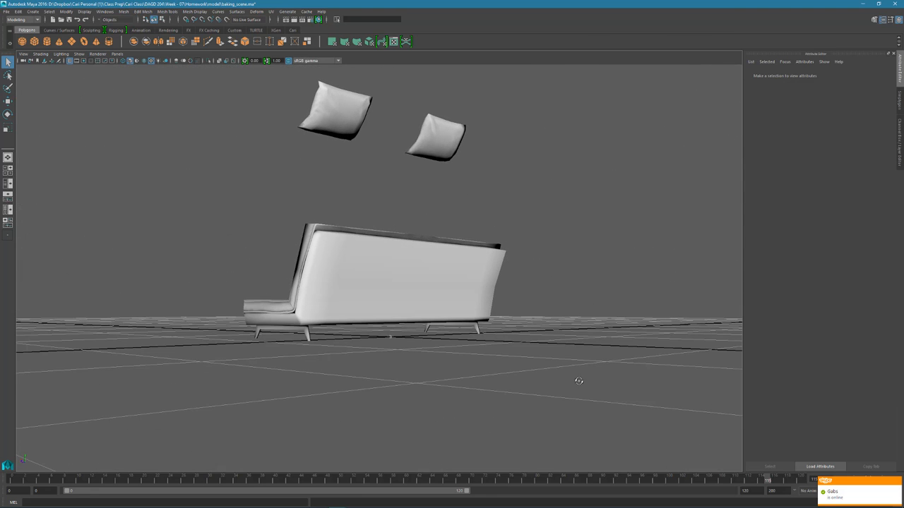
Add a flat plane (pPlane1) and move it up above the sofa, below the pillows
left_click(389, 336)
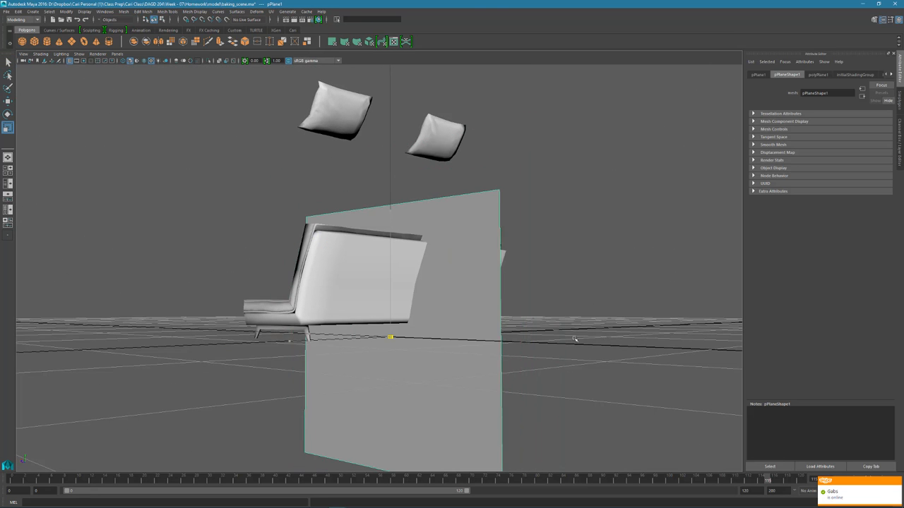
left_click(7, 115)
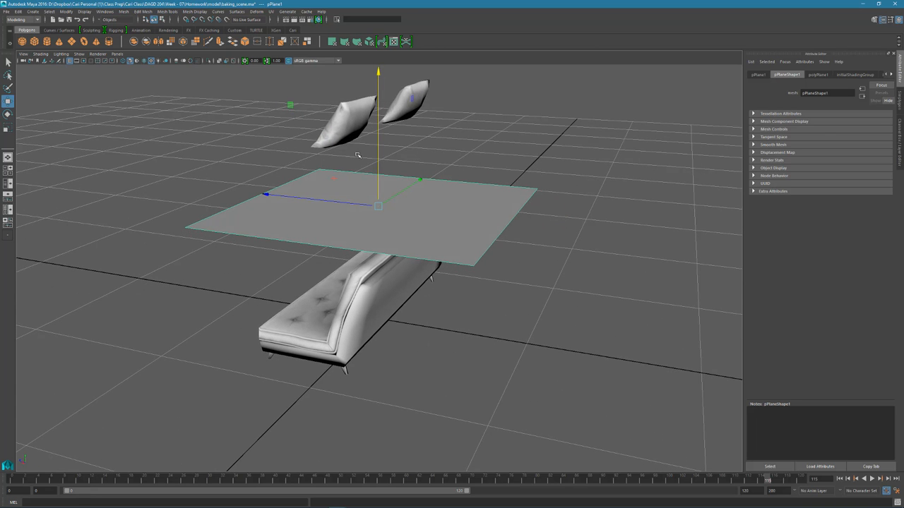
left_click_drag(356, 155, 466, 301)
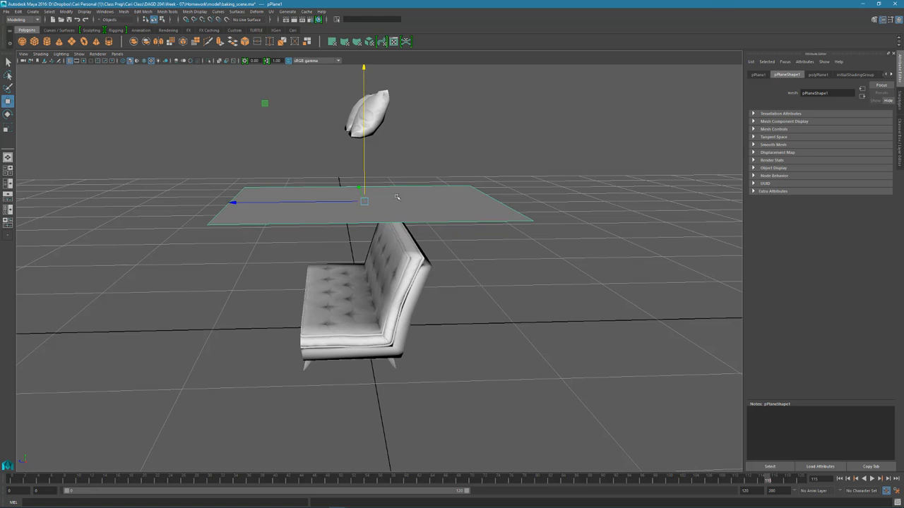
mouse_move(429, 183)
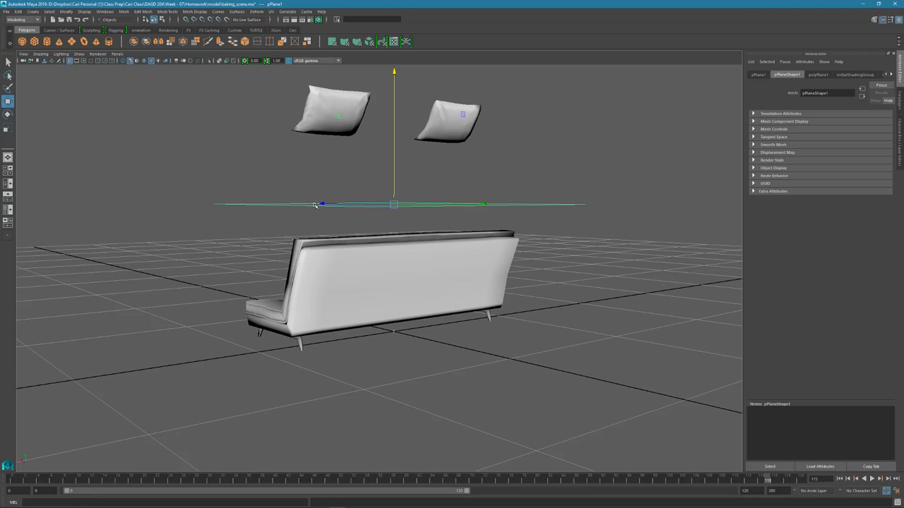
mouse_move(355, 200)
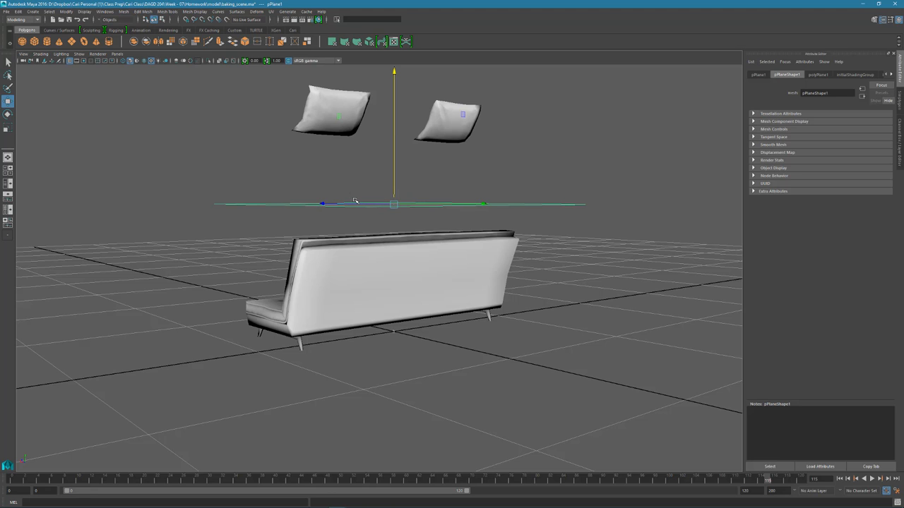
mouse_move(374, 83)
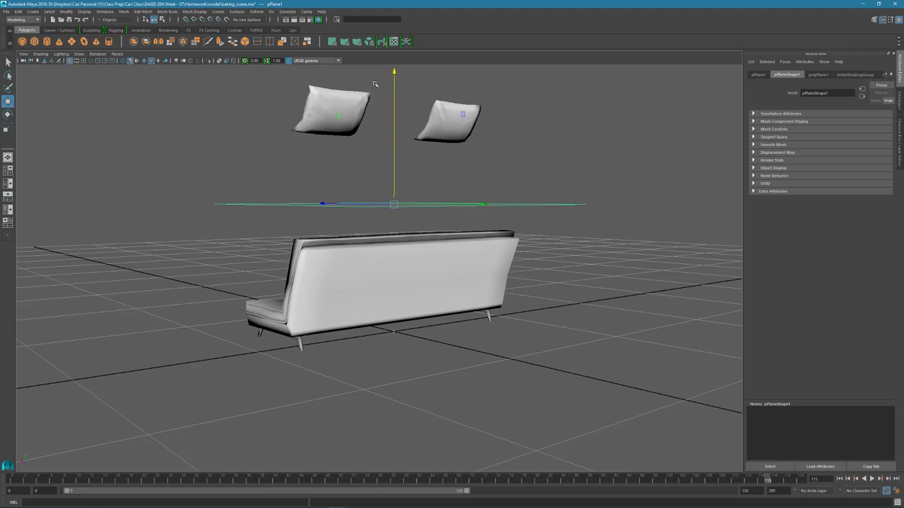
mouse_move(294, 87)
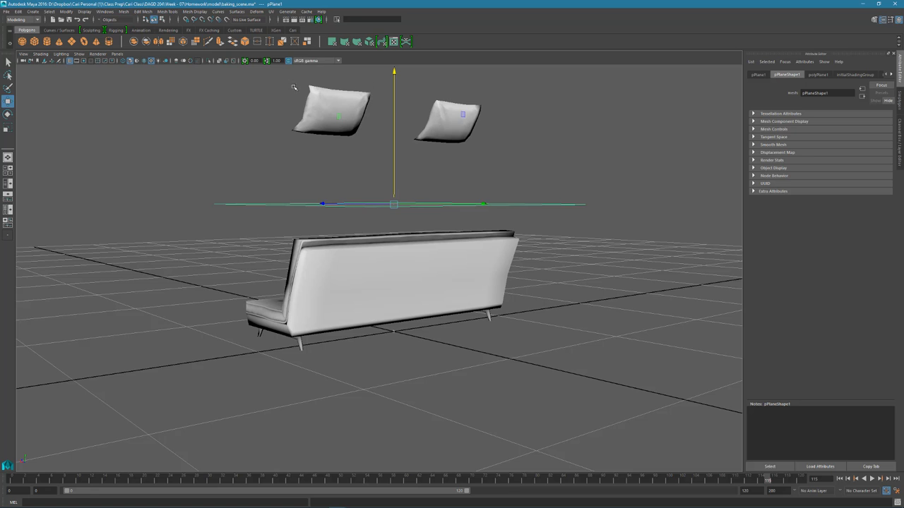
mouse_move(318, 186)
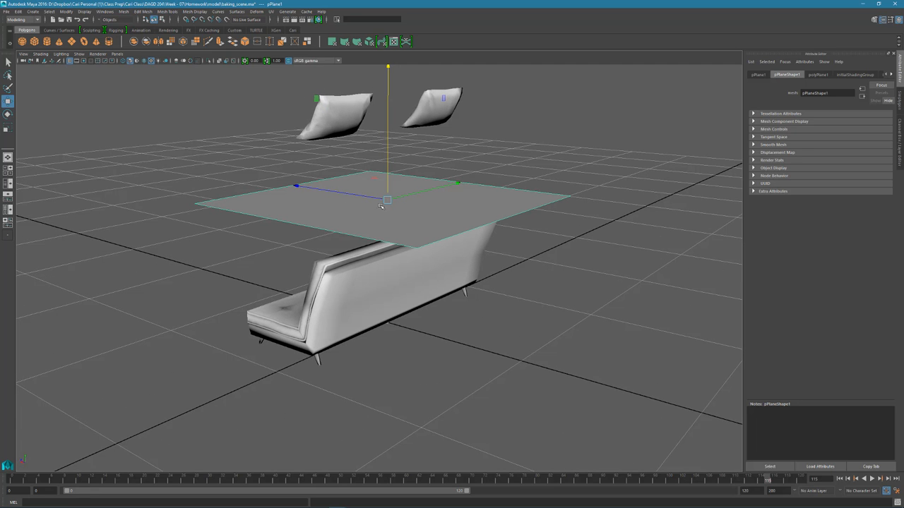
mouse_move(384, 228)
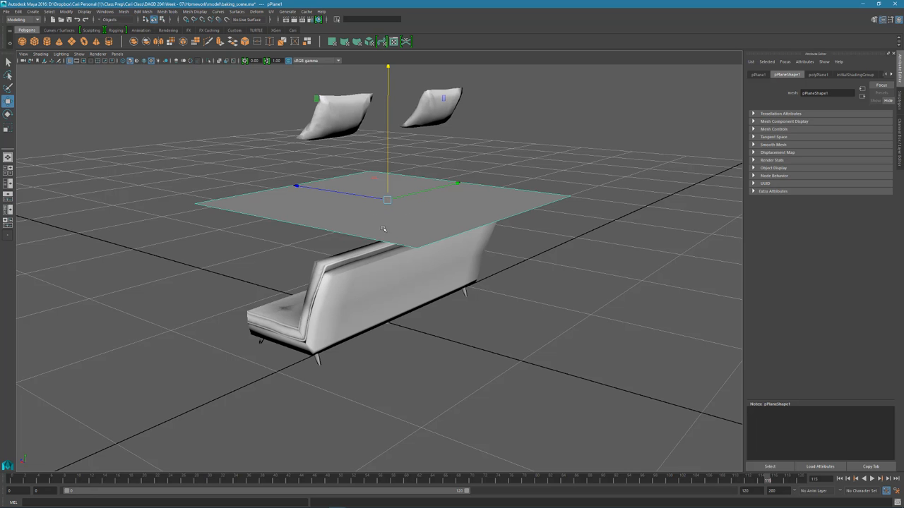
mouse_move(318, 132)
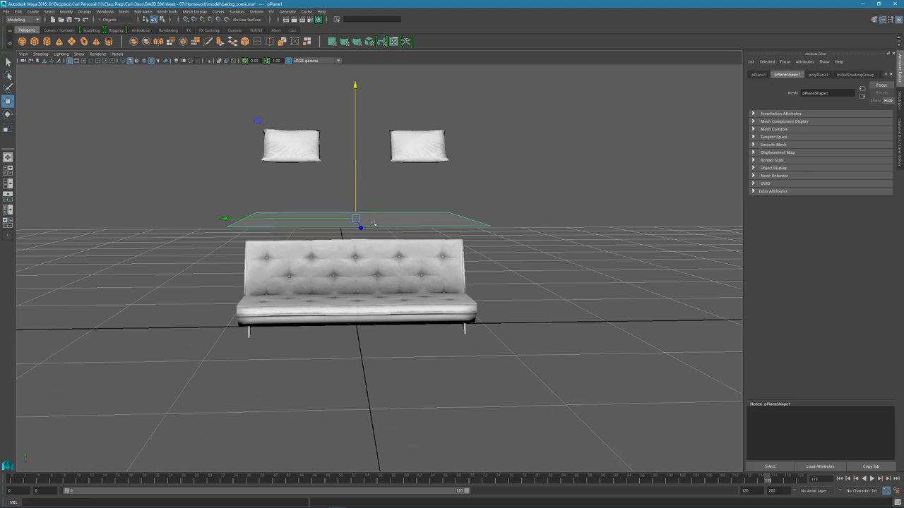
mouse_move(424, 196)
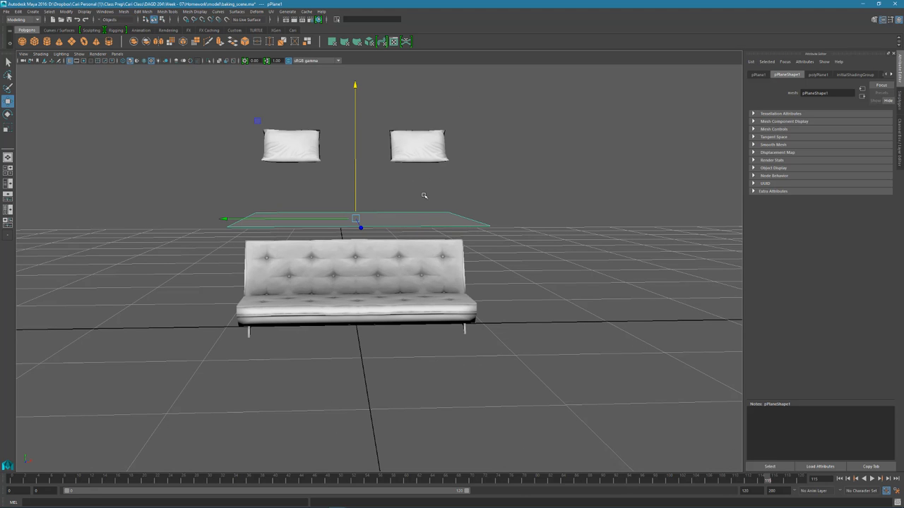
mouse_move(433, 240)
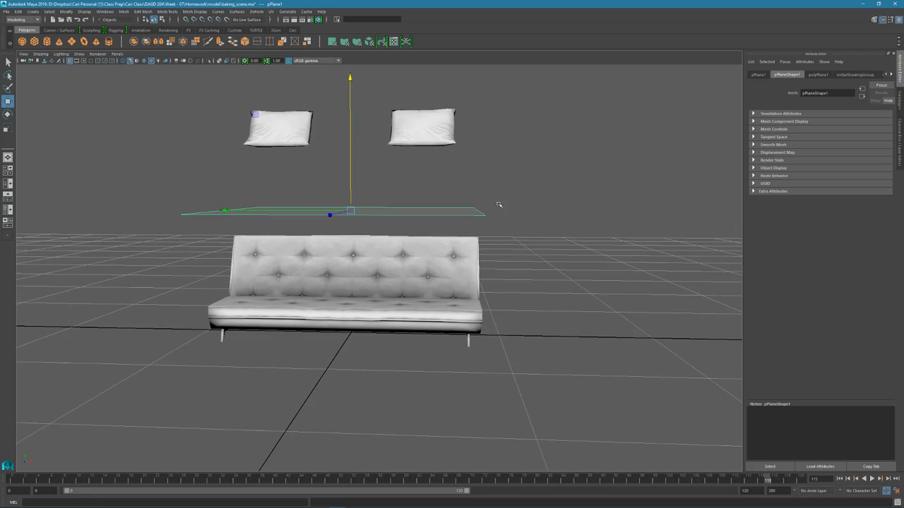
mouse_move(337, 230)
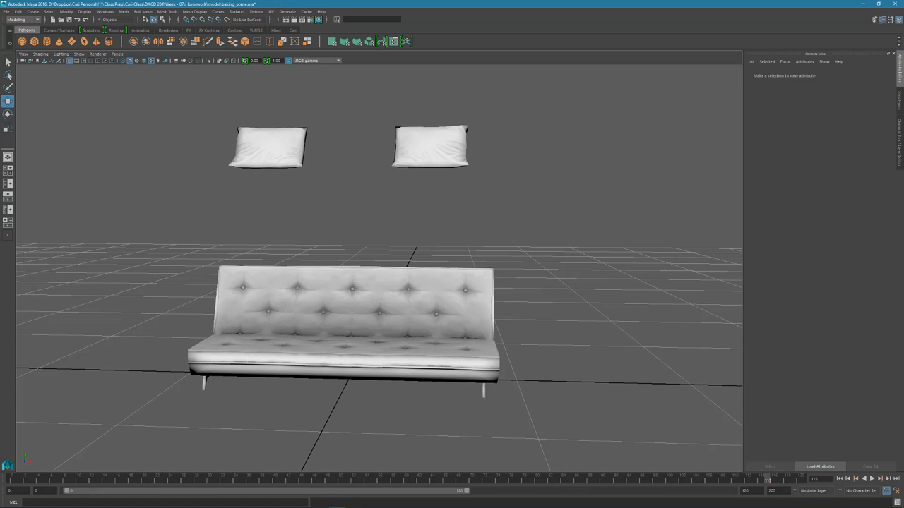
mouse_move(491, 296)
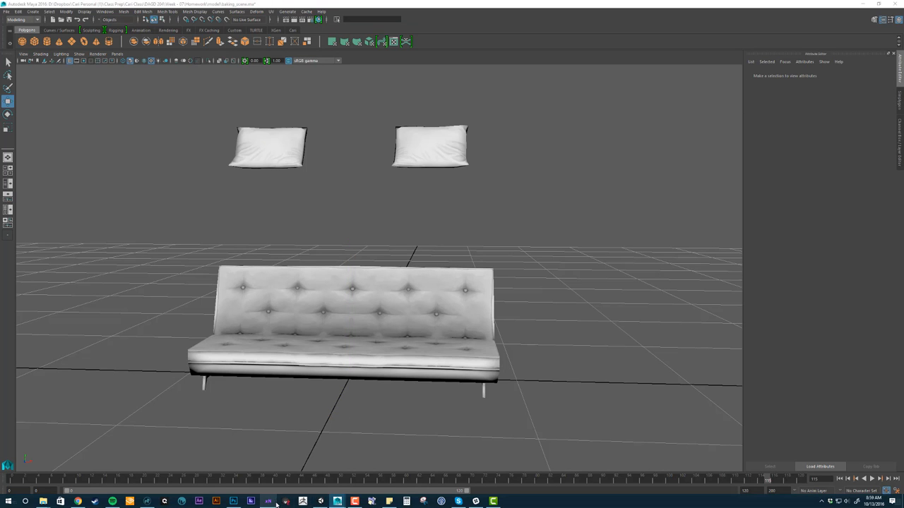
left_click(267, 502)
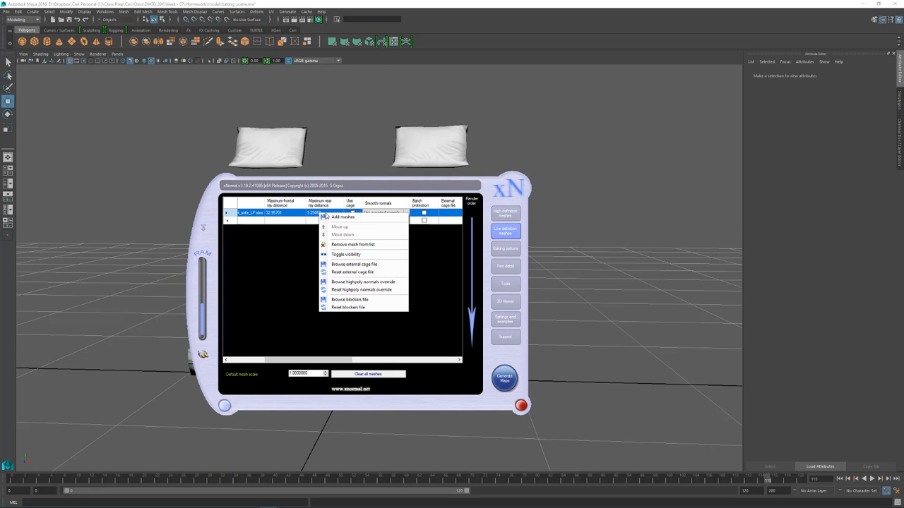
mouse_move(364, 264)
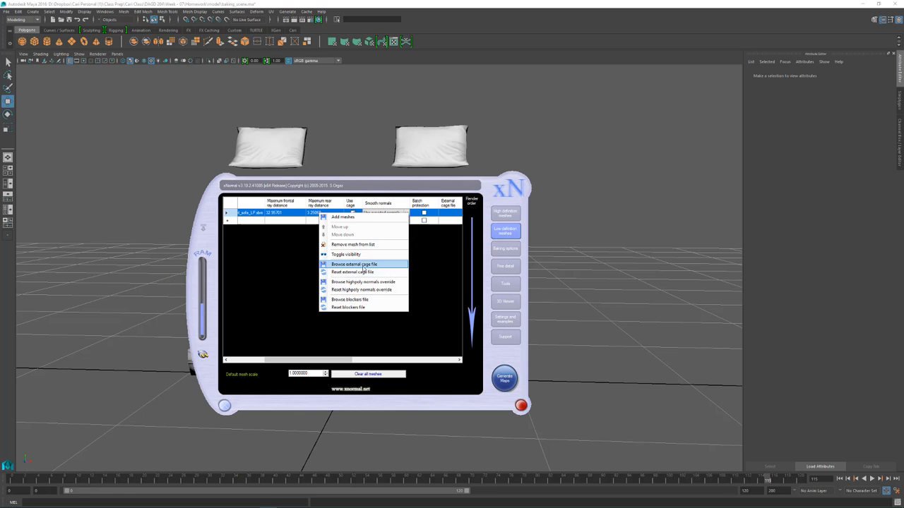
mouse_move(337, 296)
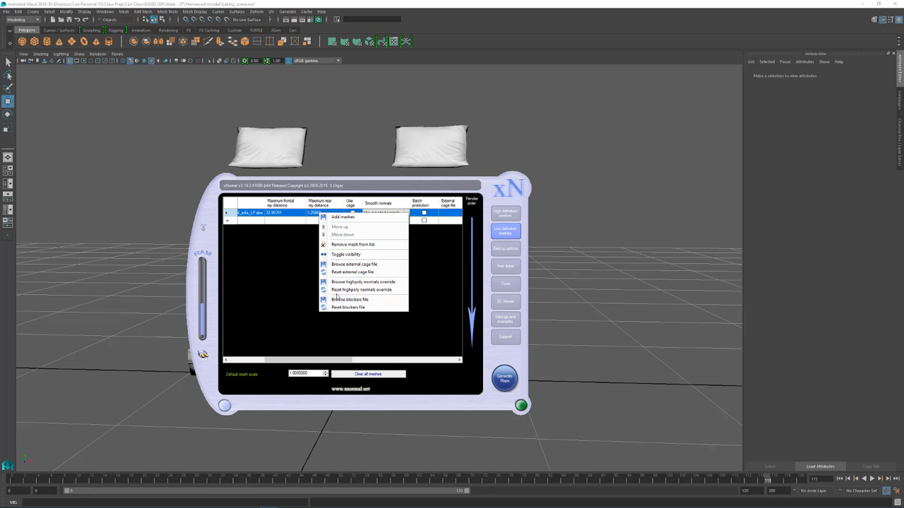
mouse_move(349, 299)
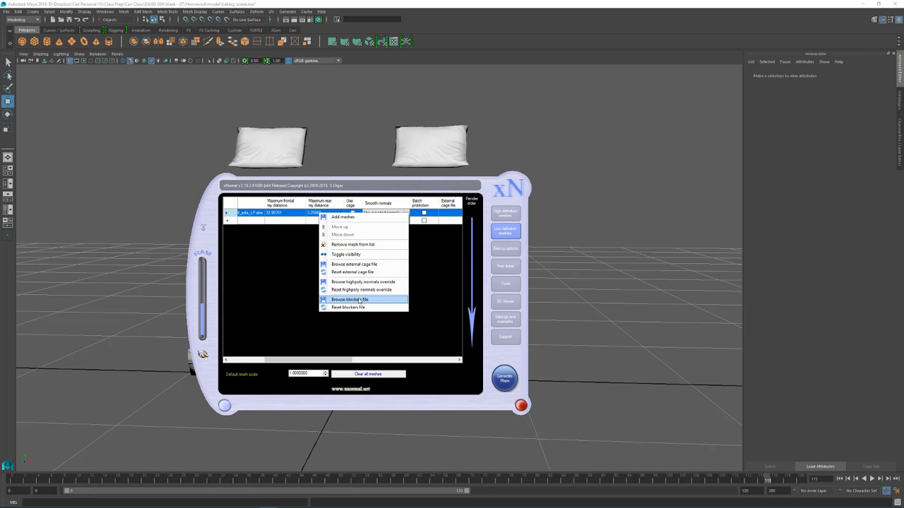
mouse_move(494, 217)
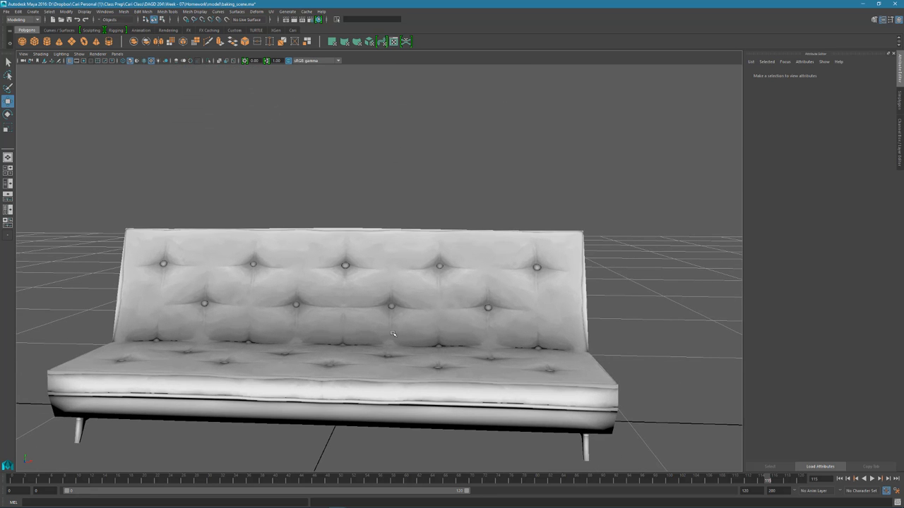
Orbit and zoom in close on the occlusion-shaded sofa's tufted backrest from several angles
left_click_drag(393, 335, 254, 372)
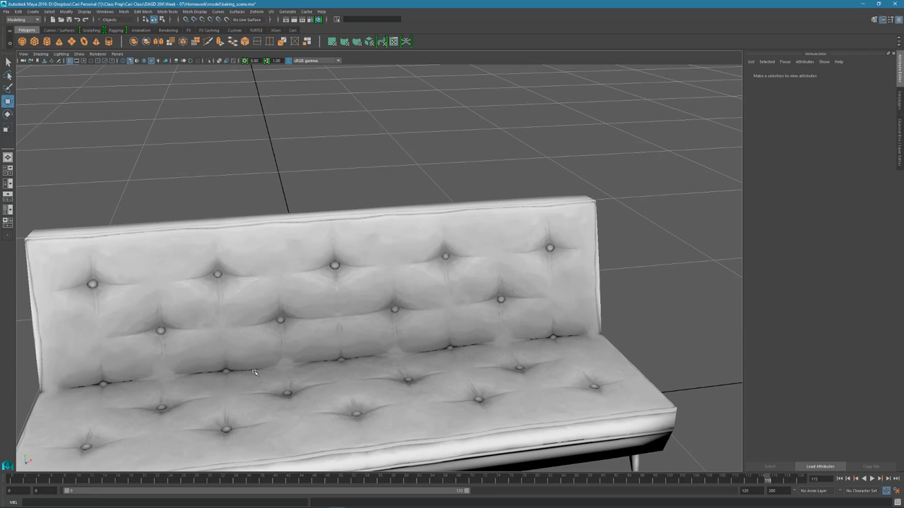
left_click_drag(254, 371, 400, 304)
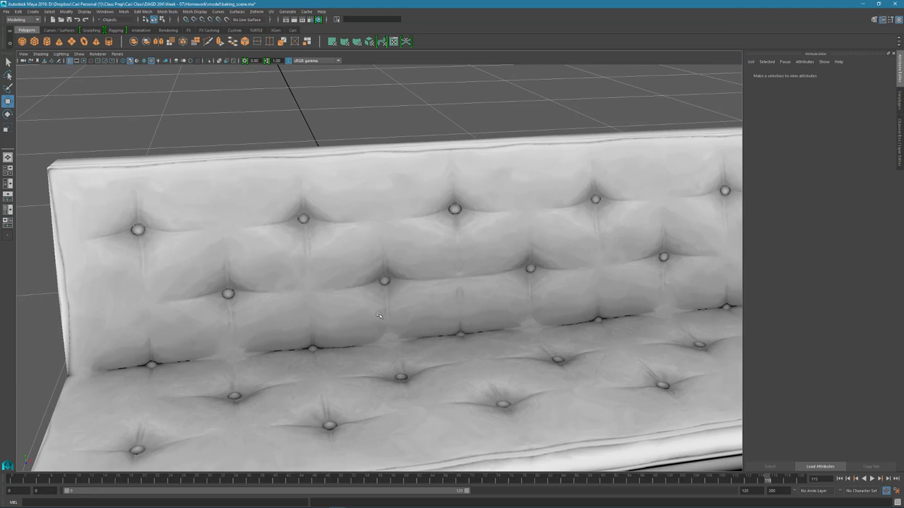
left_click_drag(377, 316, 491, 327)
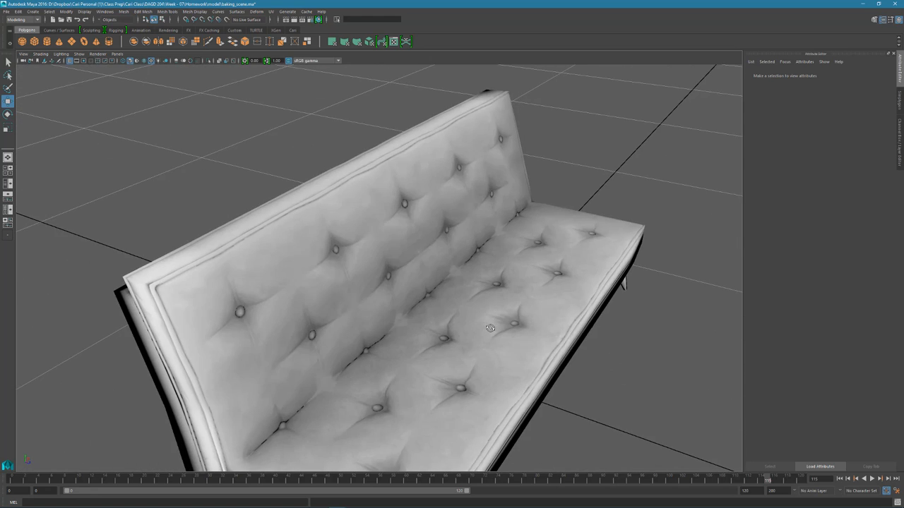
left_click_drag(490, 328, 415, 343)
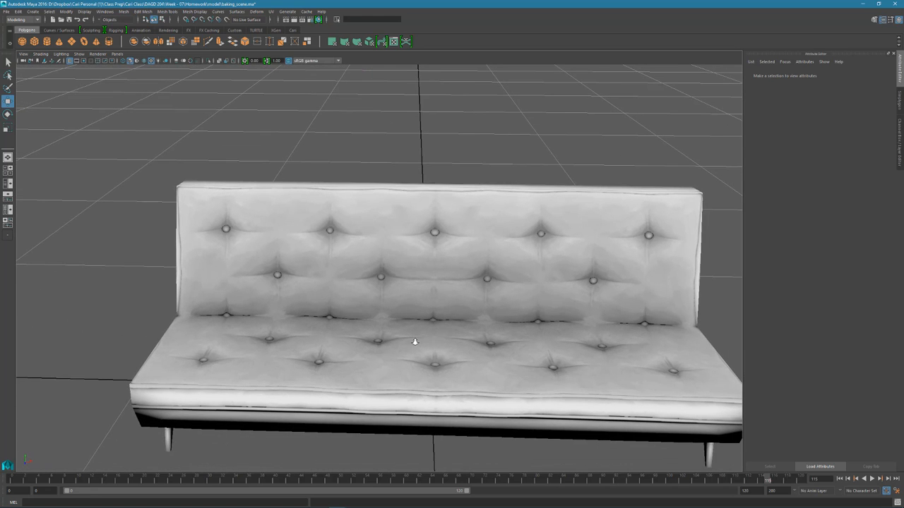
left_click_drag(415, 342, 353, 264)
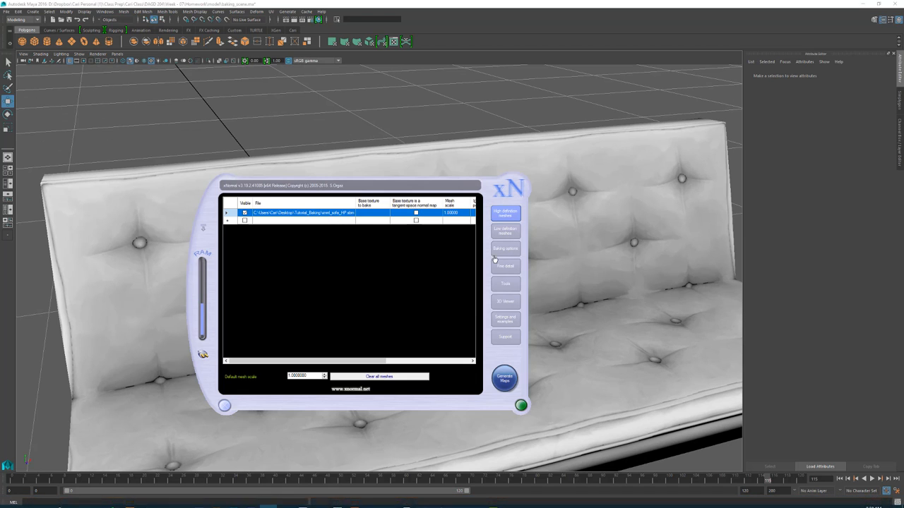
In the ambient occlusion baking settings, set 512 rays and a 179.5 spread angle
left_click(506, 248)
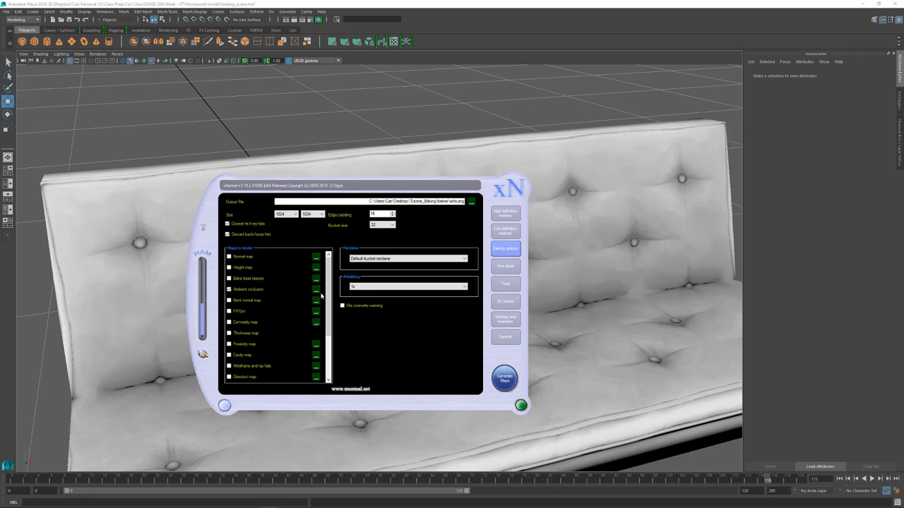
left_click(316, 290)
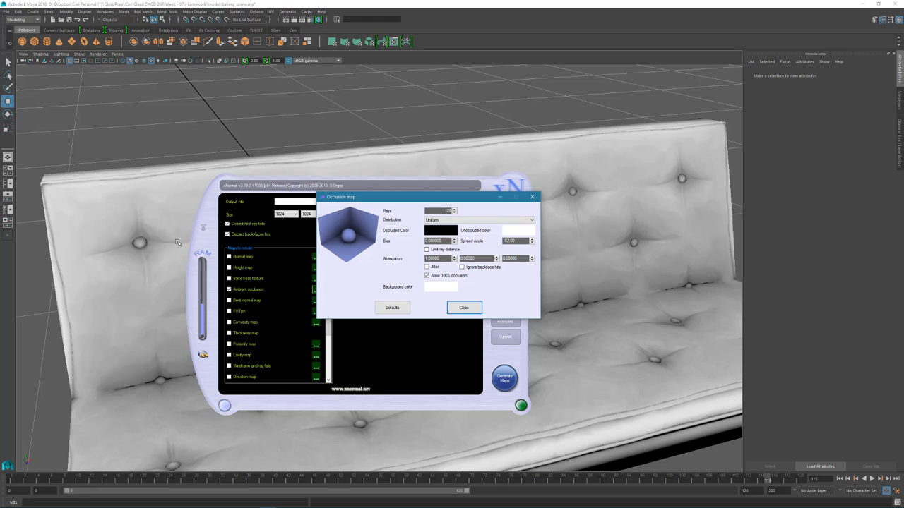
mouse_move(109, 208)
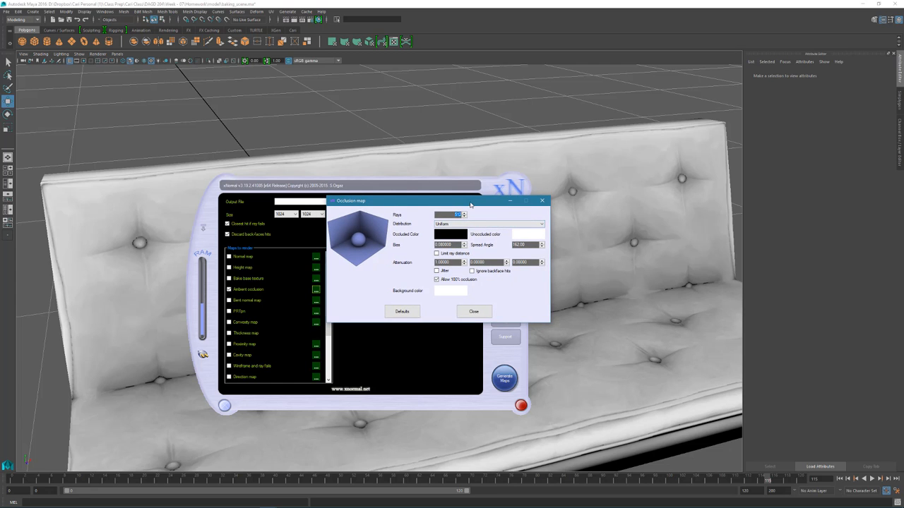
left_click_drag(470, 201, 491, 221)
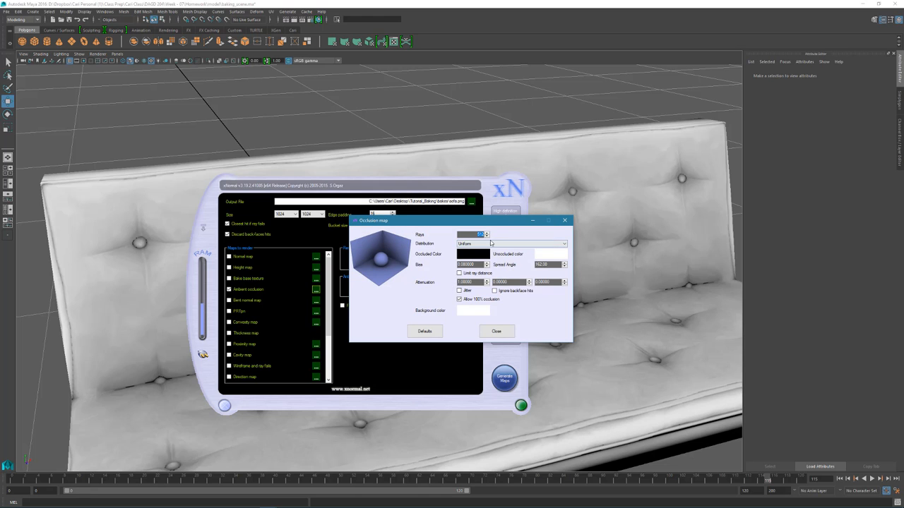
mouse_move(510, 244)
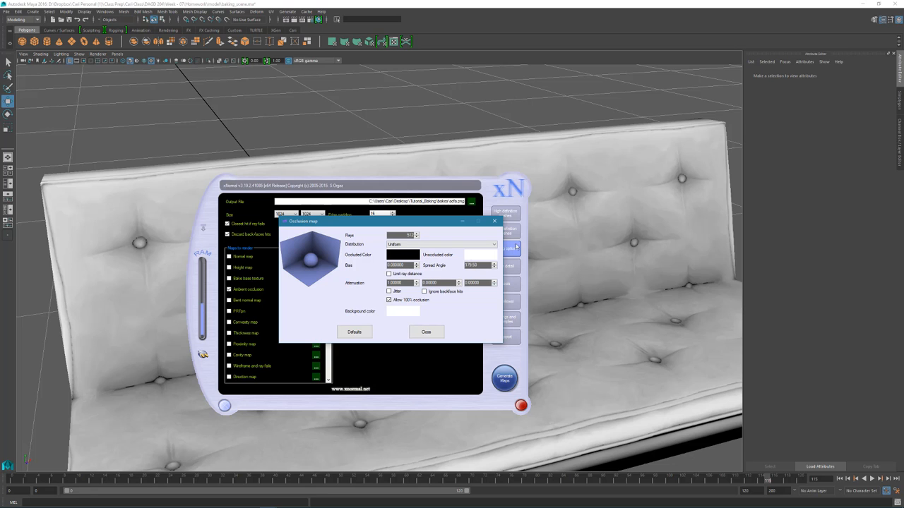
triple_click(477, 265)
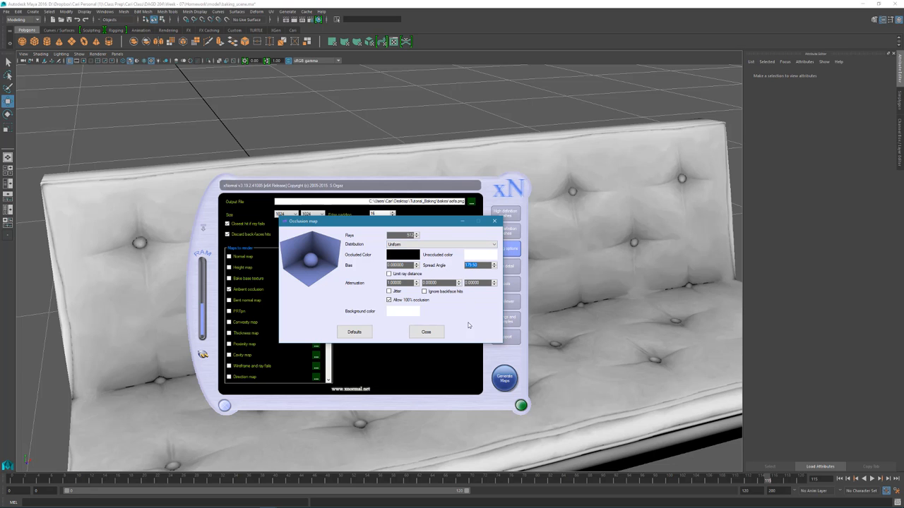
mouse_move(163, 395)
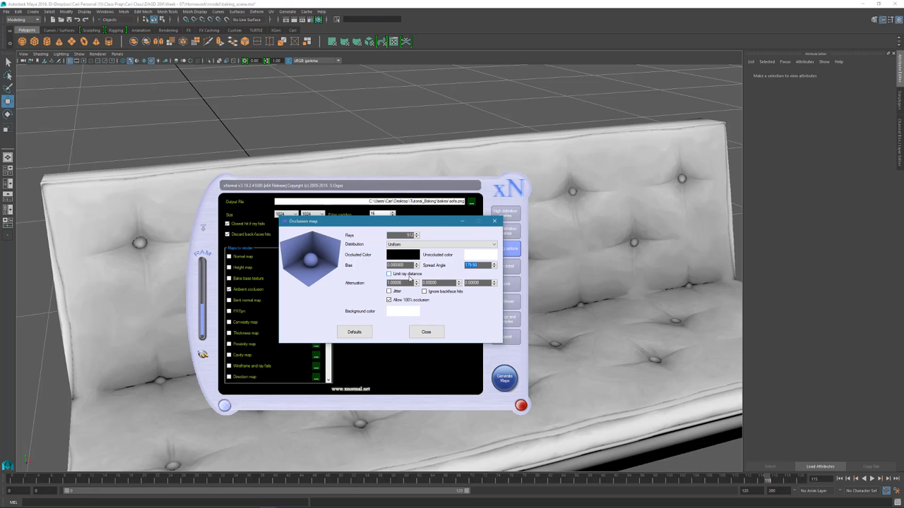
left_click(399, 283)
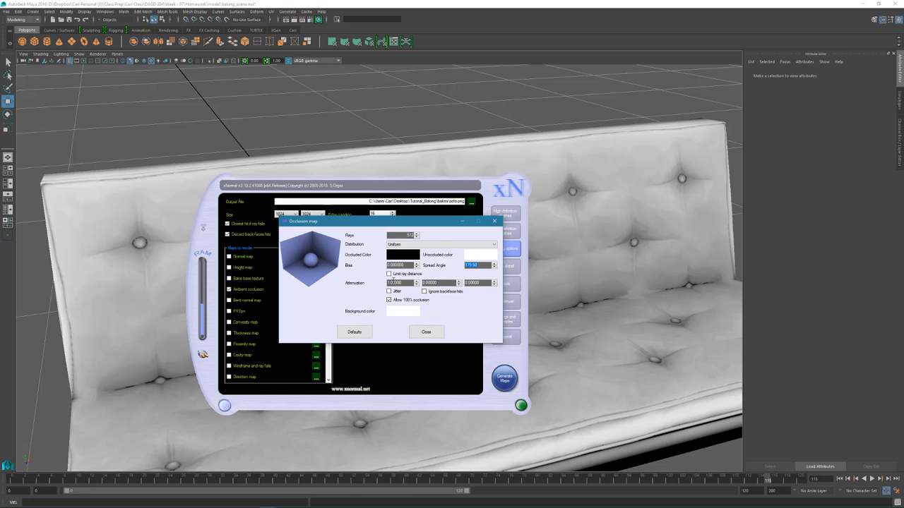
left_click(389, 274)
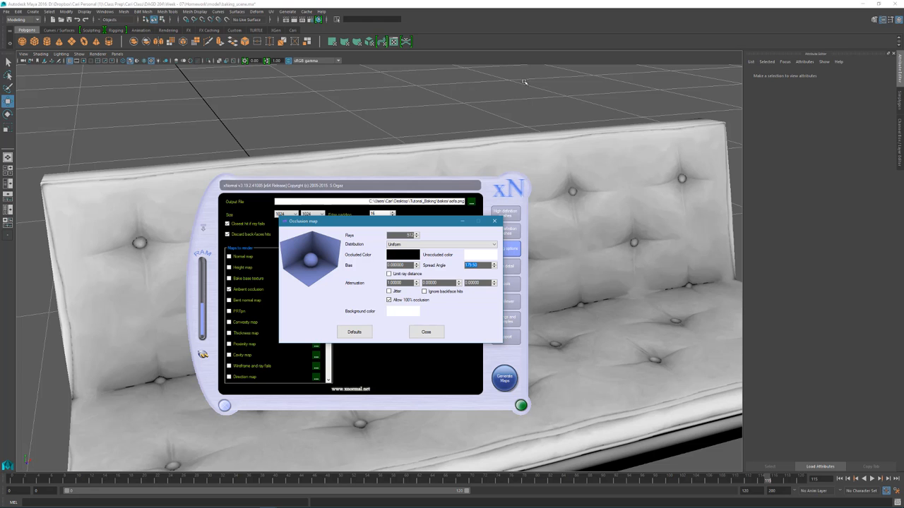
mouse_move(459, 169)
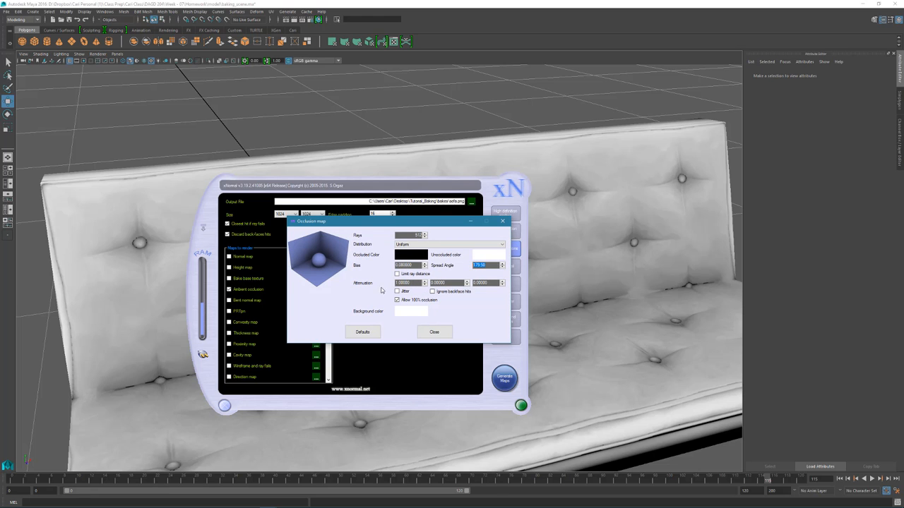
mouse_move(359, 312)
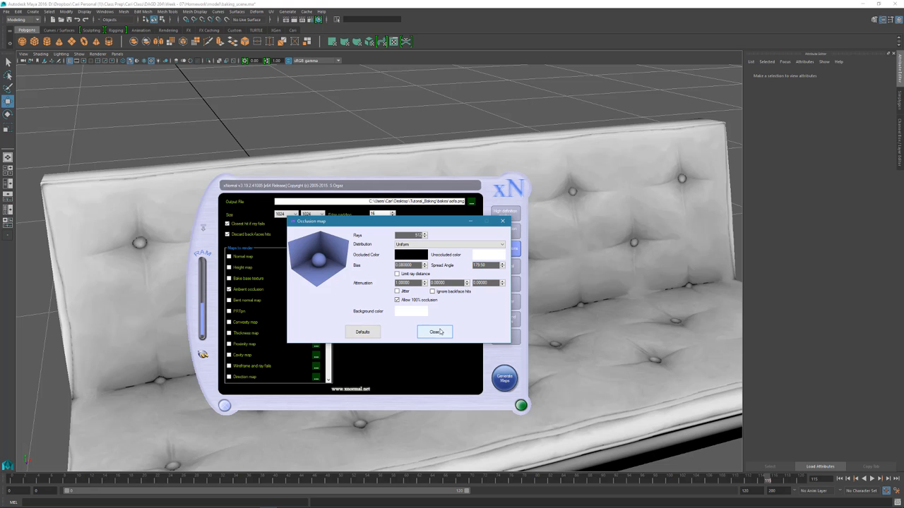
left_click(435, 332)
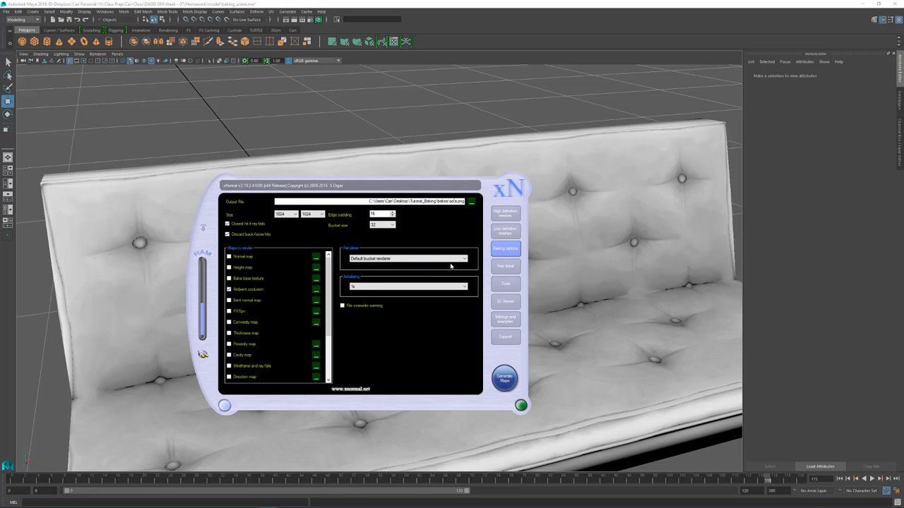
Re-bake the occlusion map with the new rays, close the preview, and select the sofa
left_click(504, 379)
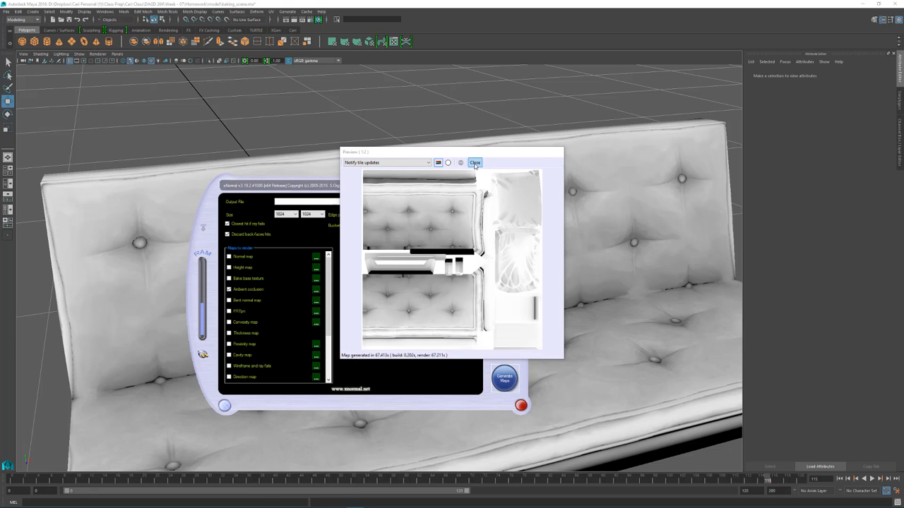
left_click(474, 163)
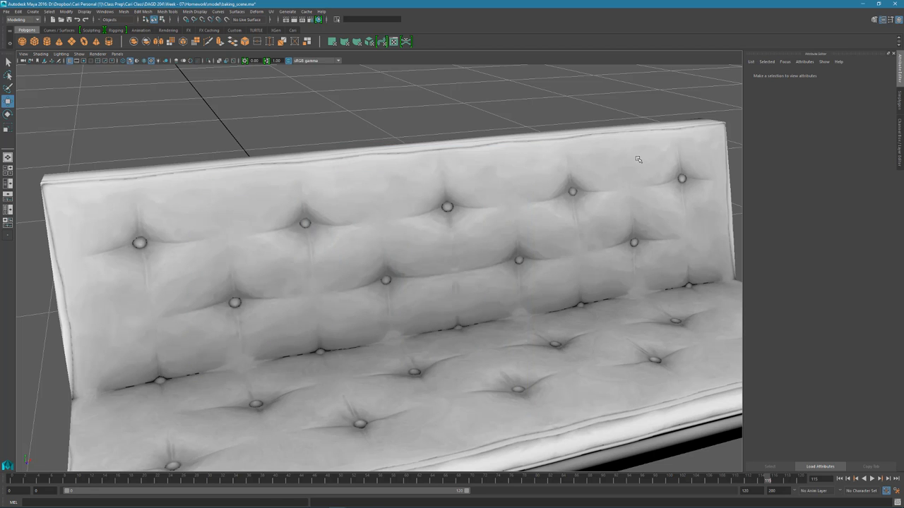
left_click(466, 318)
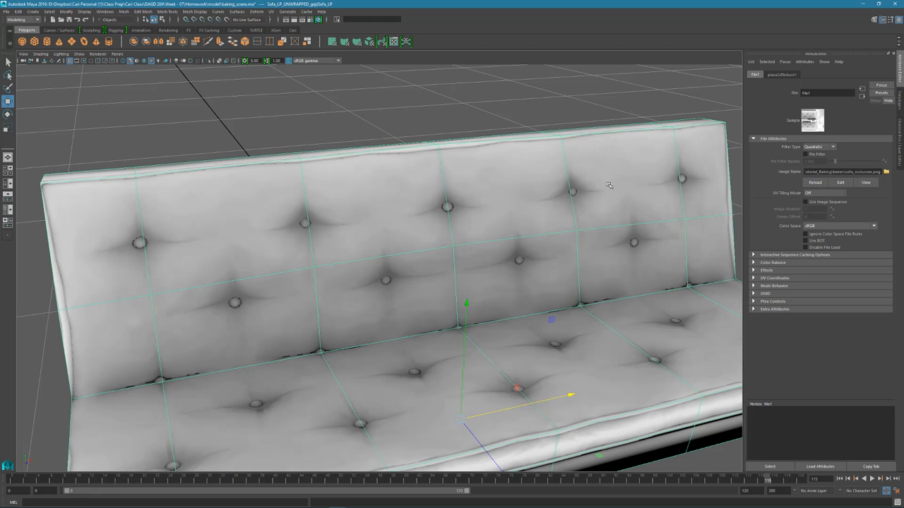
mouse_move(338, 222)
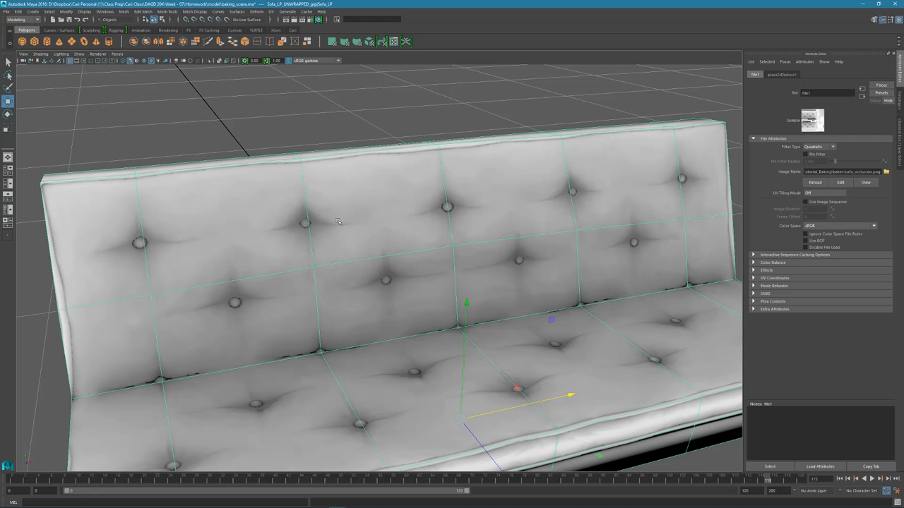
mouse_move(323, 225)
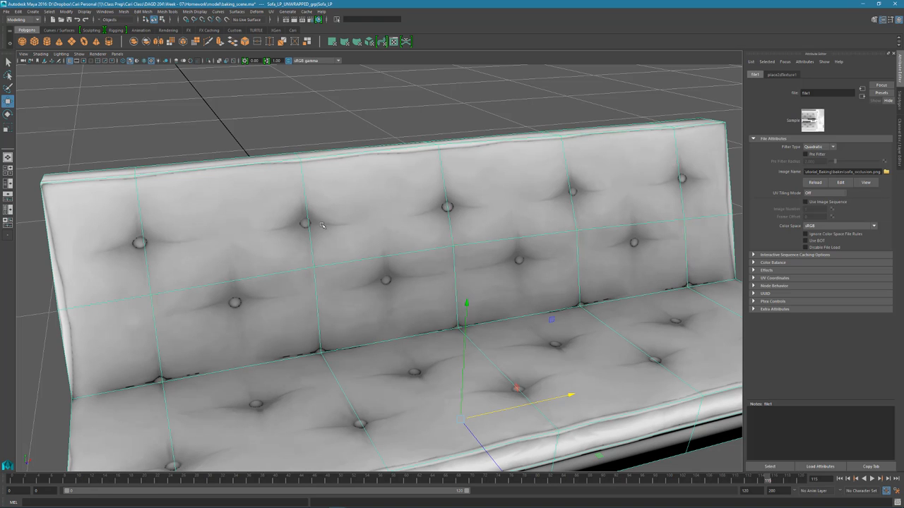
mouse_move(424, 176)
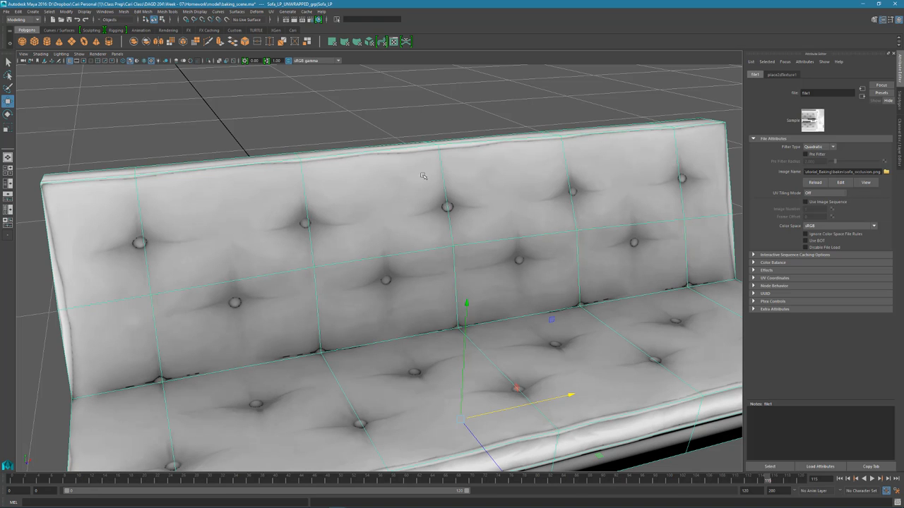
mouse_move(312, 224)
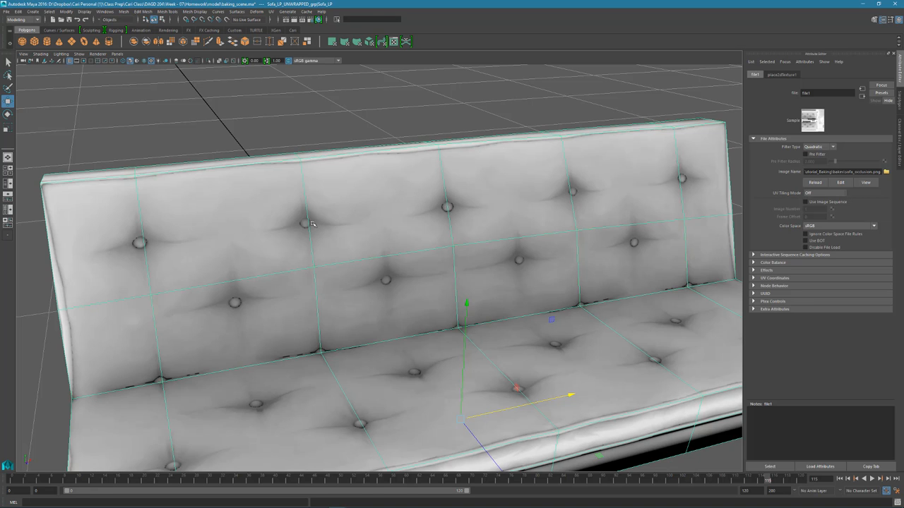
mouse_move(303, 223)
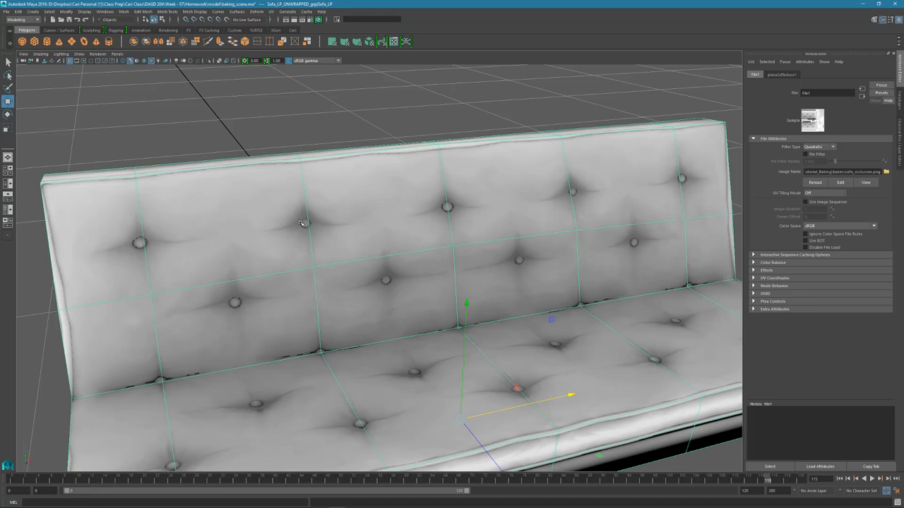
mouse_move(312, 221)
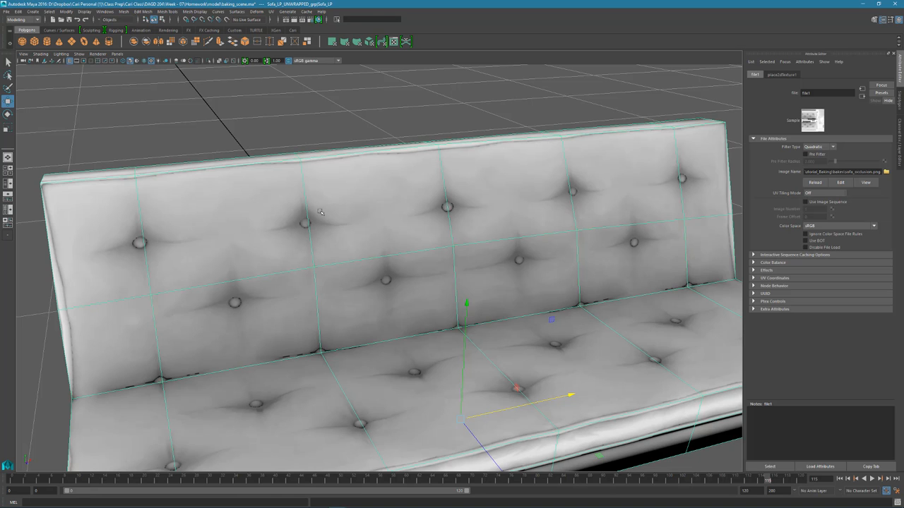
mouse_move(301, 214)
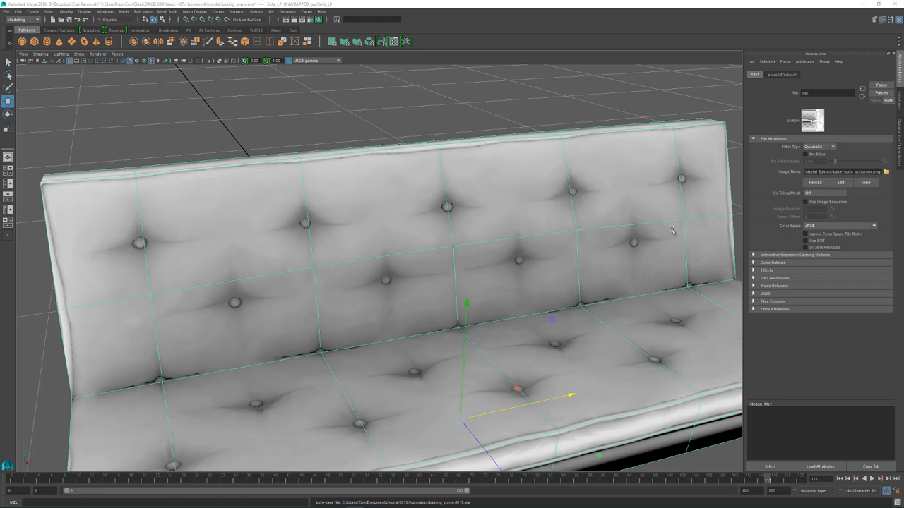
mouse_move(298, 212)
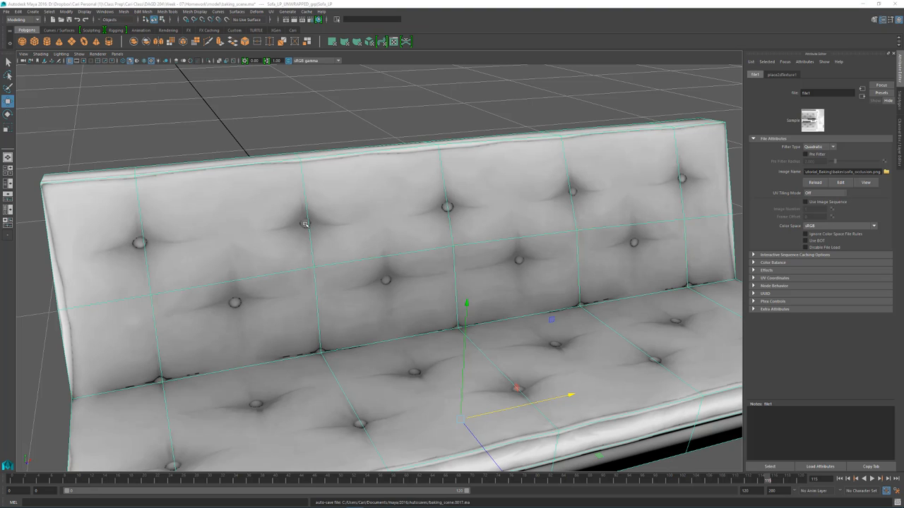
mouse_move(298, 222)
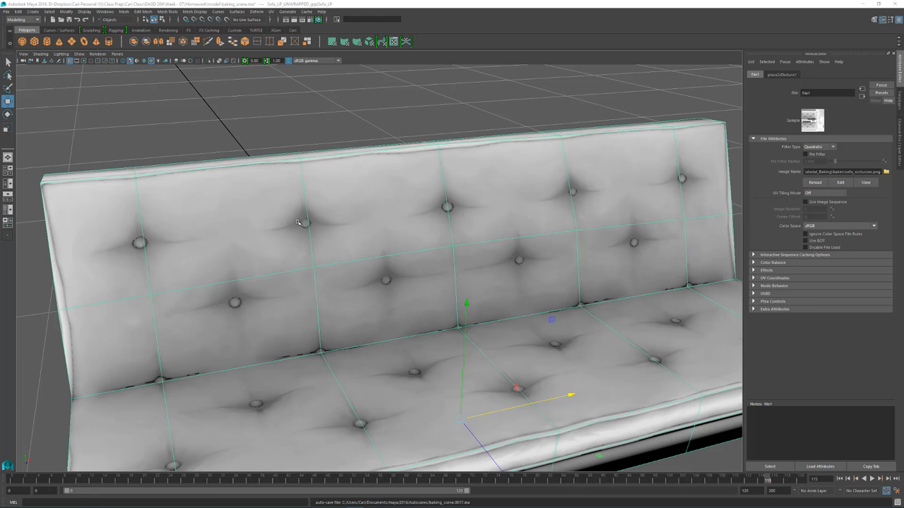
mouse_move(307, 159)
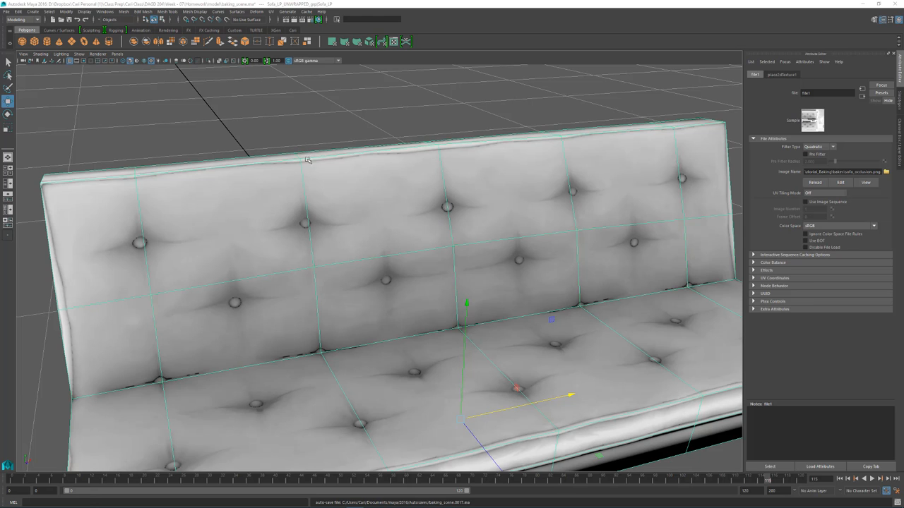
mouse_move(478, 116)
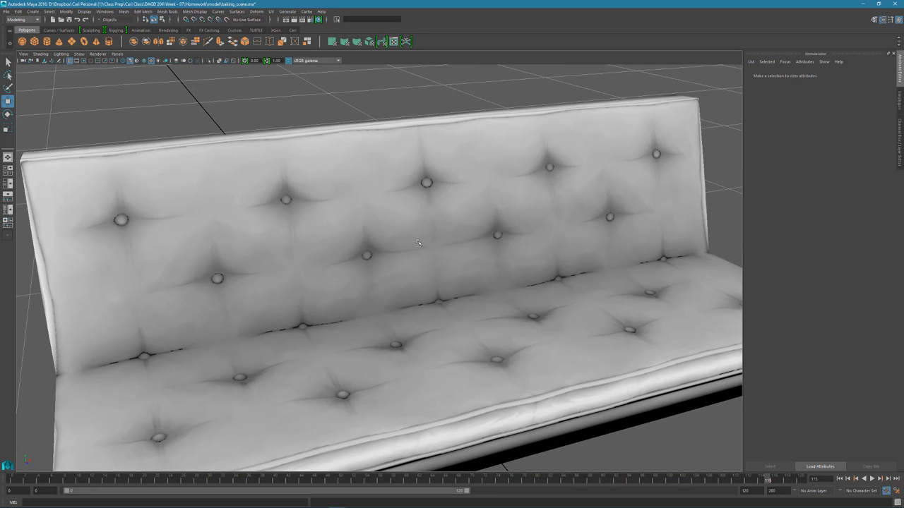
mouse_move(278, 274)
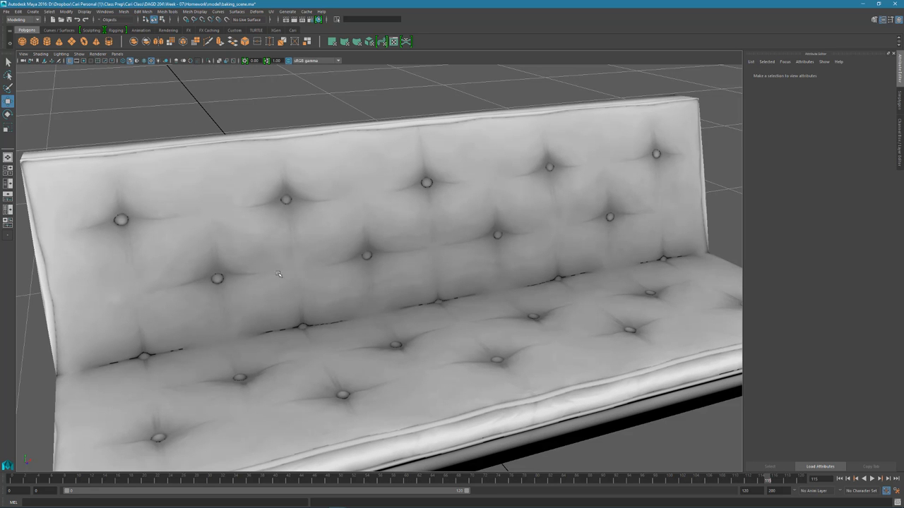
left_click_drag(279, 274, 368, 270)
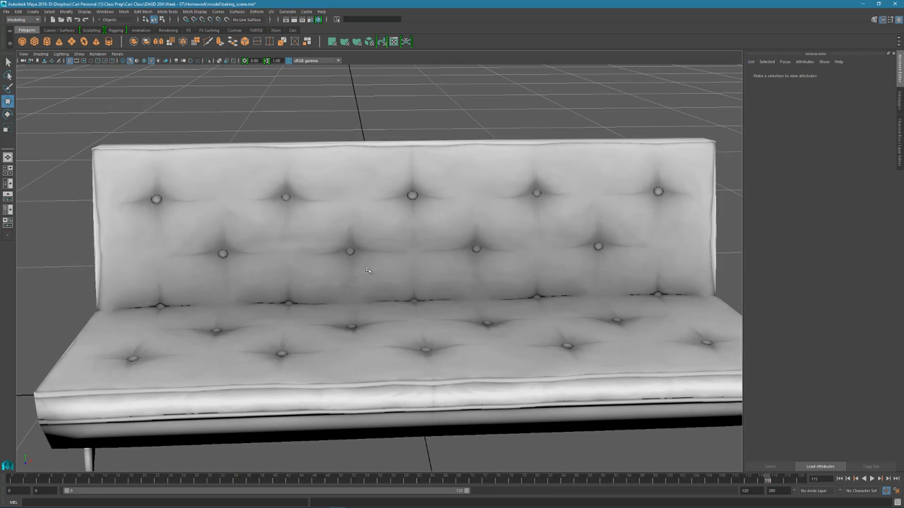
left_click_drag(368, 270, 387, 264)
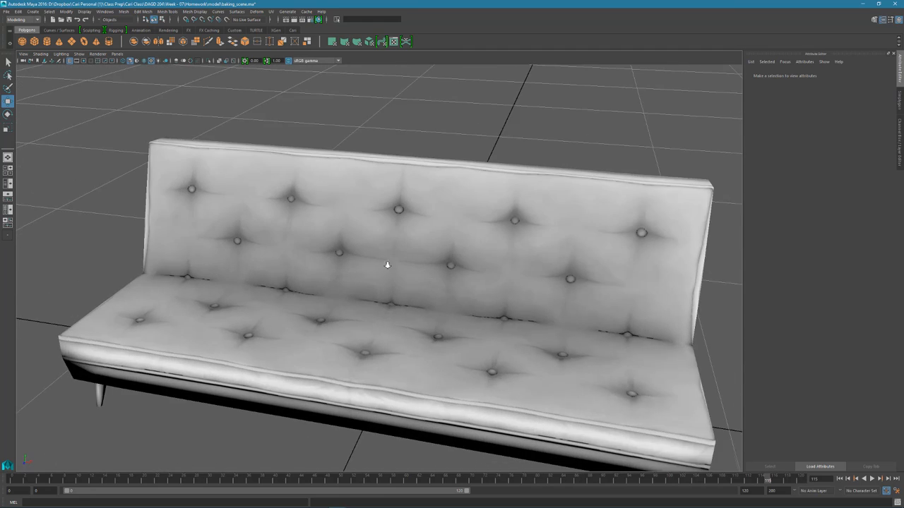
left_click_drag(387, 265, 429, 315)
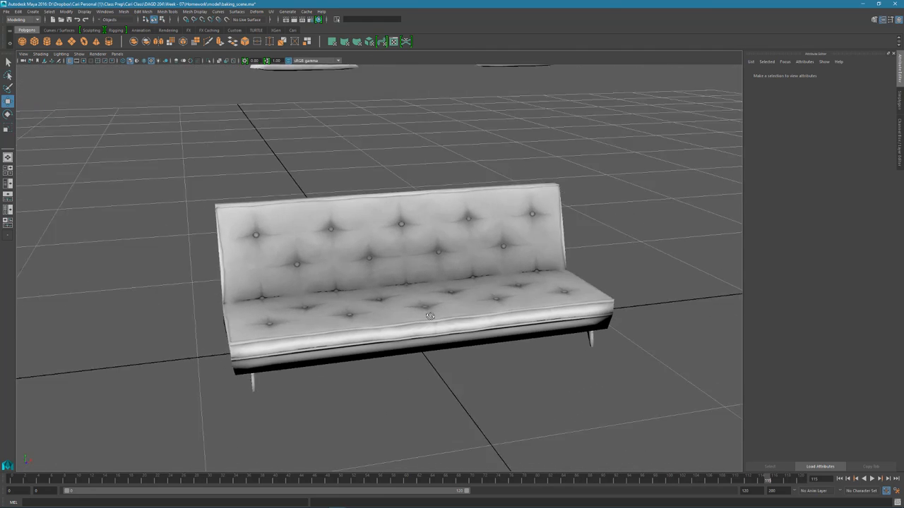
left_click_drag(430, 315, 401, 281)
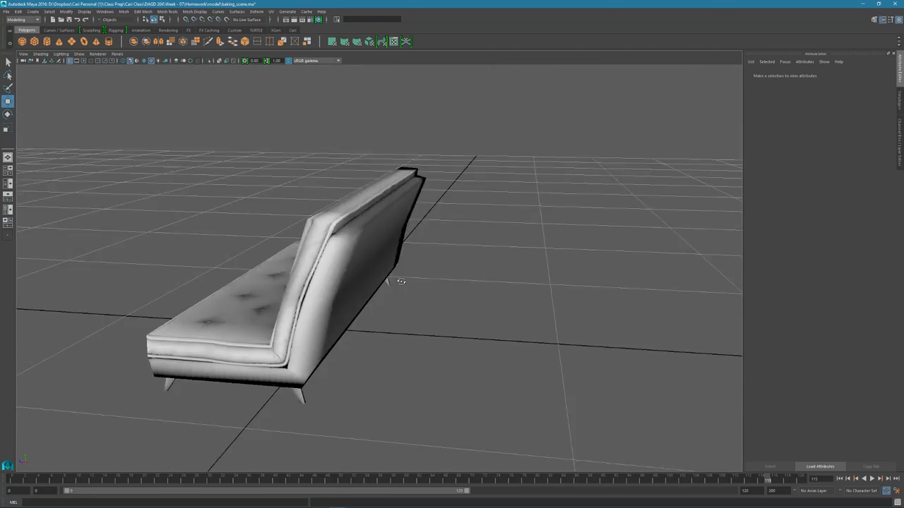
left_click_drag(400, 283, 431, 350)
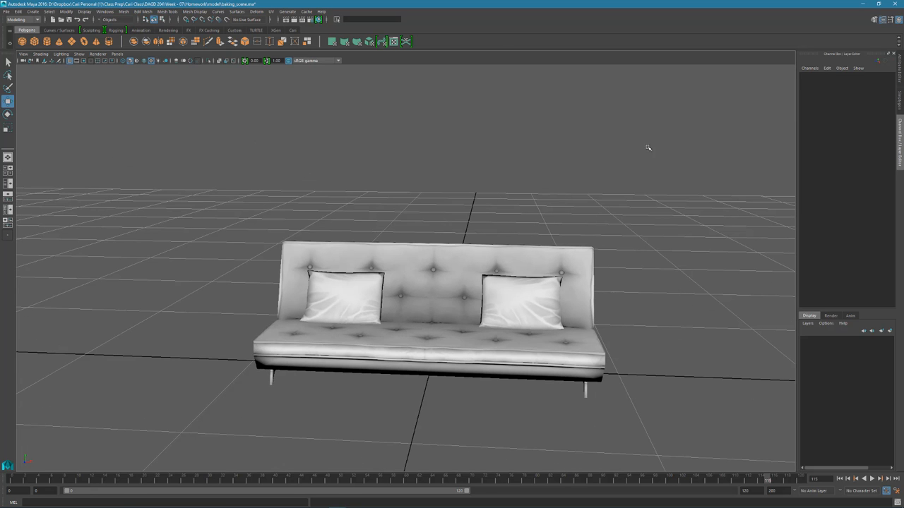
Tick Cavity map in xNormal's Maps to render list and generate the maps
left_click(6, 501)
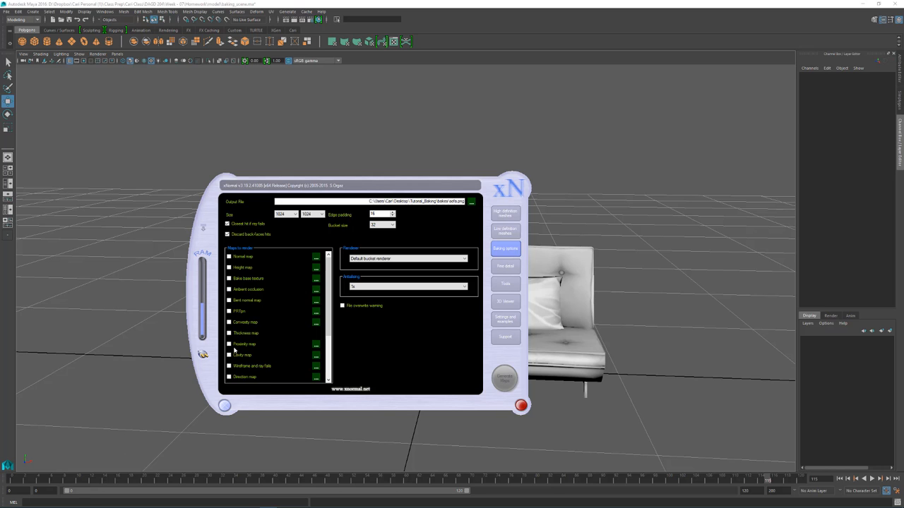
scroll("down", 3)
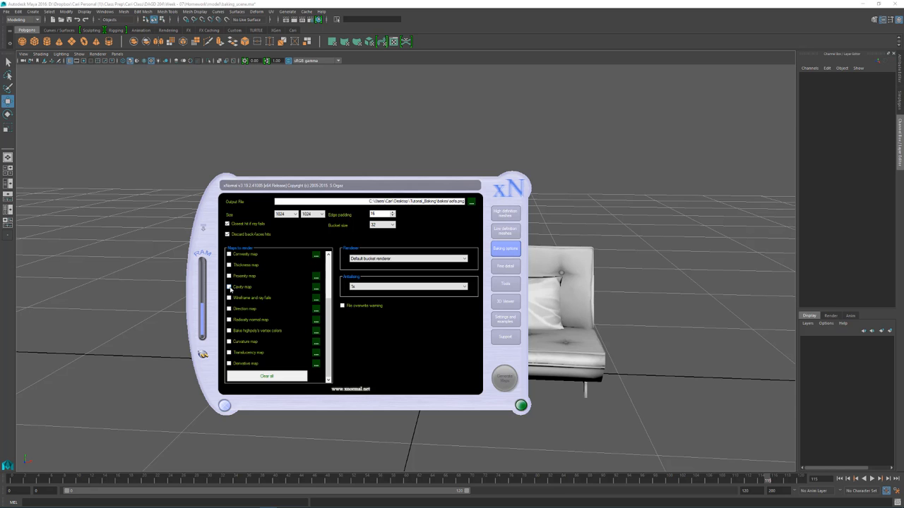
left_click(229, 287)
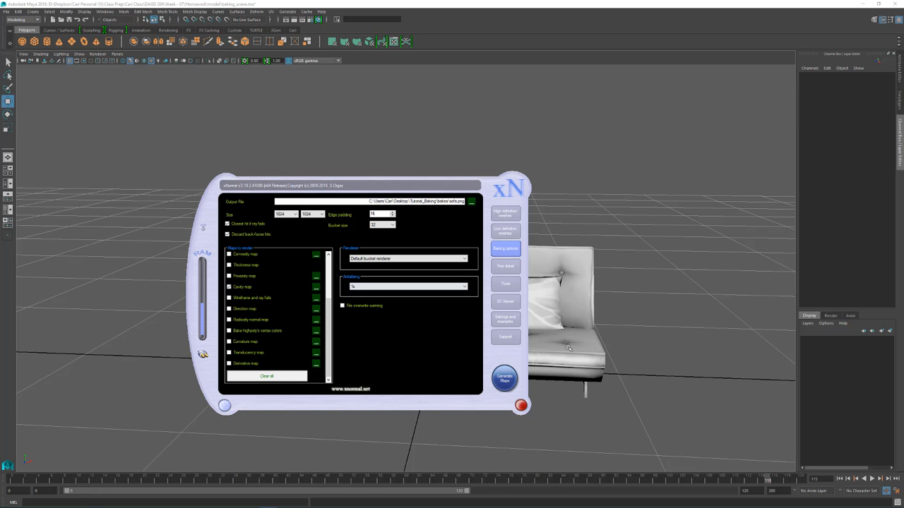
left_click(504, 379)
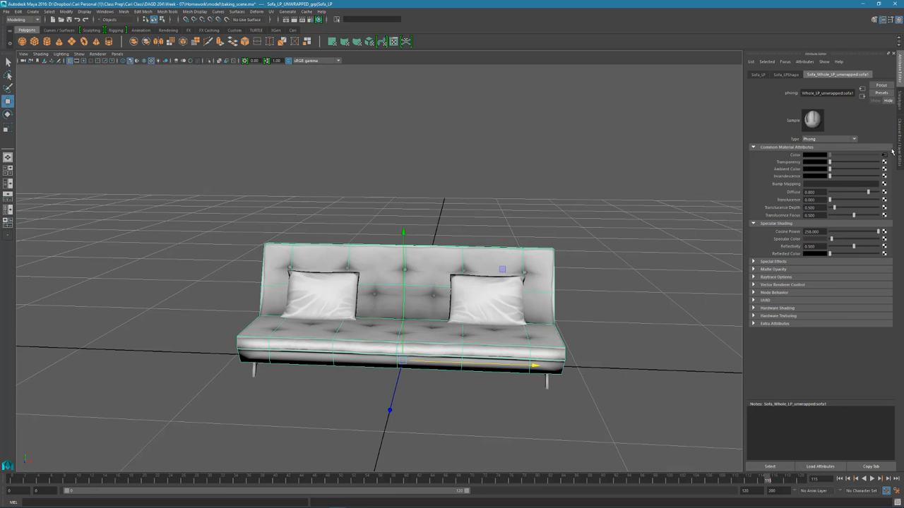
Load sofa_cavity.png as the file1 texture image, after comparing it with the occlusion image
left_click(886, 171)
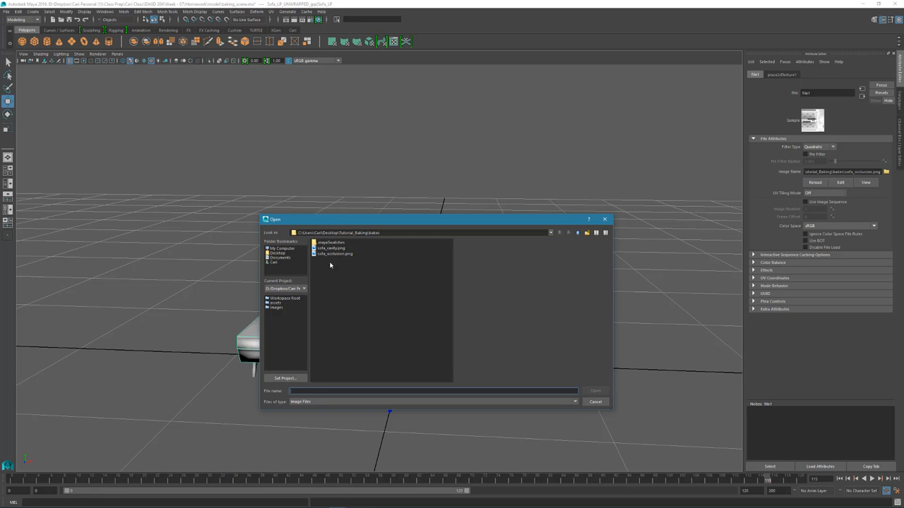
left_click(331, 248)
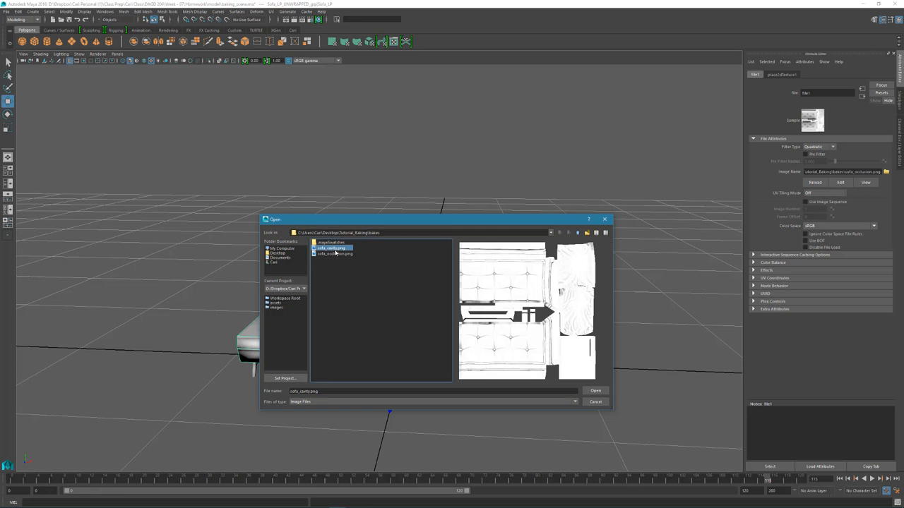
left_click(334, 253)
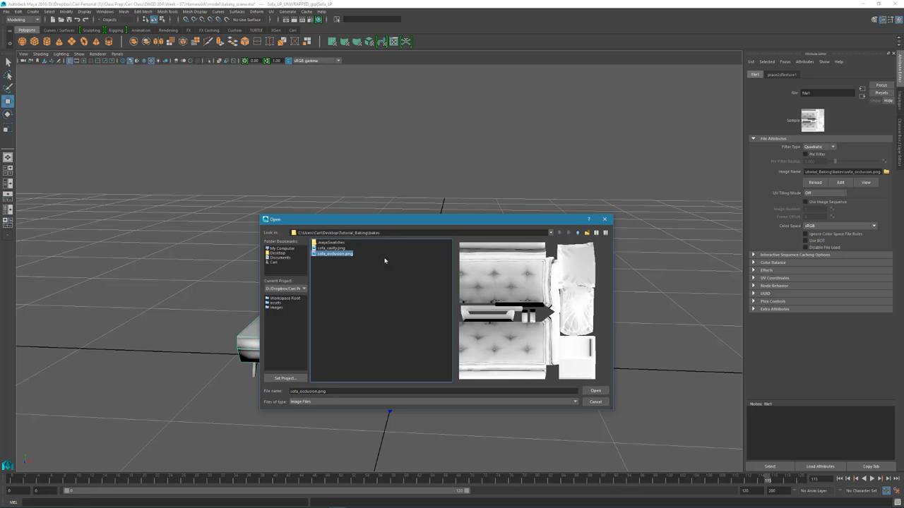
mouse_move(324, 263)
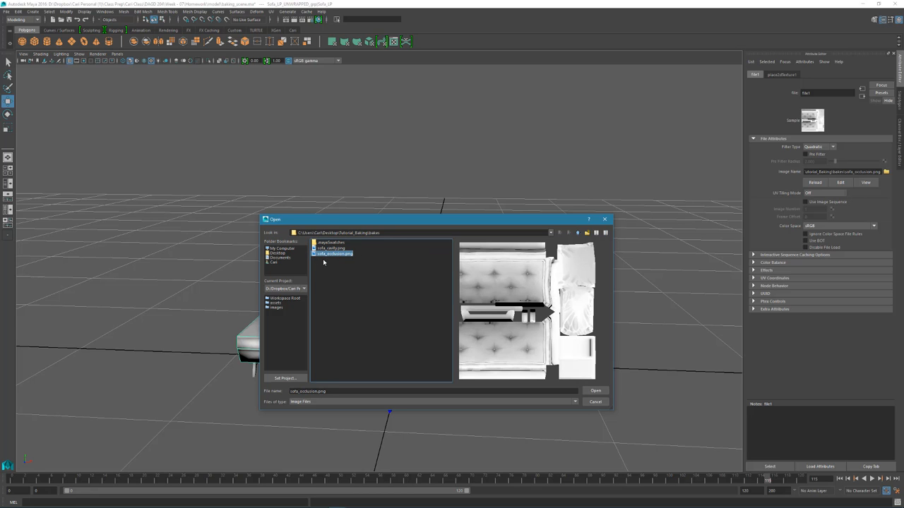
mouse_move(361, 257)
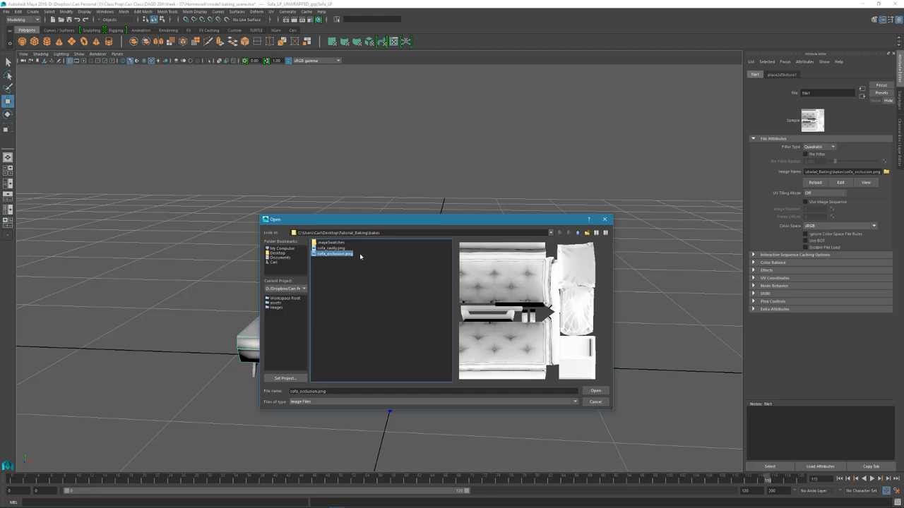
left_click(331, 248)
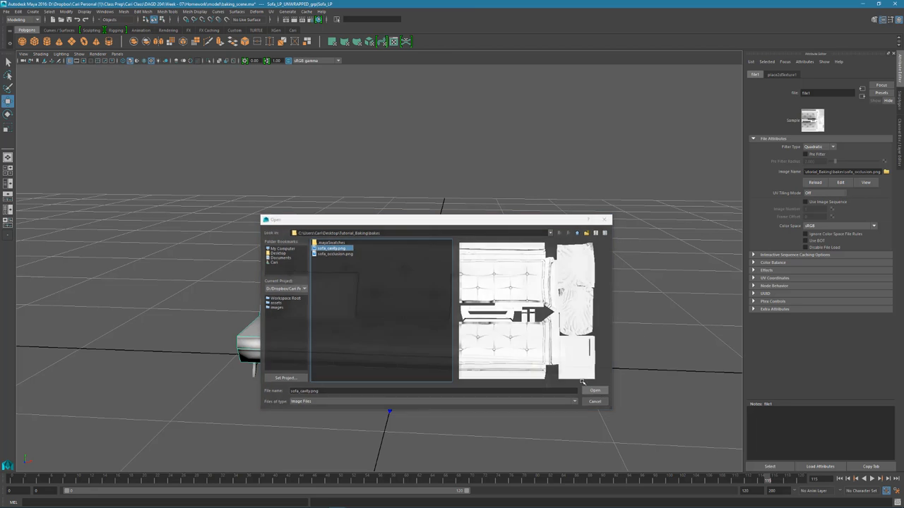
left_click(595, 390)
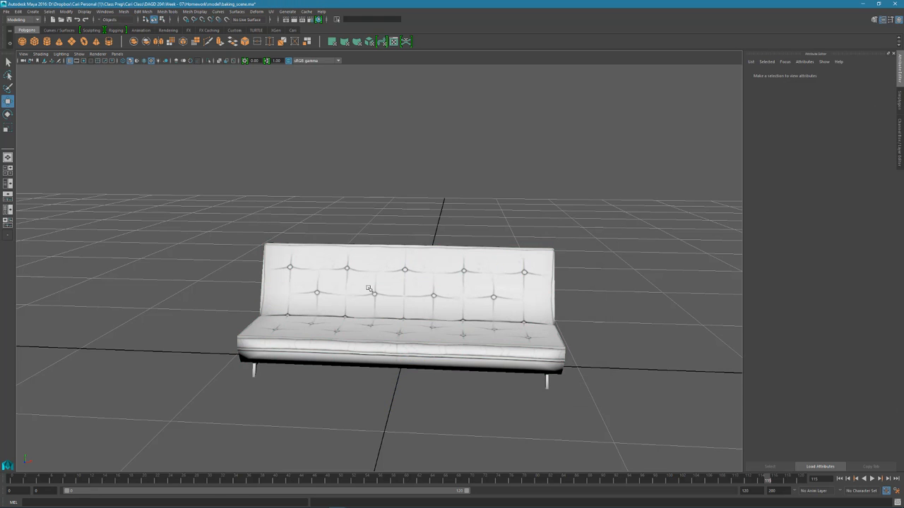
left_click_drag(367, 289, 432, 324)
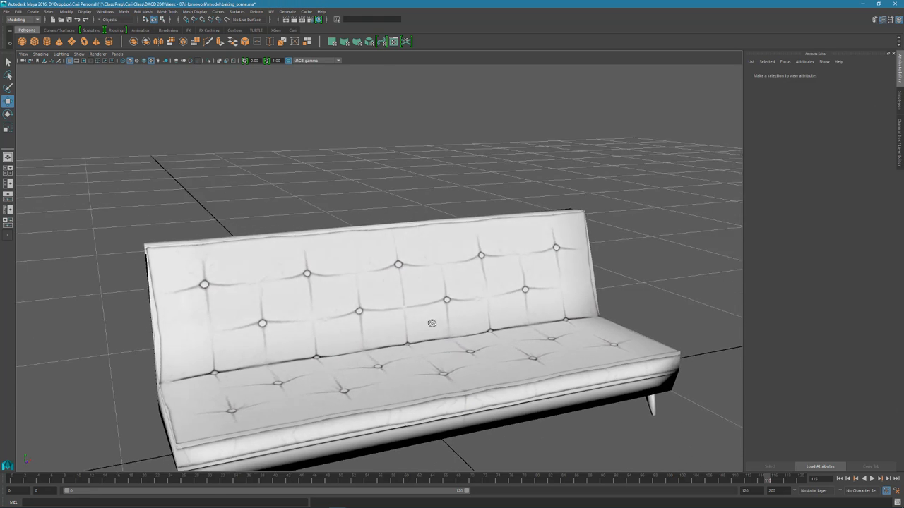
left_click_drag(433, 324, 480, 350)
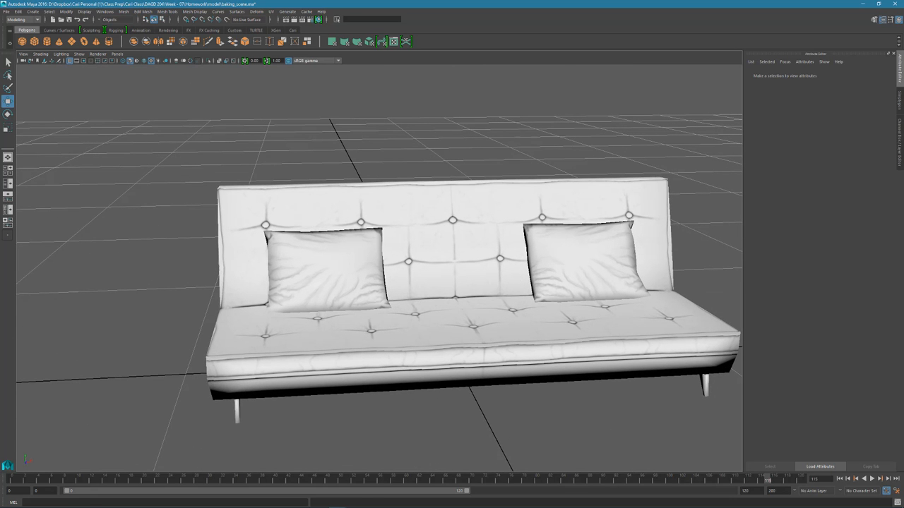
left_click_drag(474, 276, 424, 283)
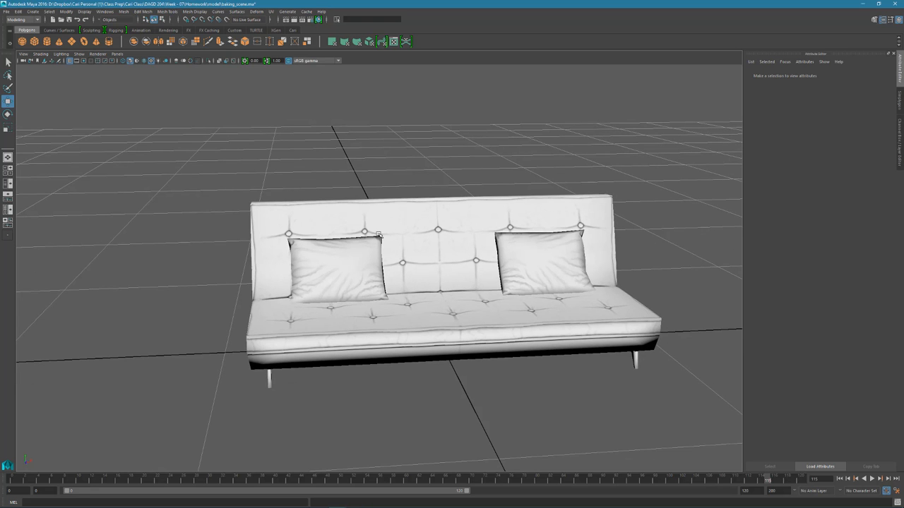